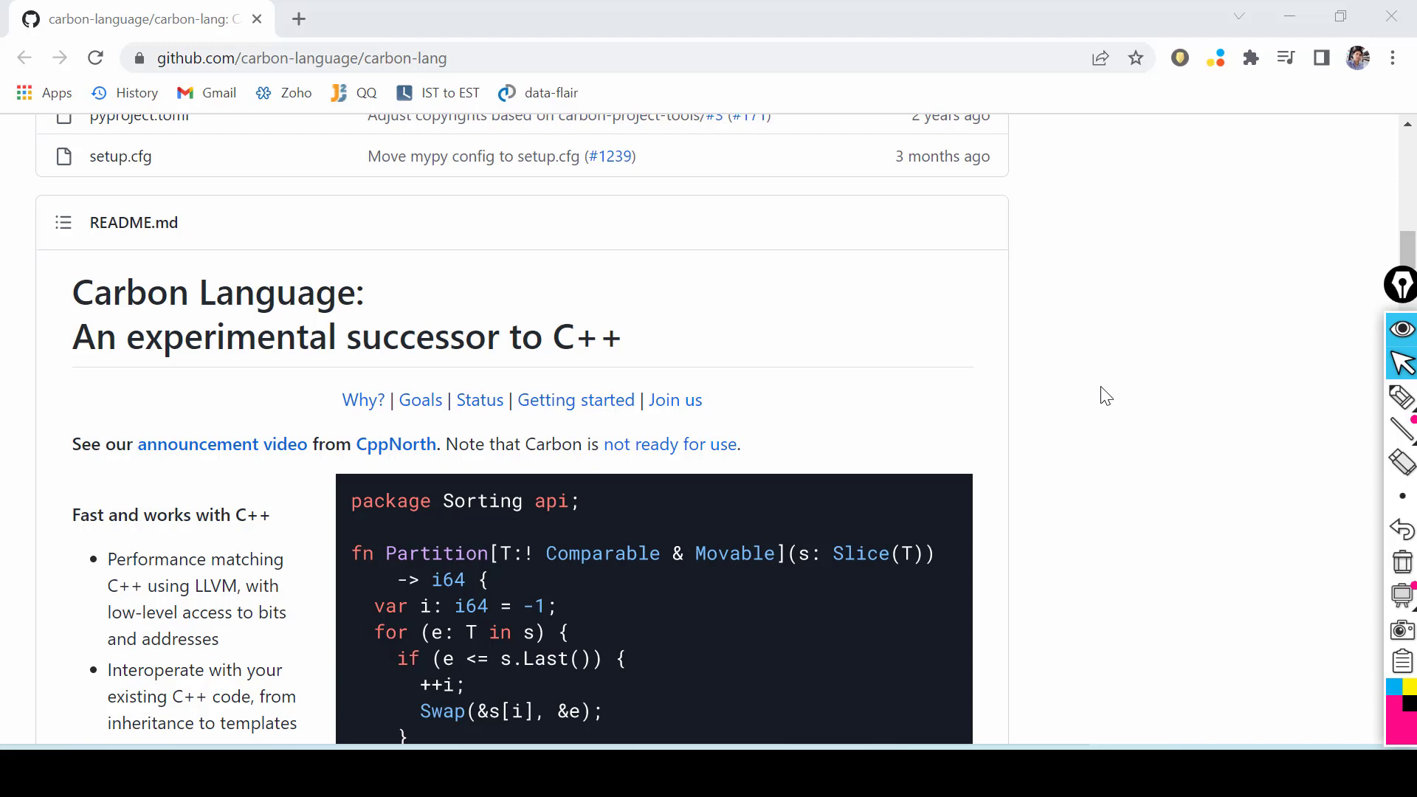
mouse_move(236, 304)
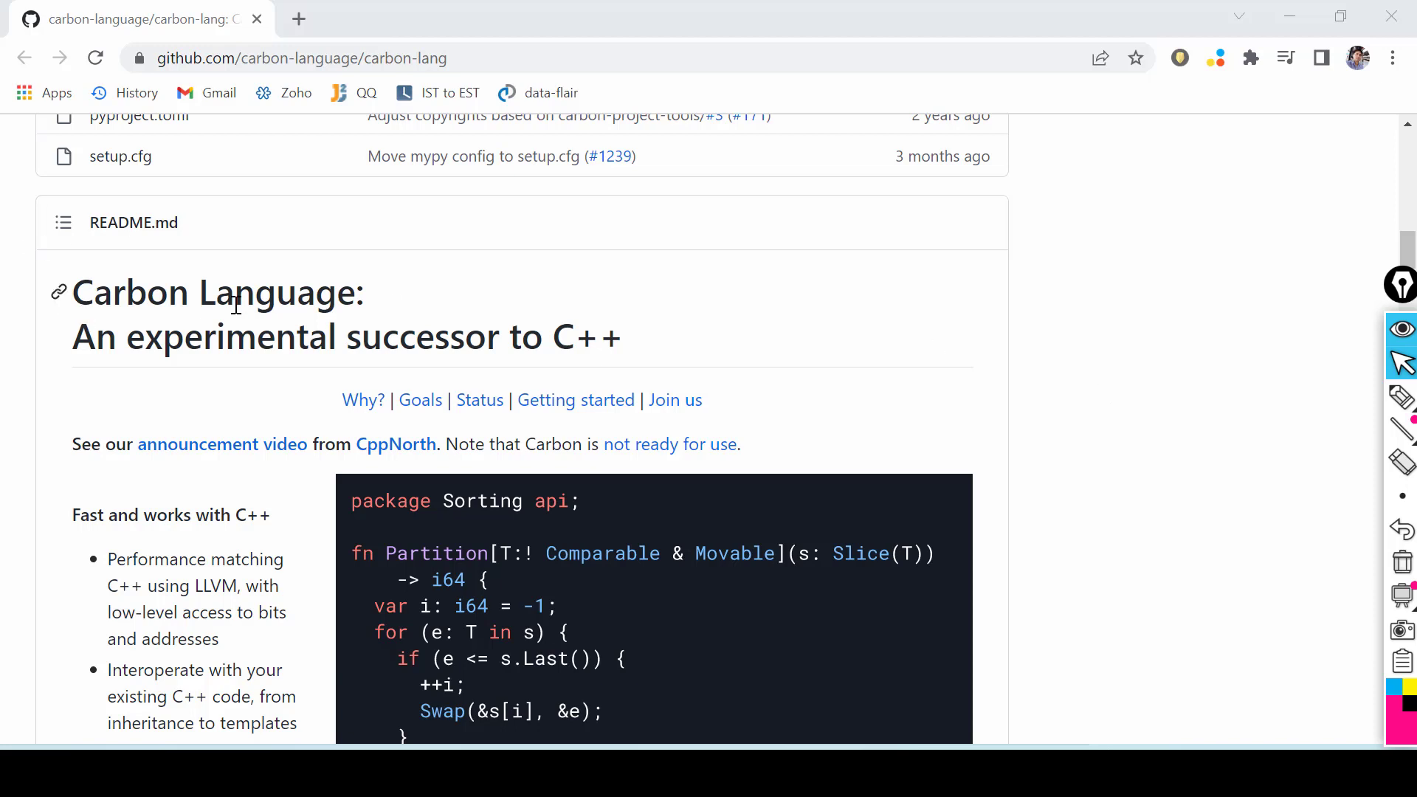
Step: Highlight words in the README title and the word 'level' in the first feature bullet
double_click(131, 292)
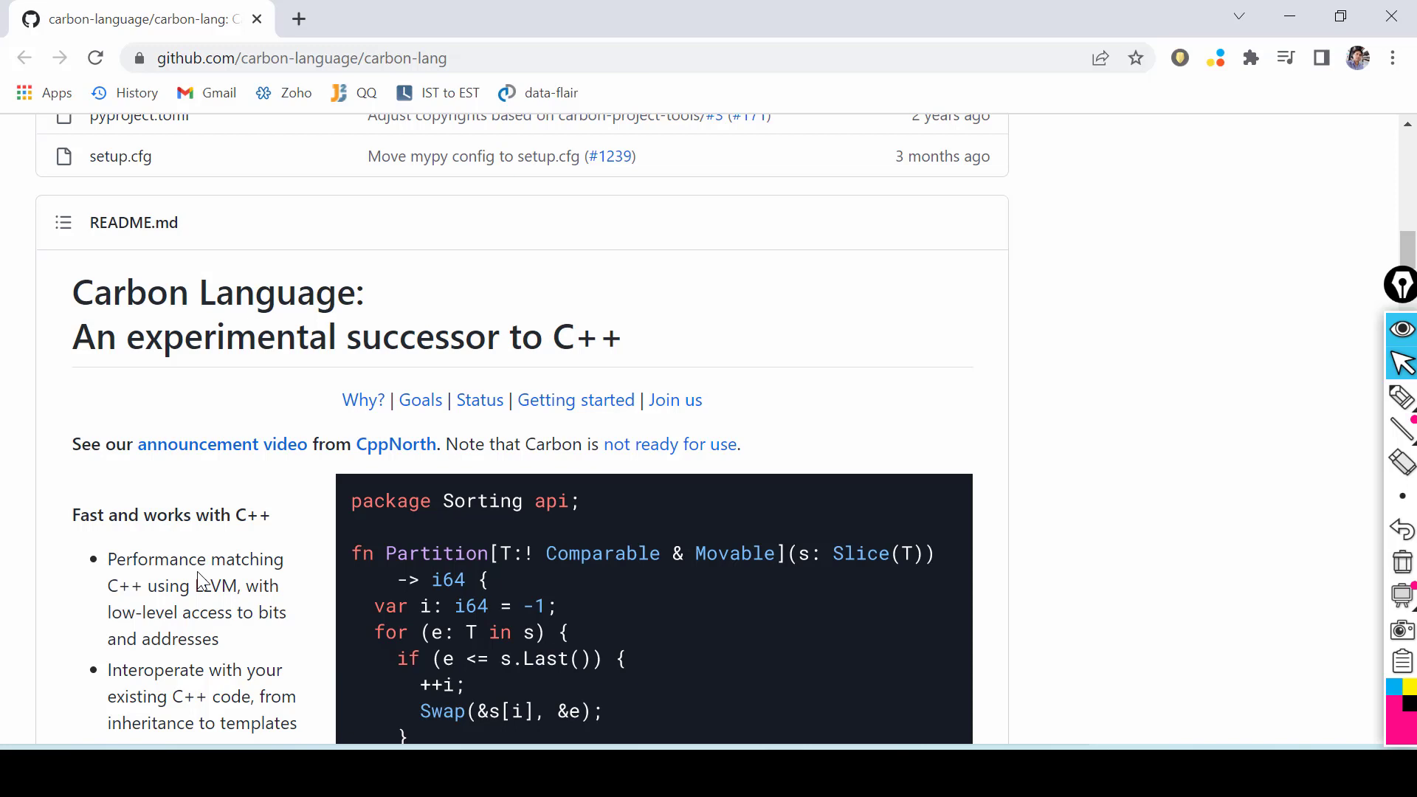
double_click(524, 337)
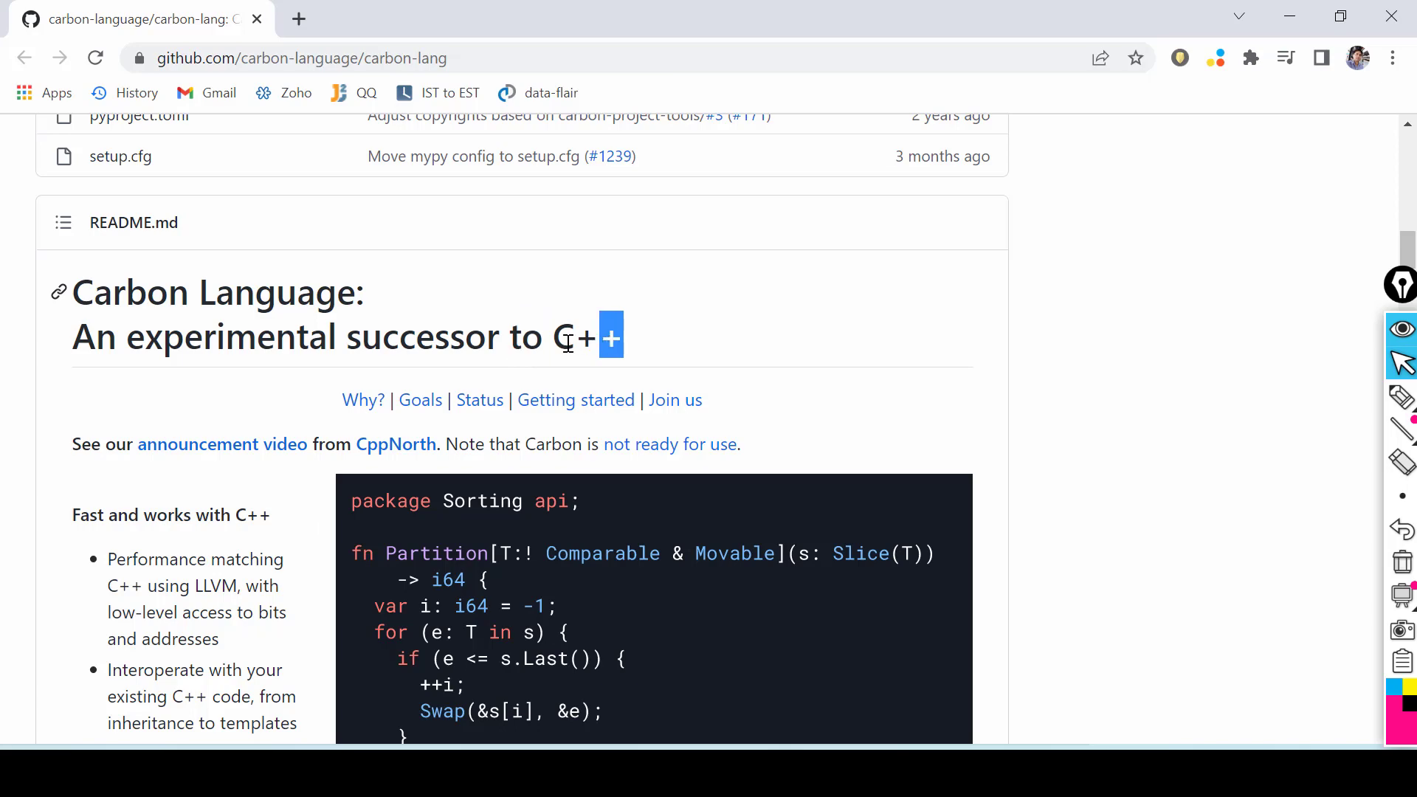
scroll("down", 3)
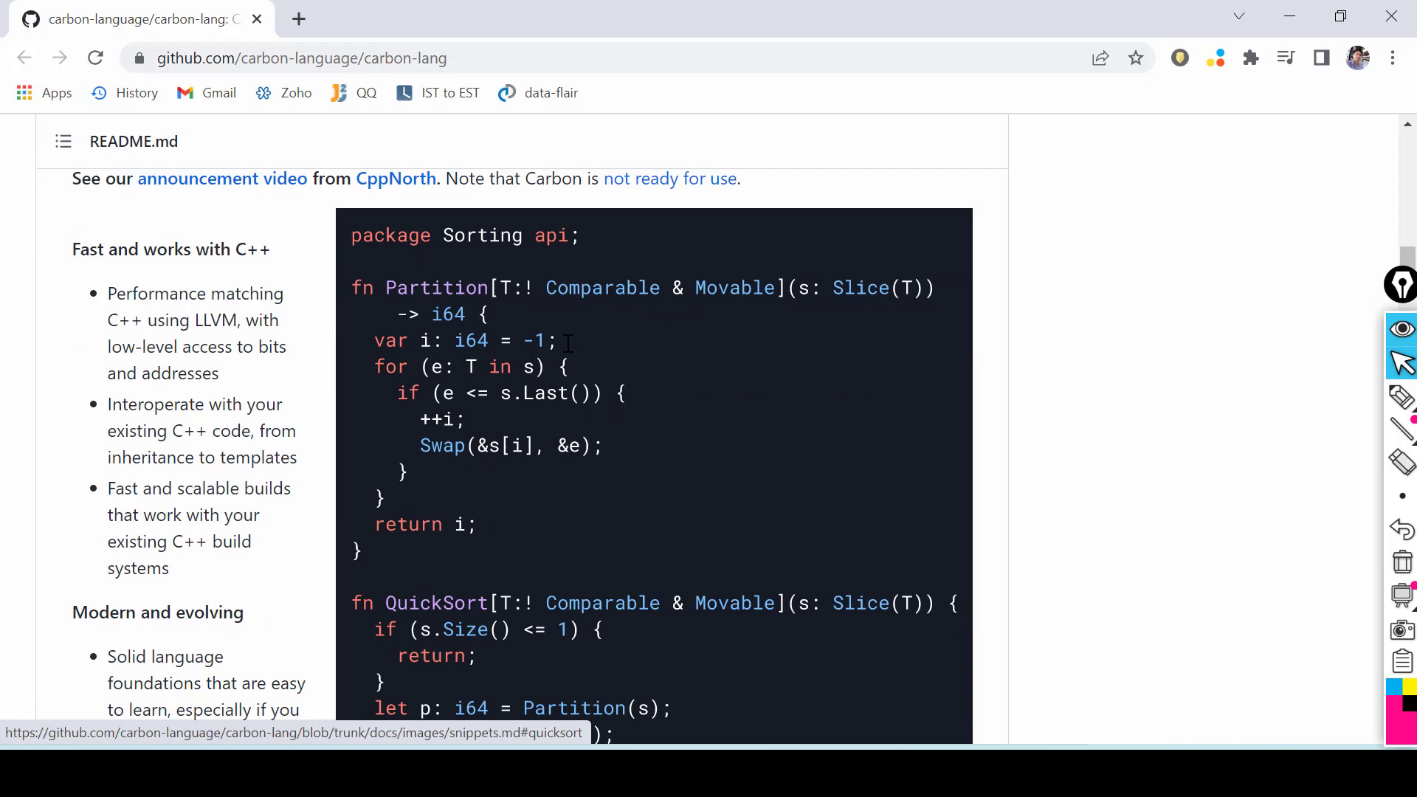
scroll("up", 3)
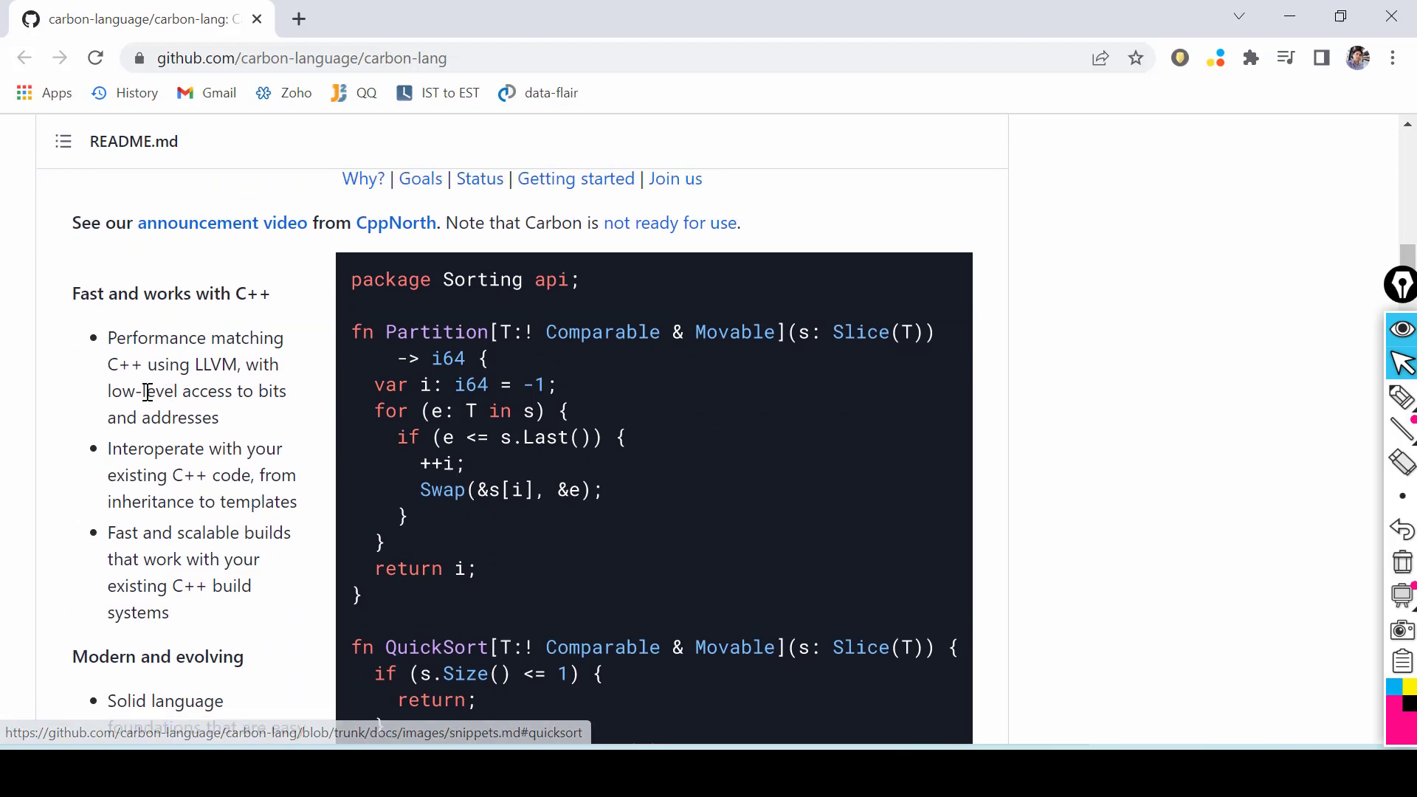
double_click(151, 389)
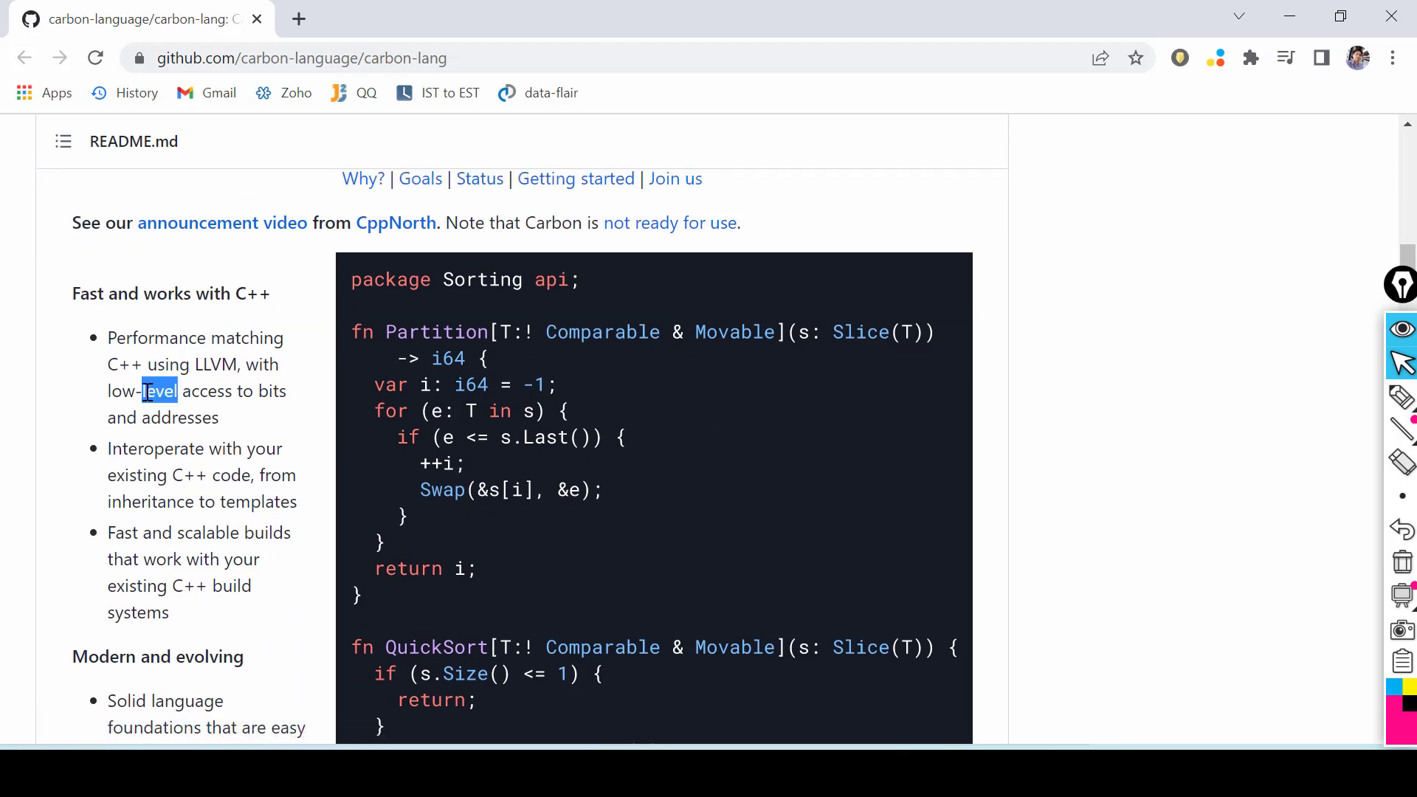
Step: Highlight 'work' in the builds bullet and parts of the 'Fast and works with C++' heading
scroll("down", 3)
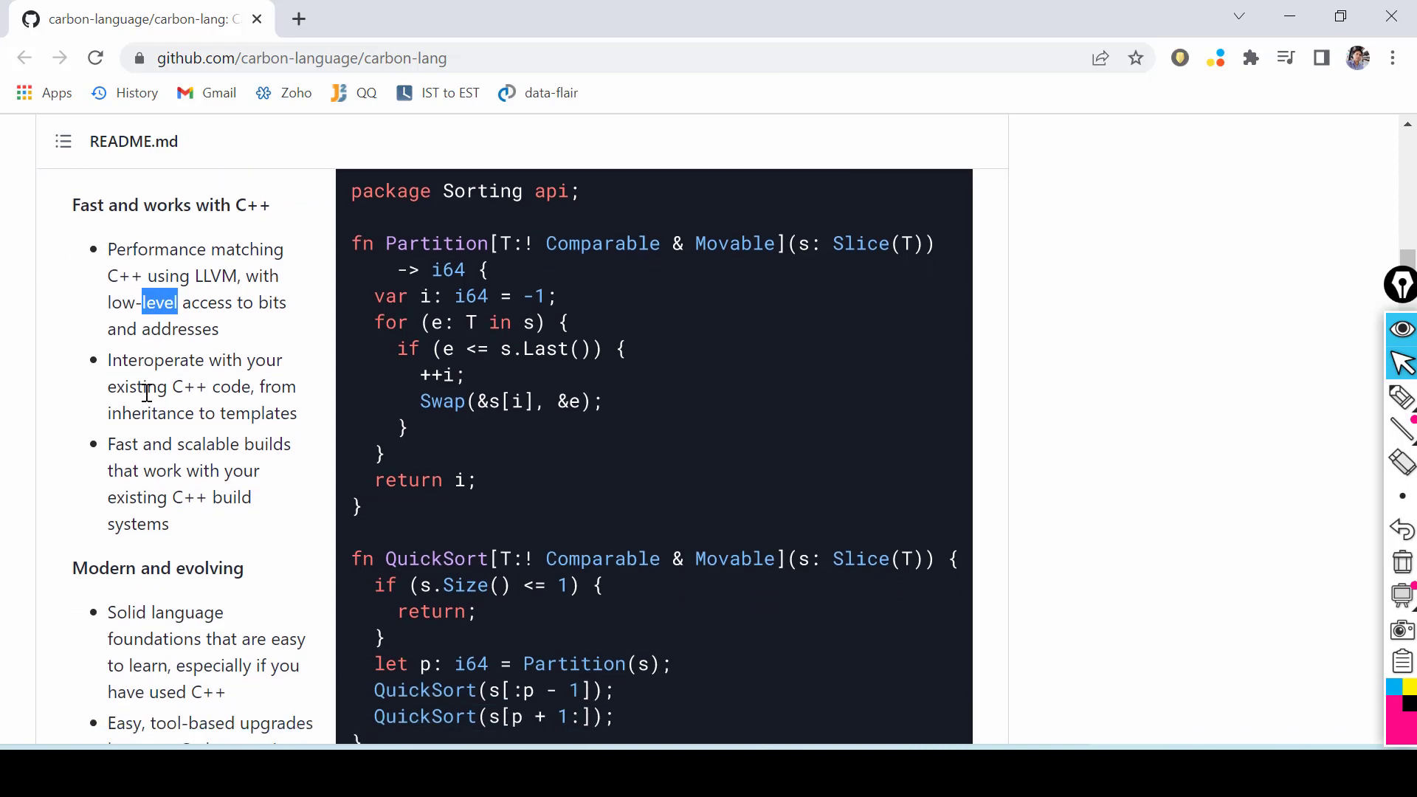
double_click(161, 471)
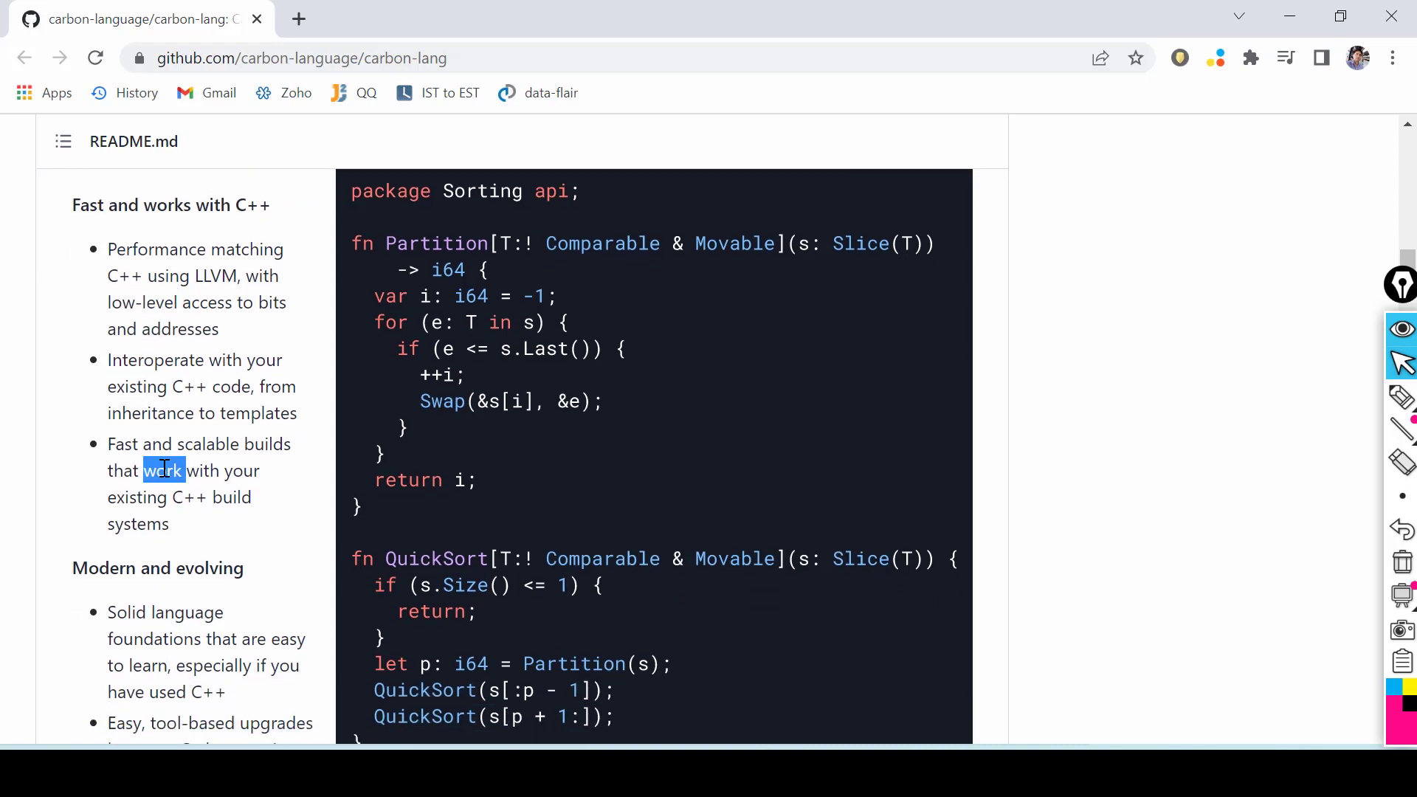
scroll("up", 3)
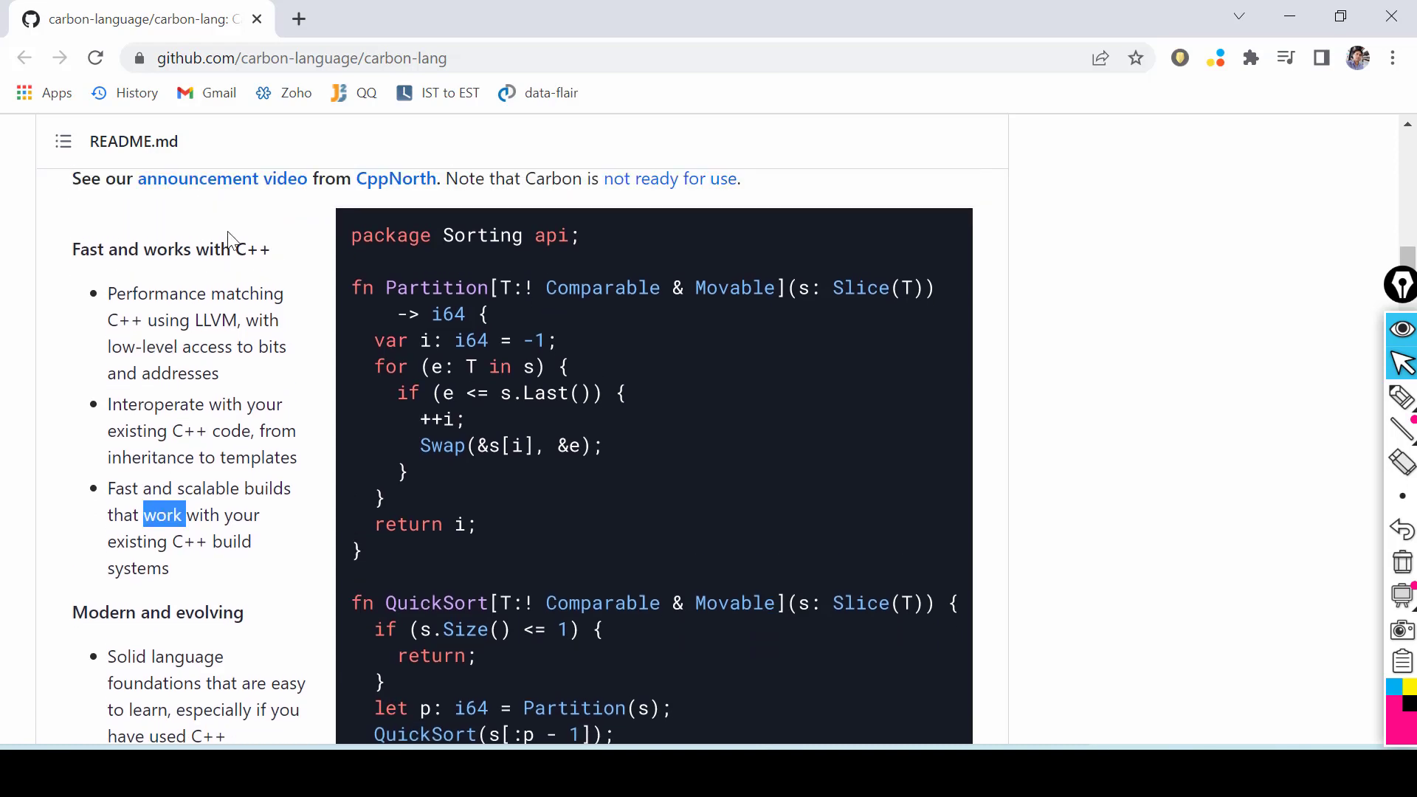
double_click(244, 249)
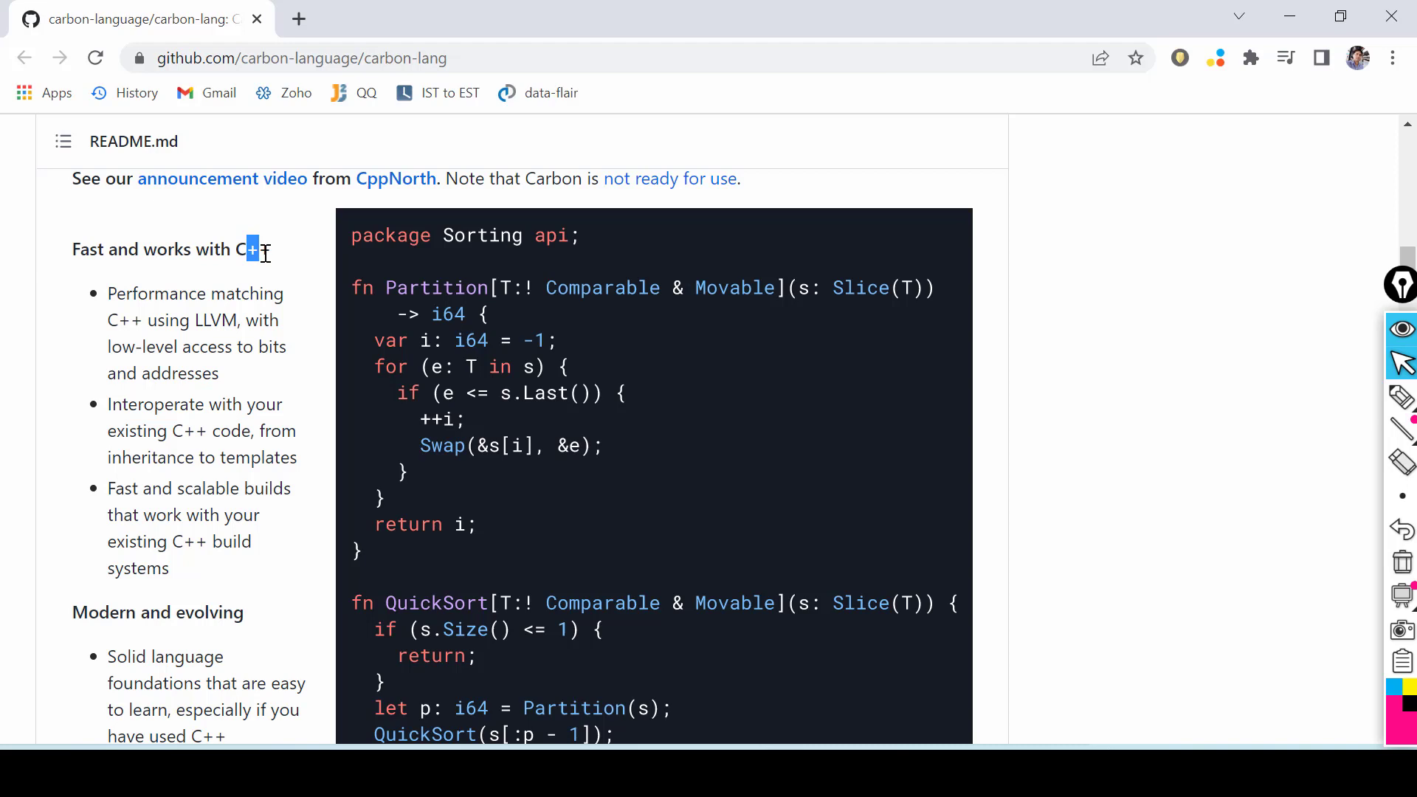
mouse_move(77, 254)
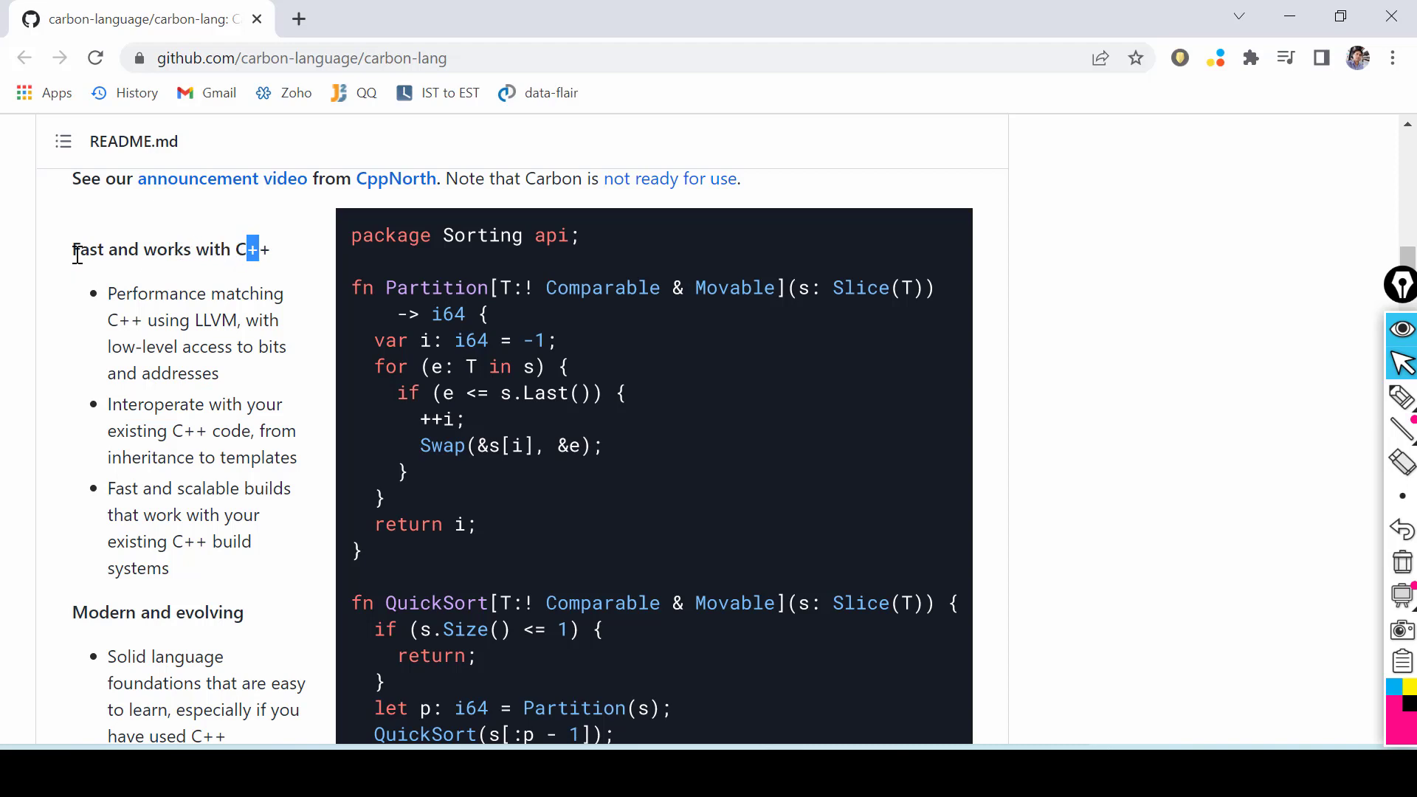
double_click(89, 249)
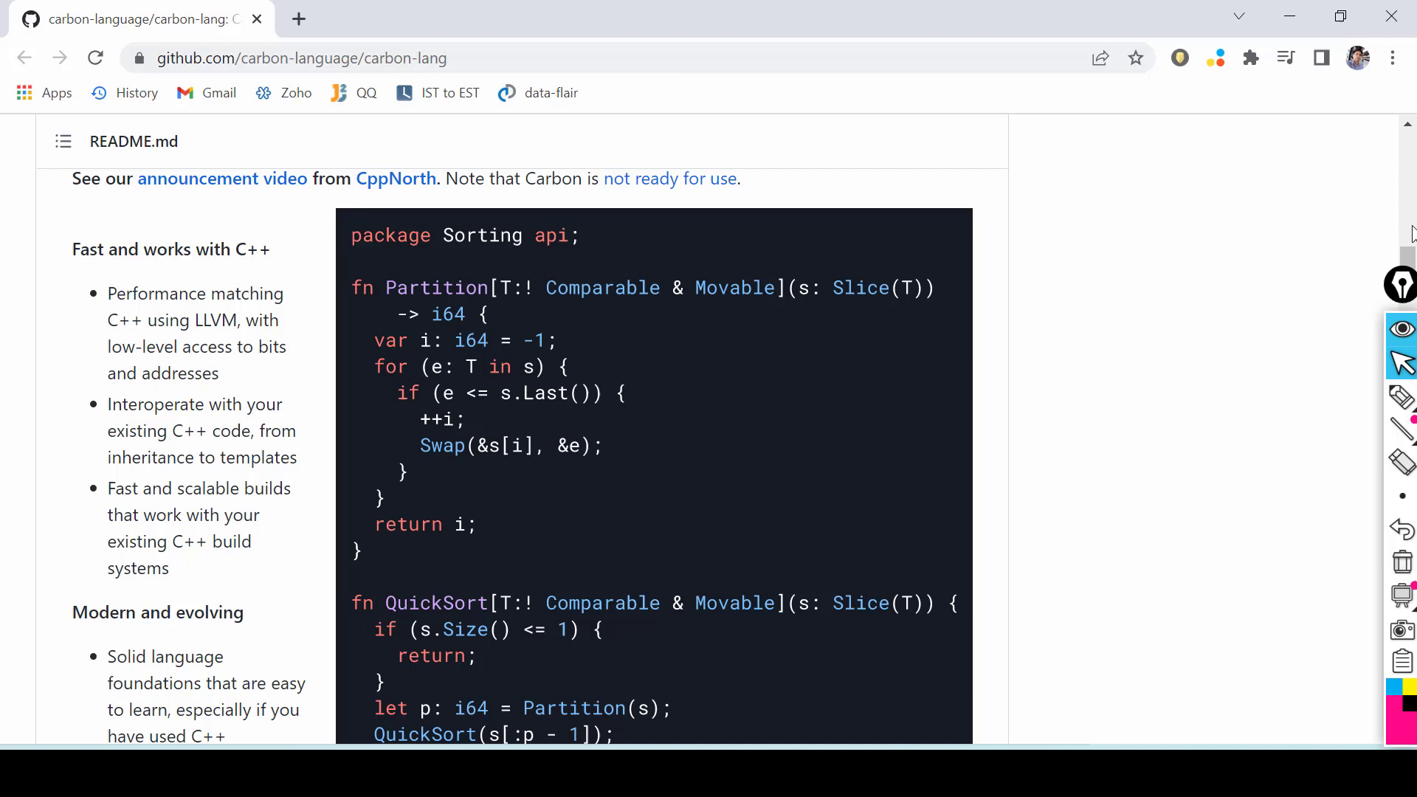
scroll("down", 3)
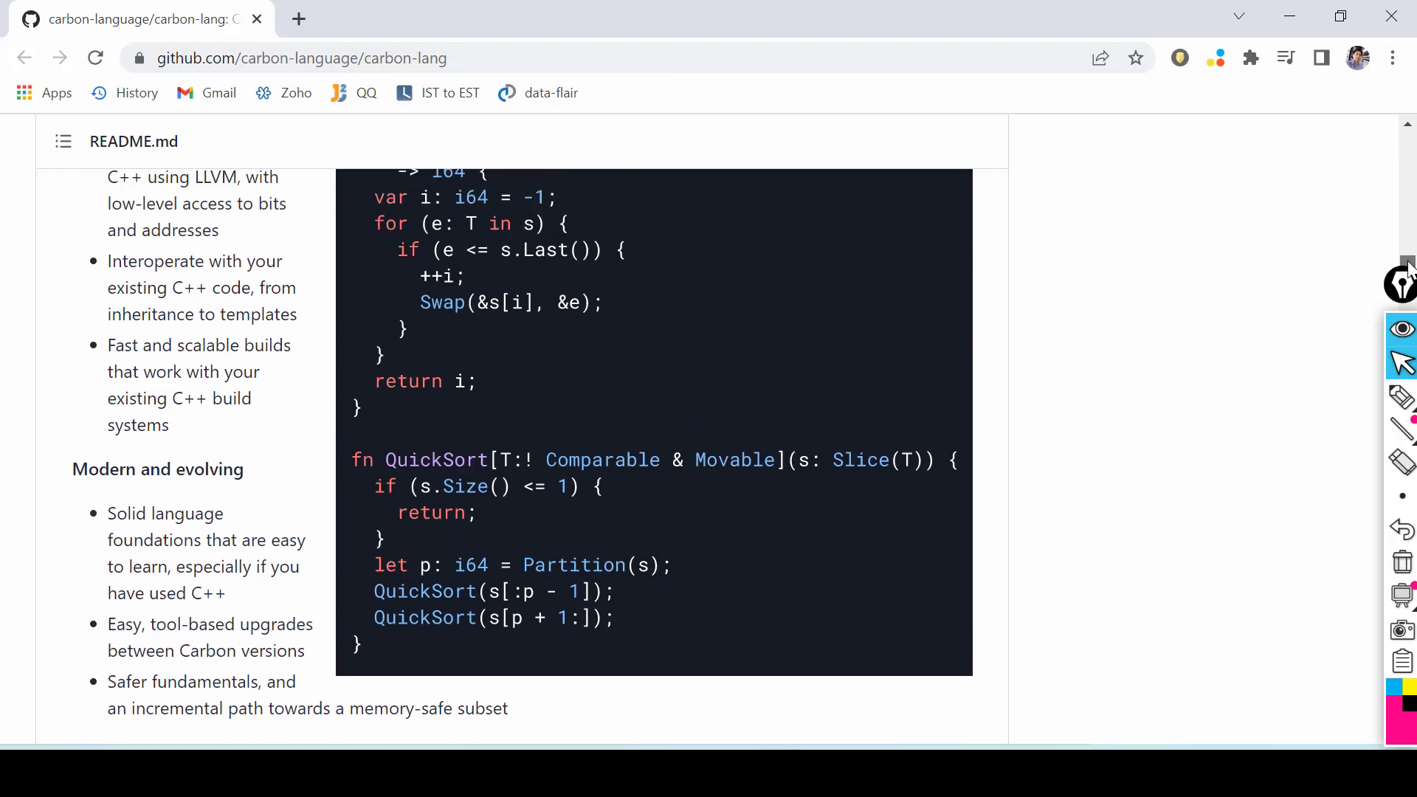
scroll("down", 3)
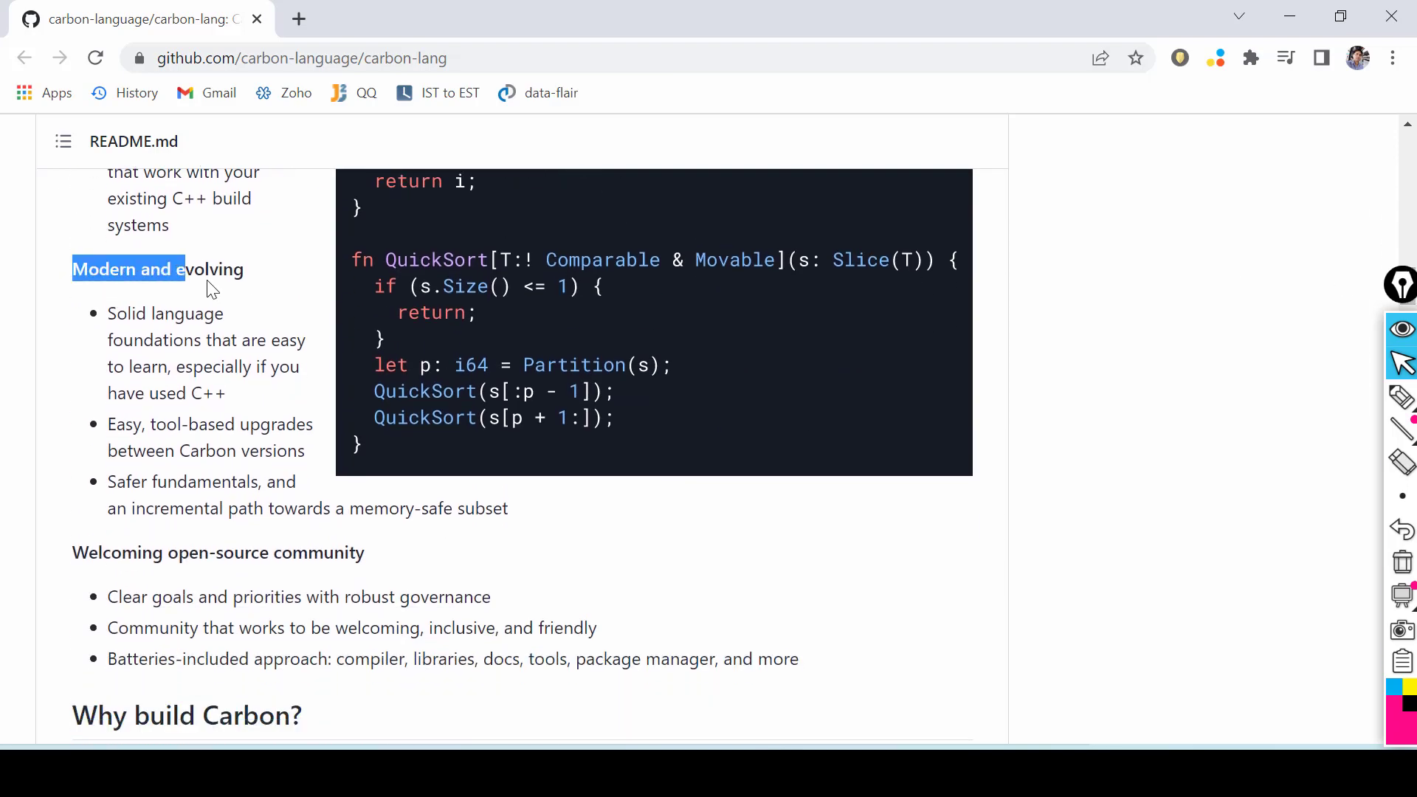
left_click(170, 552)
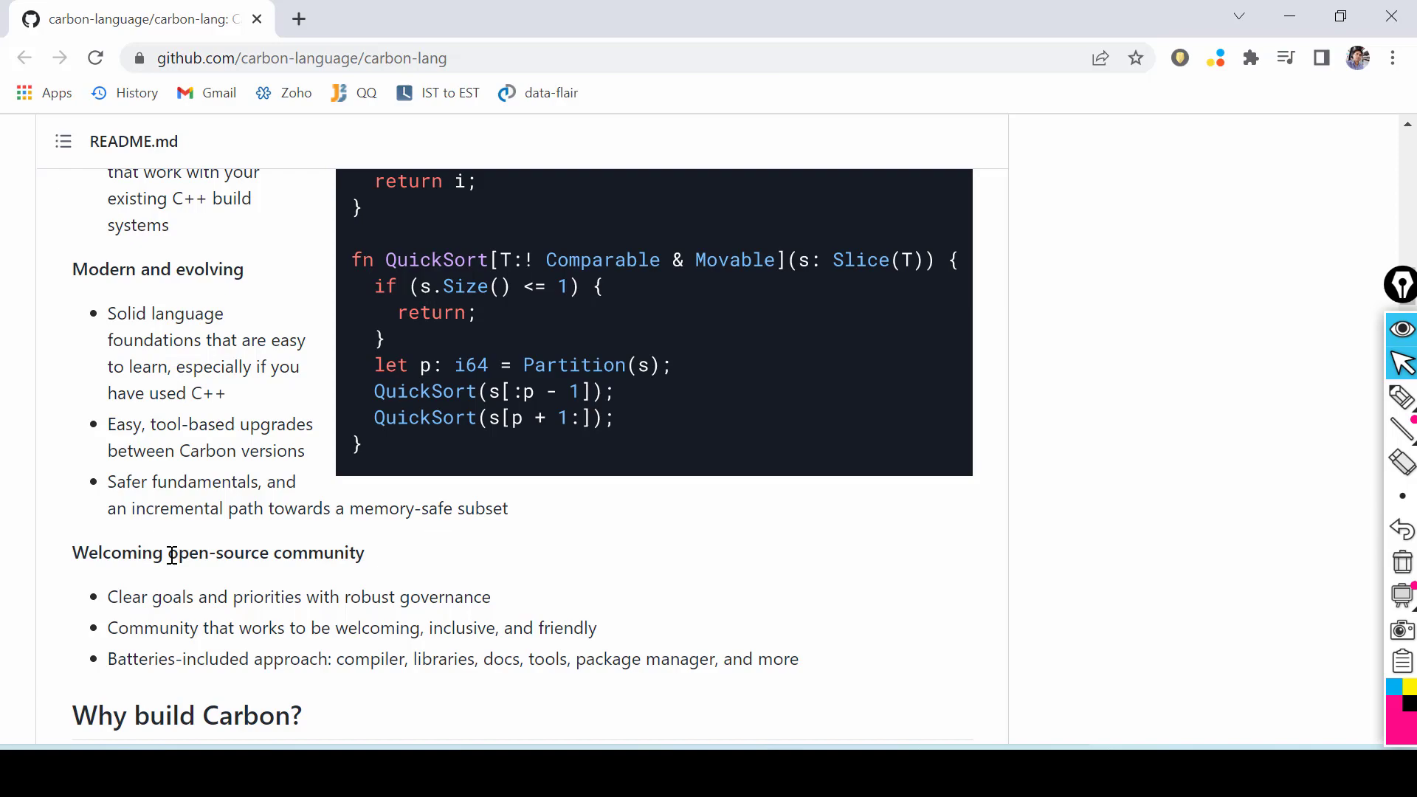
scroll("up", 3)
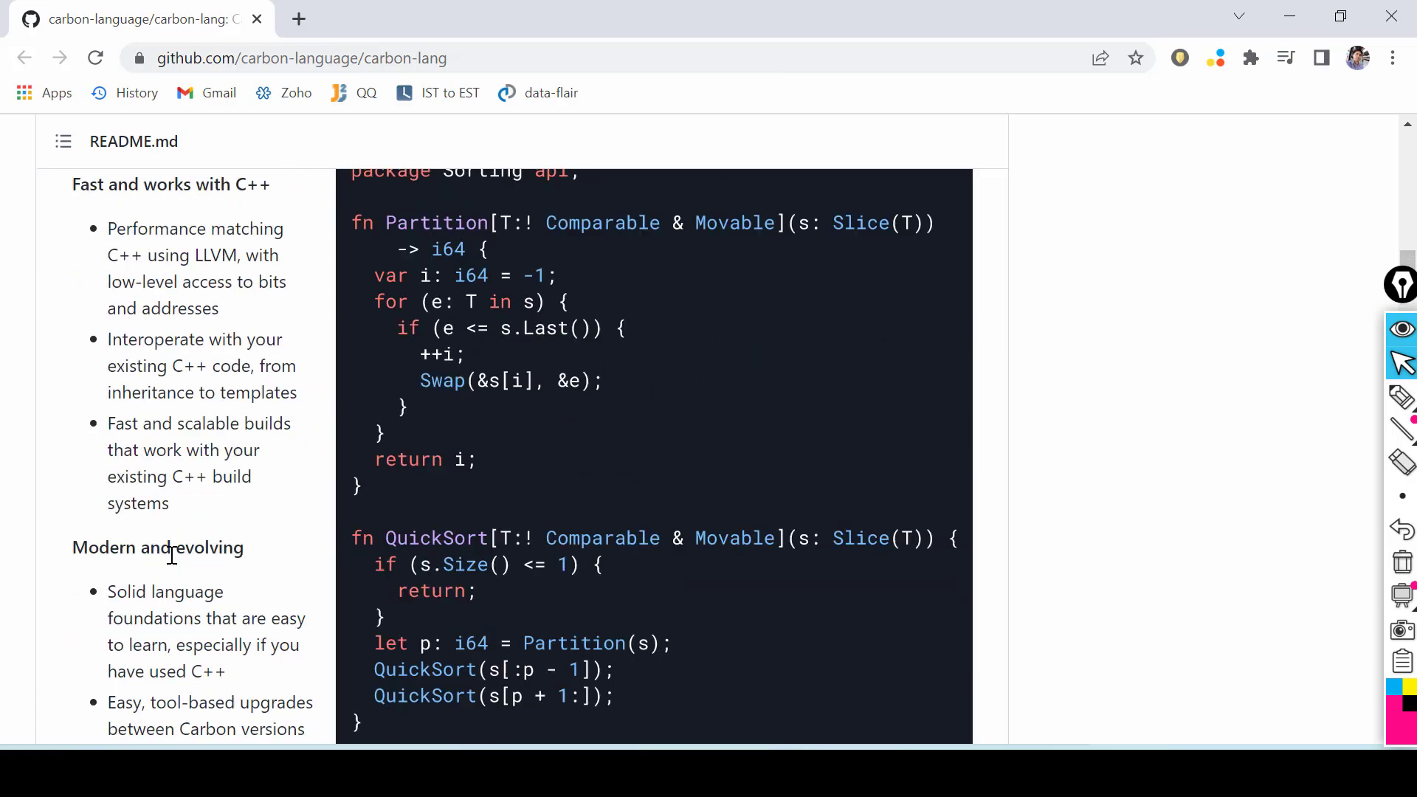
Step: Highlight 'programming language for' and 'critical' in the successor-language paragraph, then deselect
scroll("down", 3)
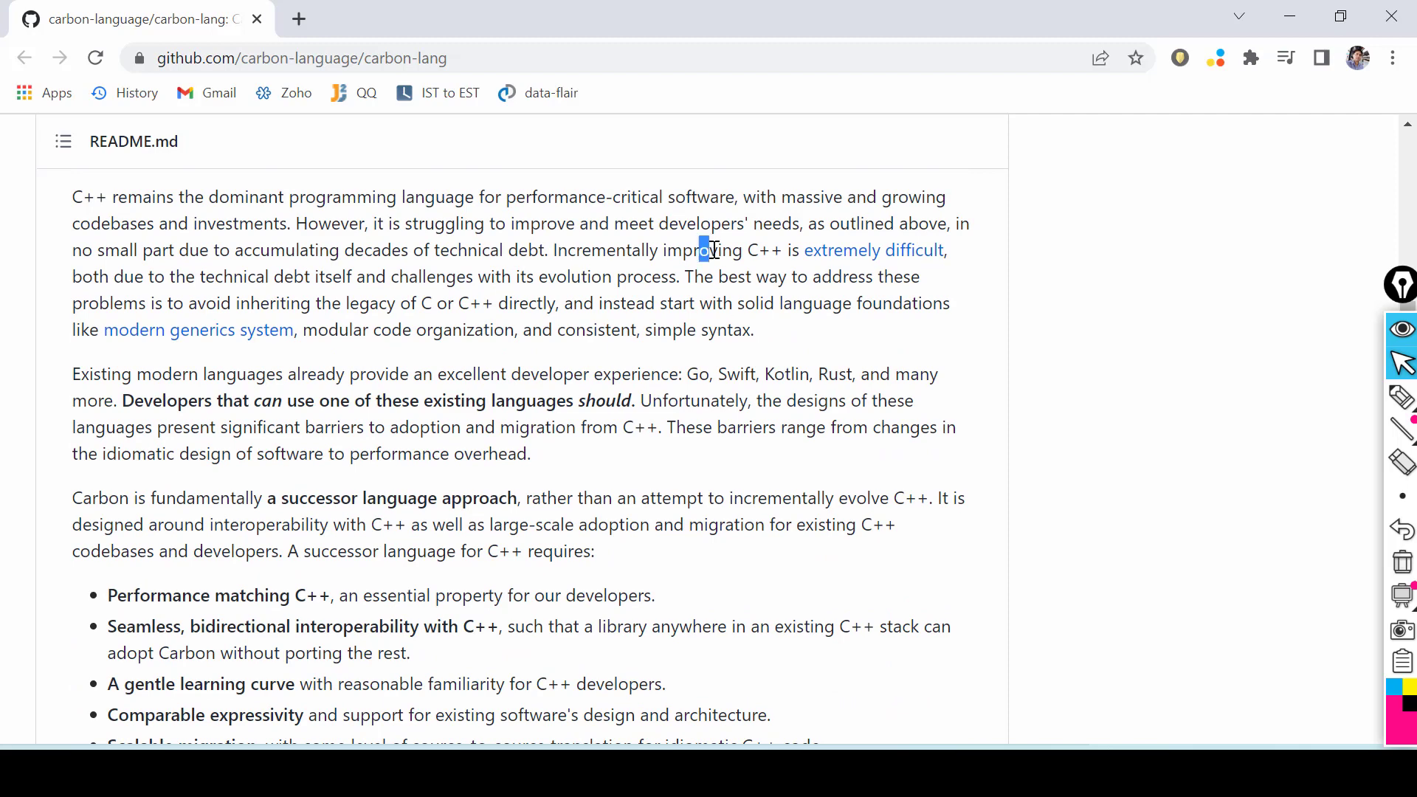
mouse_move(286, 196)
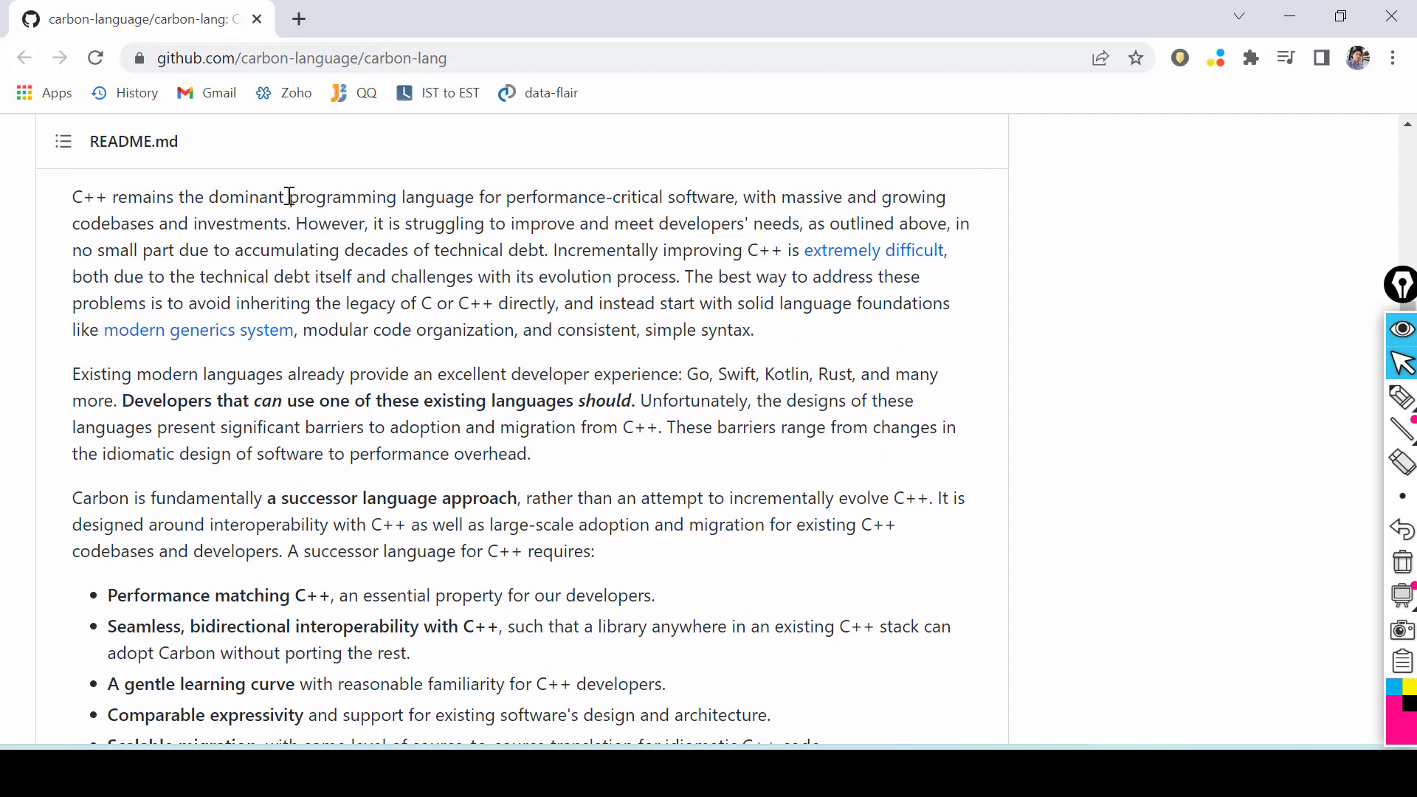
left_click_drag(280, 196, 505, 196)
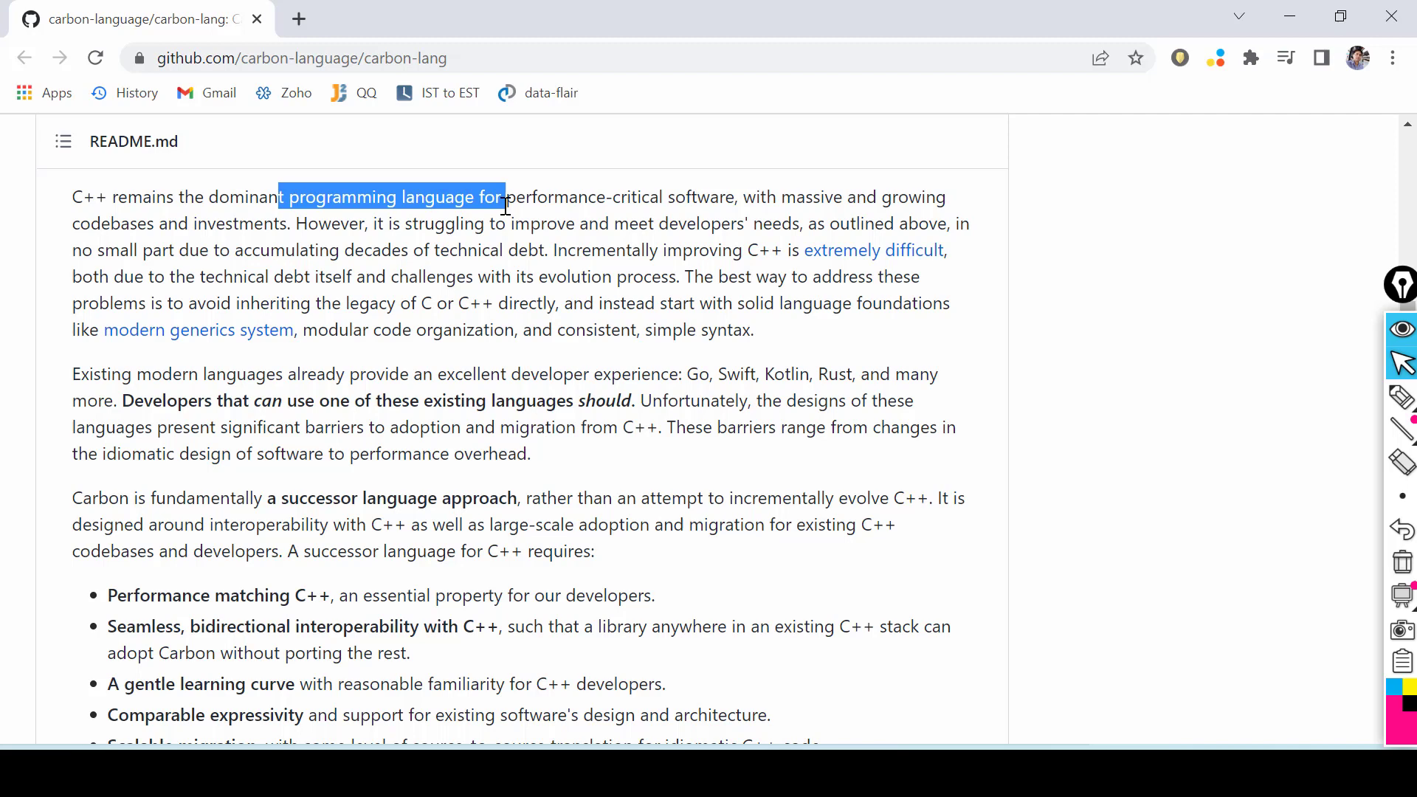
double_click(638, 196)
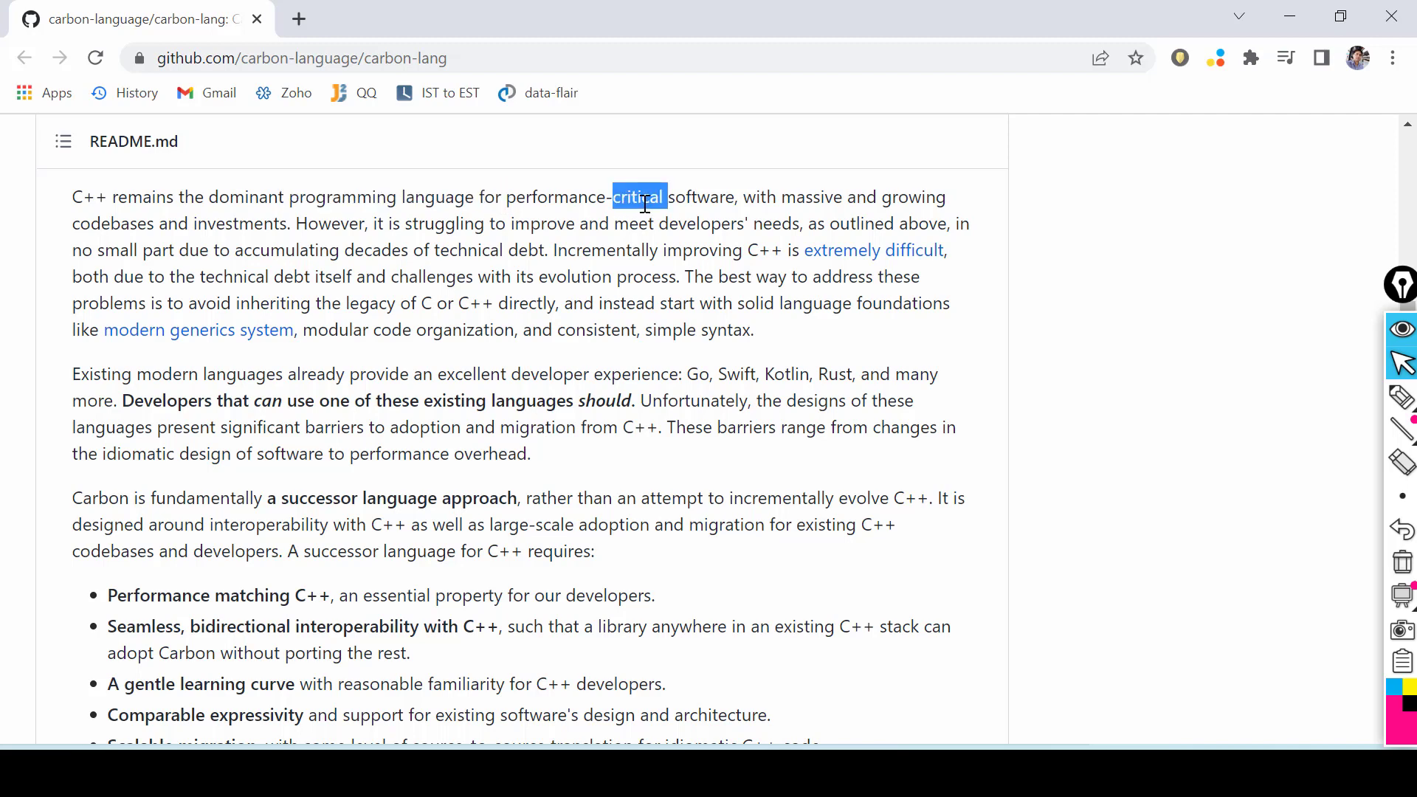
mouse_move(872, 251)
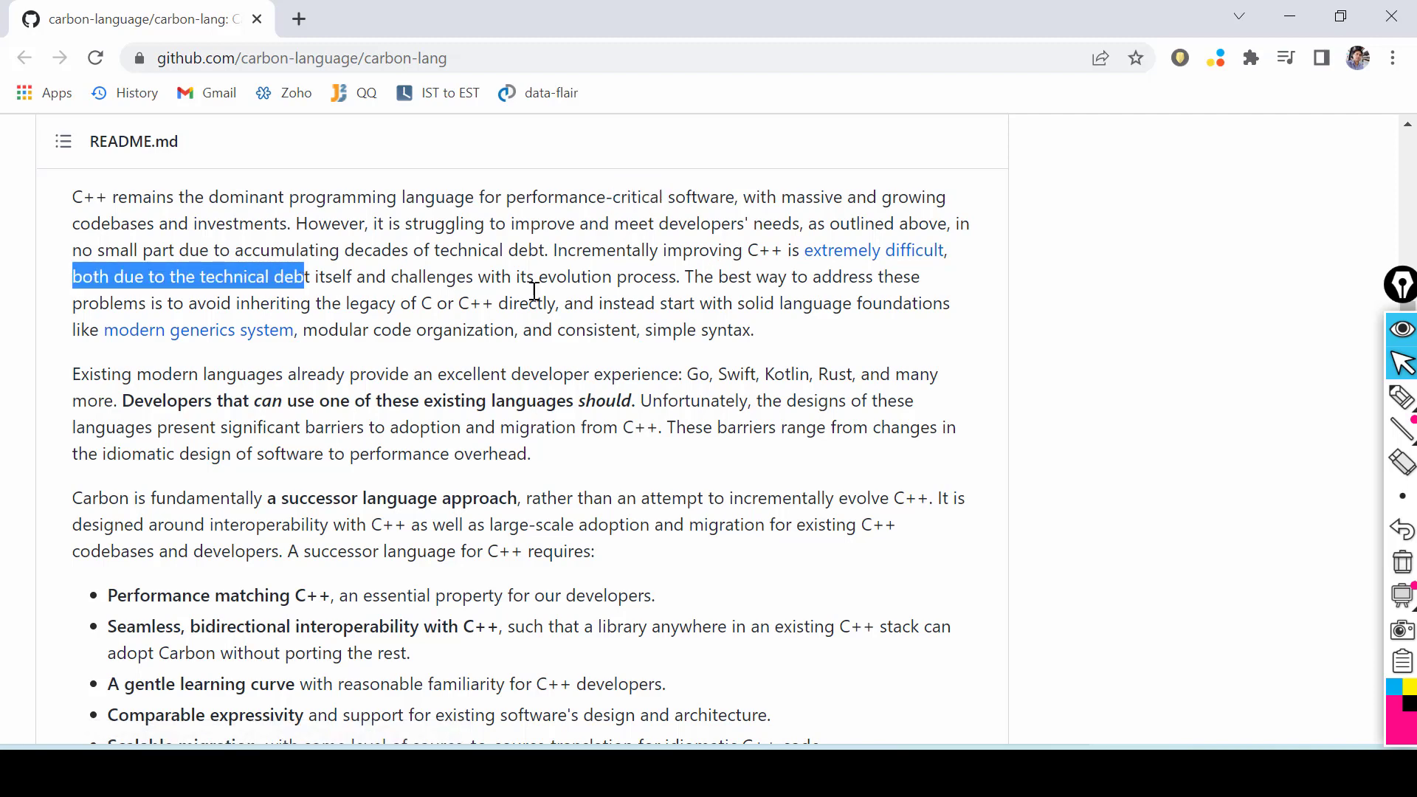
left_click(809, 277)
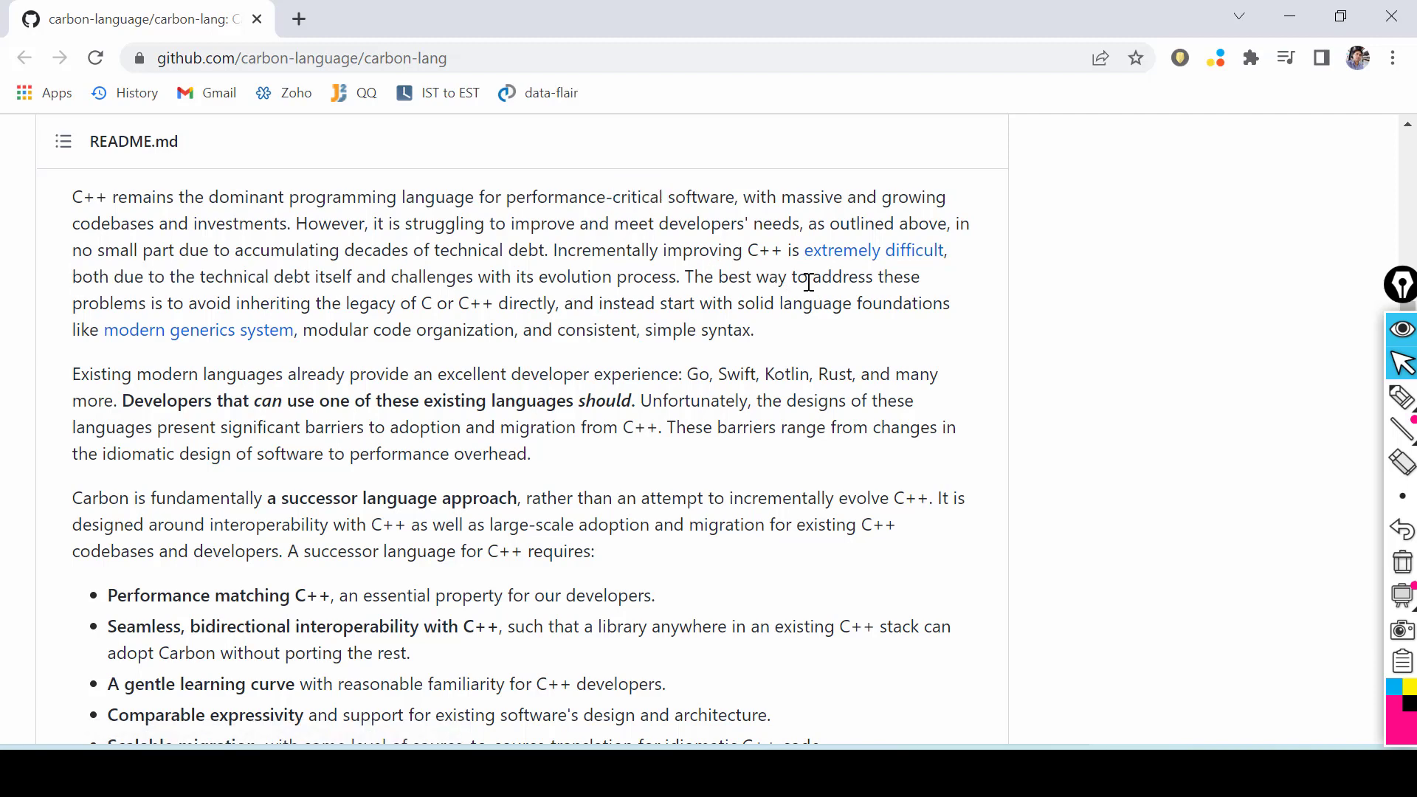
mouse_move(310, 155)
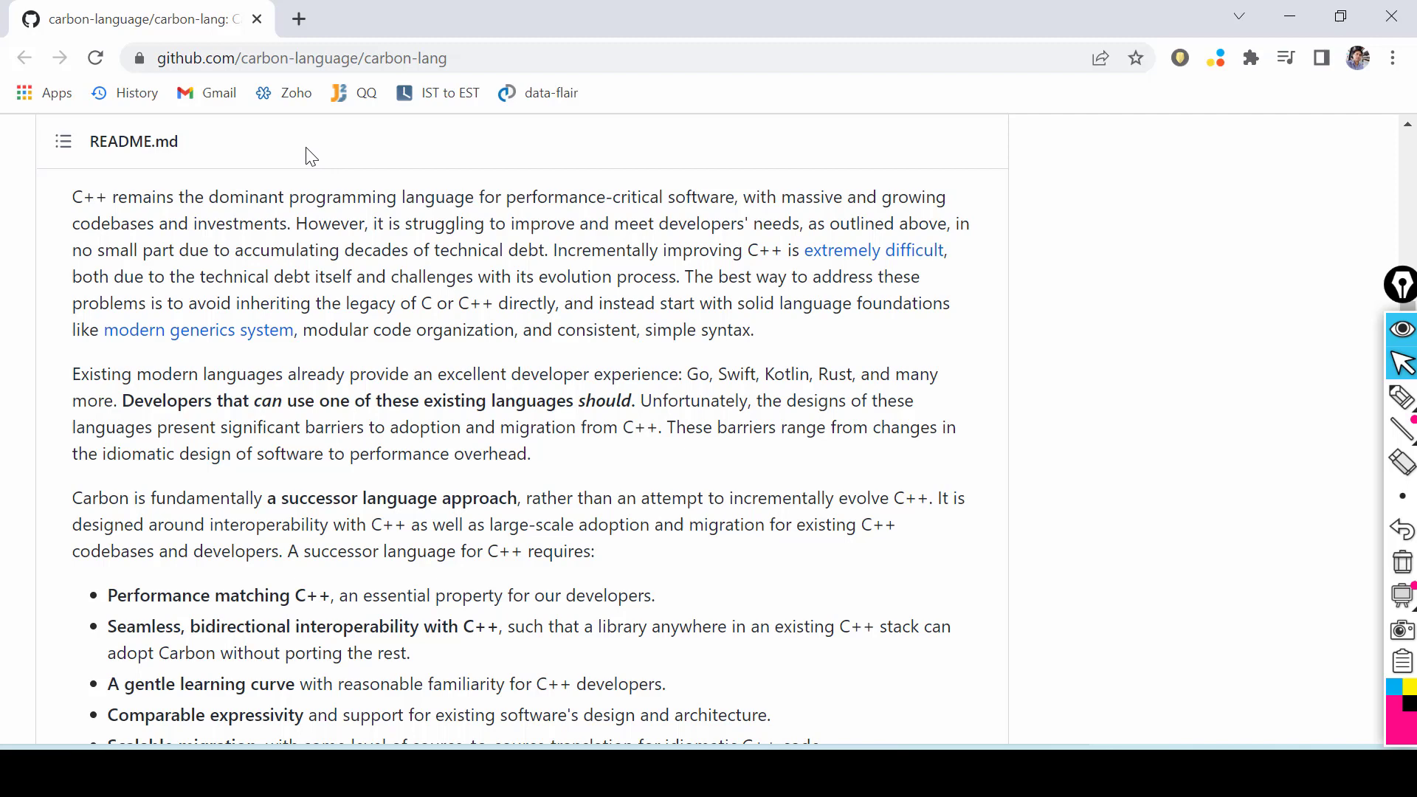
Step: Mark 'Performance matching C++', 'Seamless' and 'gentle' in the requirements bullets, then clear the highlight
scroll("down", 3)
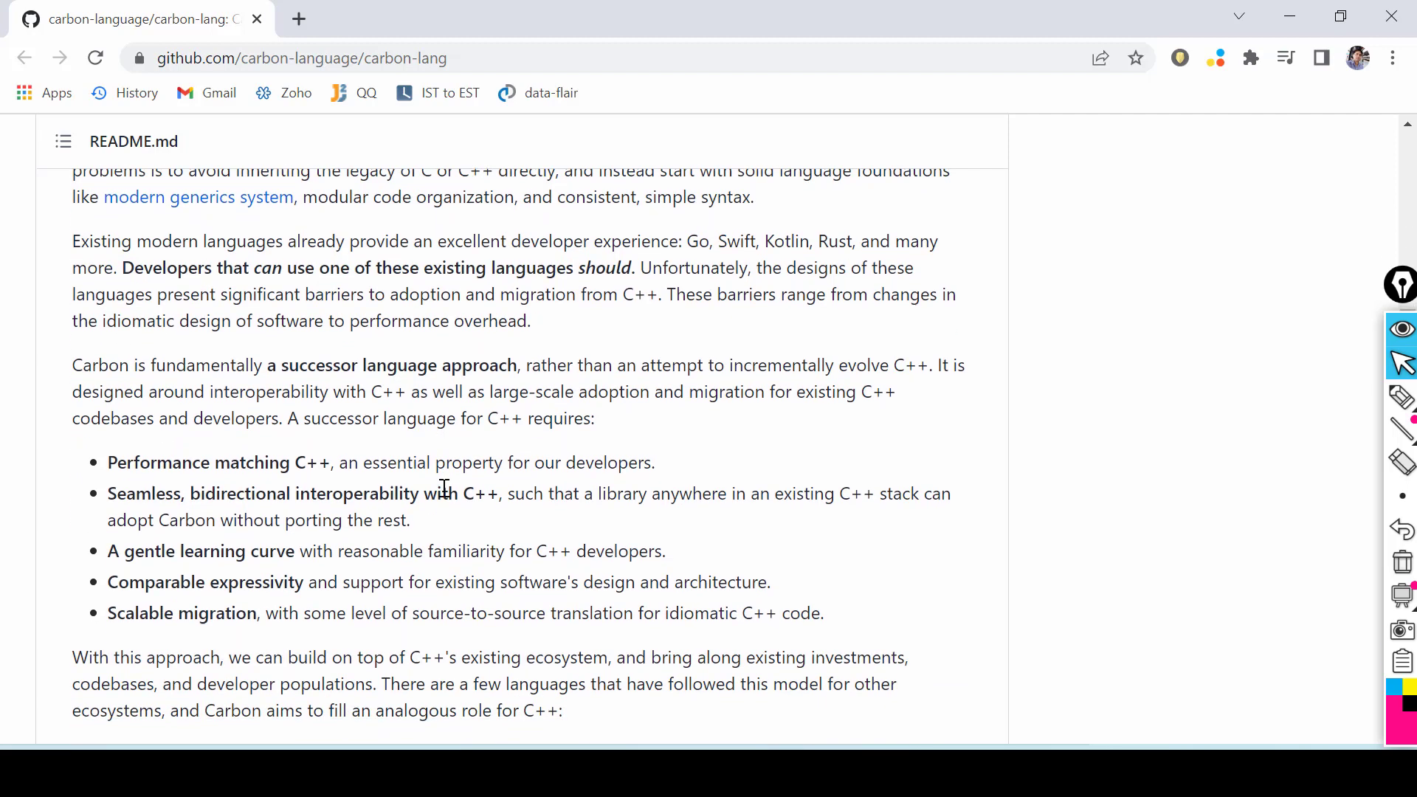
double_click(171, 462)
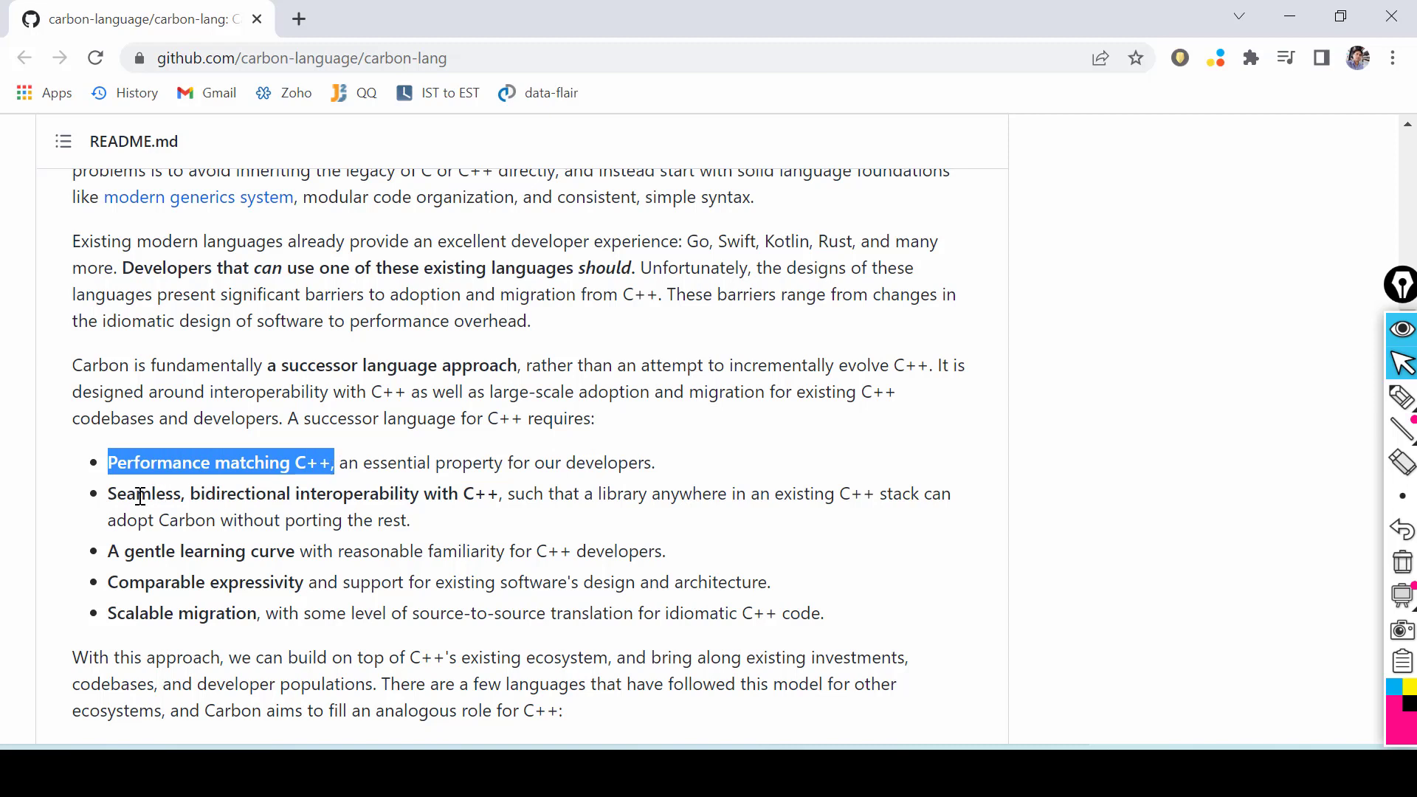
double_click(144, 493)
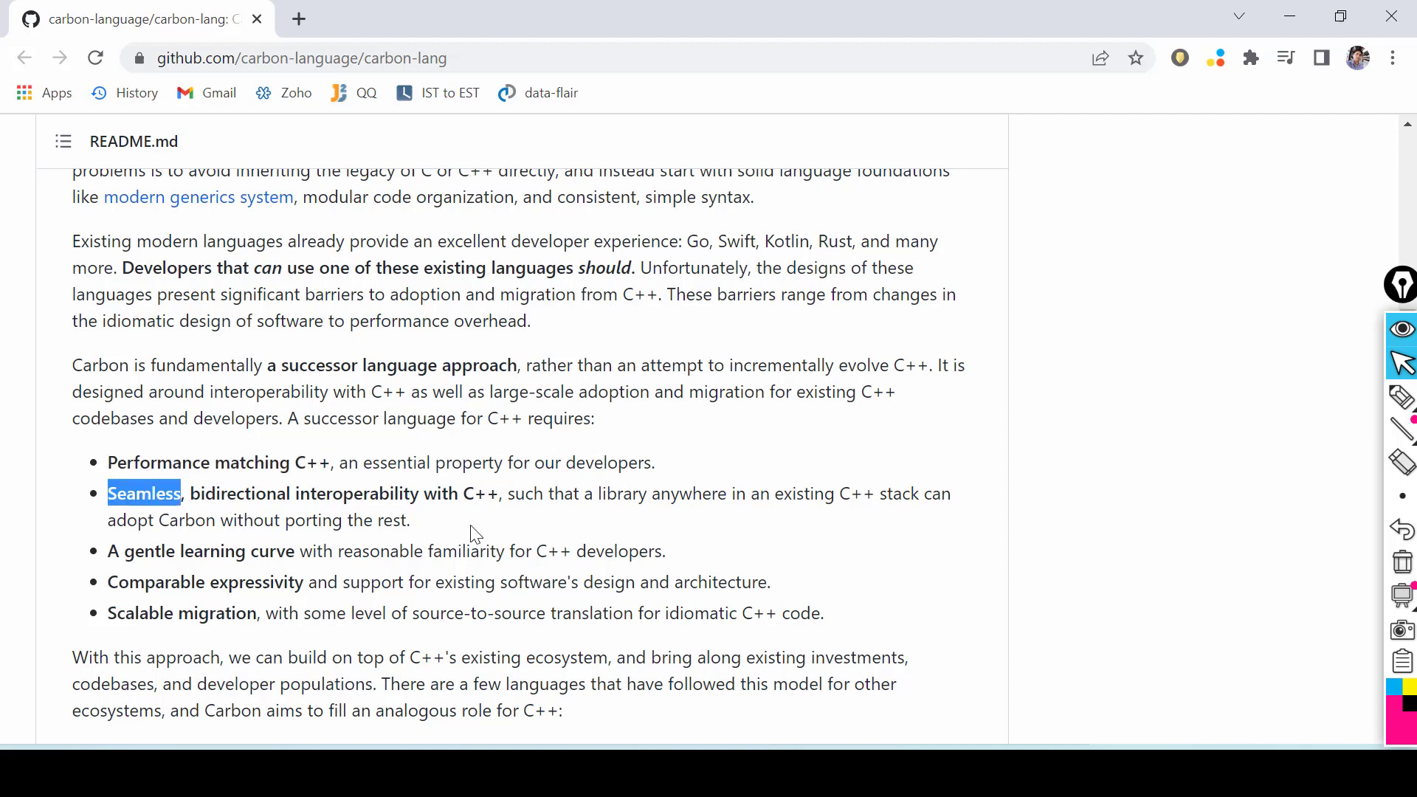
mouse_move(494, 523)
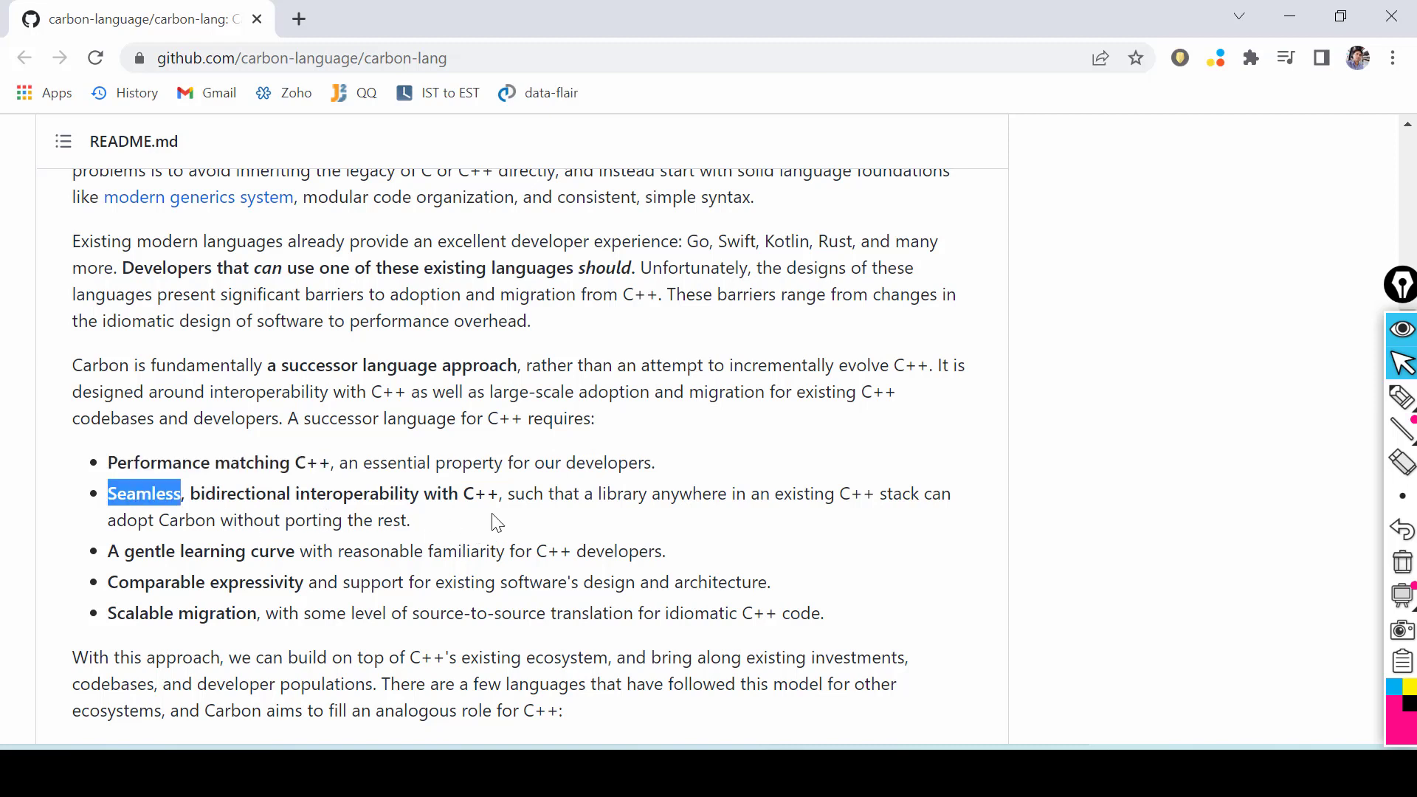
double_click(150, 551)
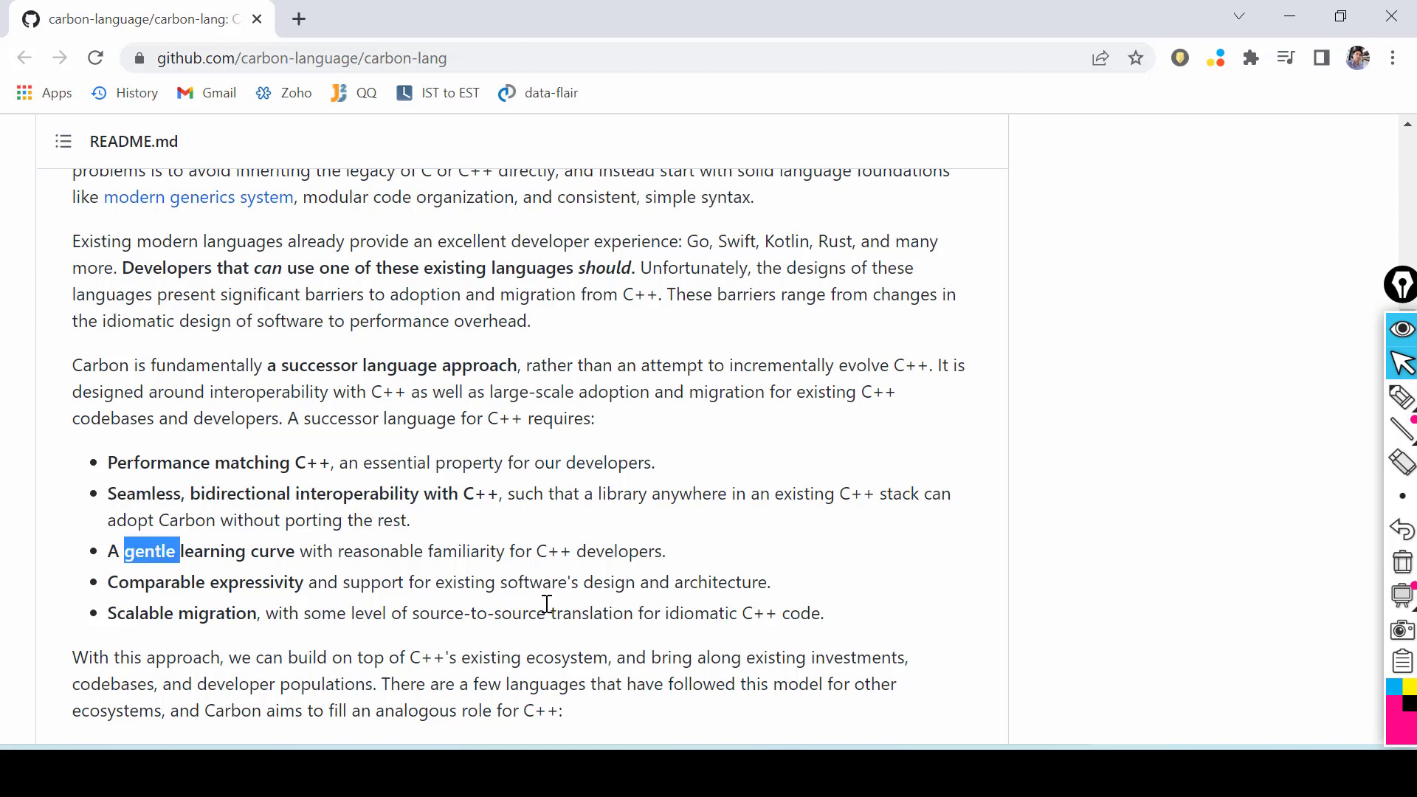
left_click(687, 538)
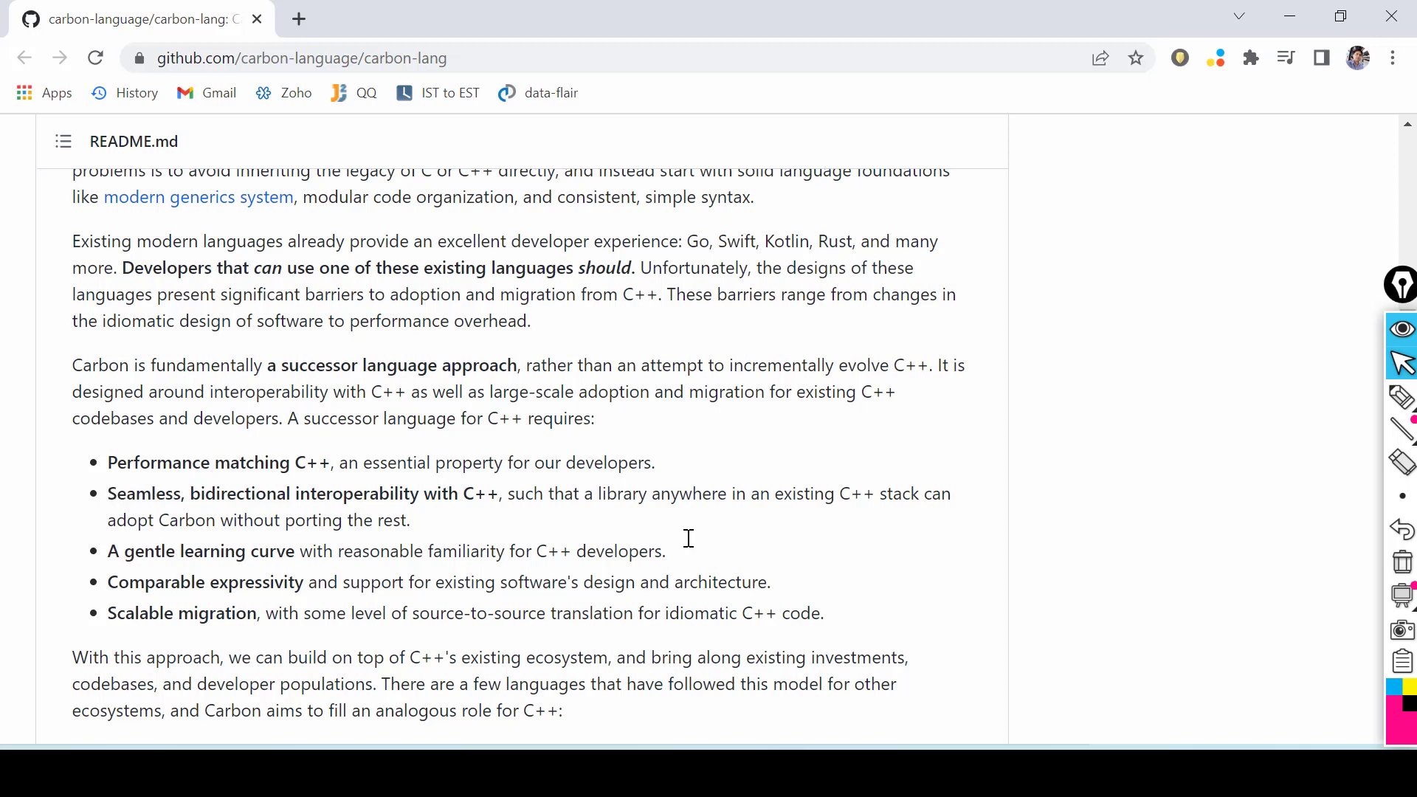
Step: Scroll through Language Goals and non-goals down to the Project status details
scroll("down", 3)
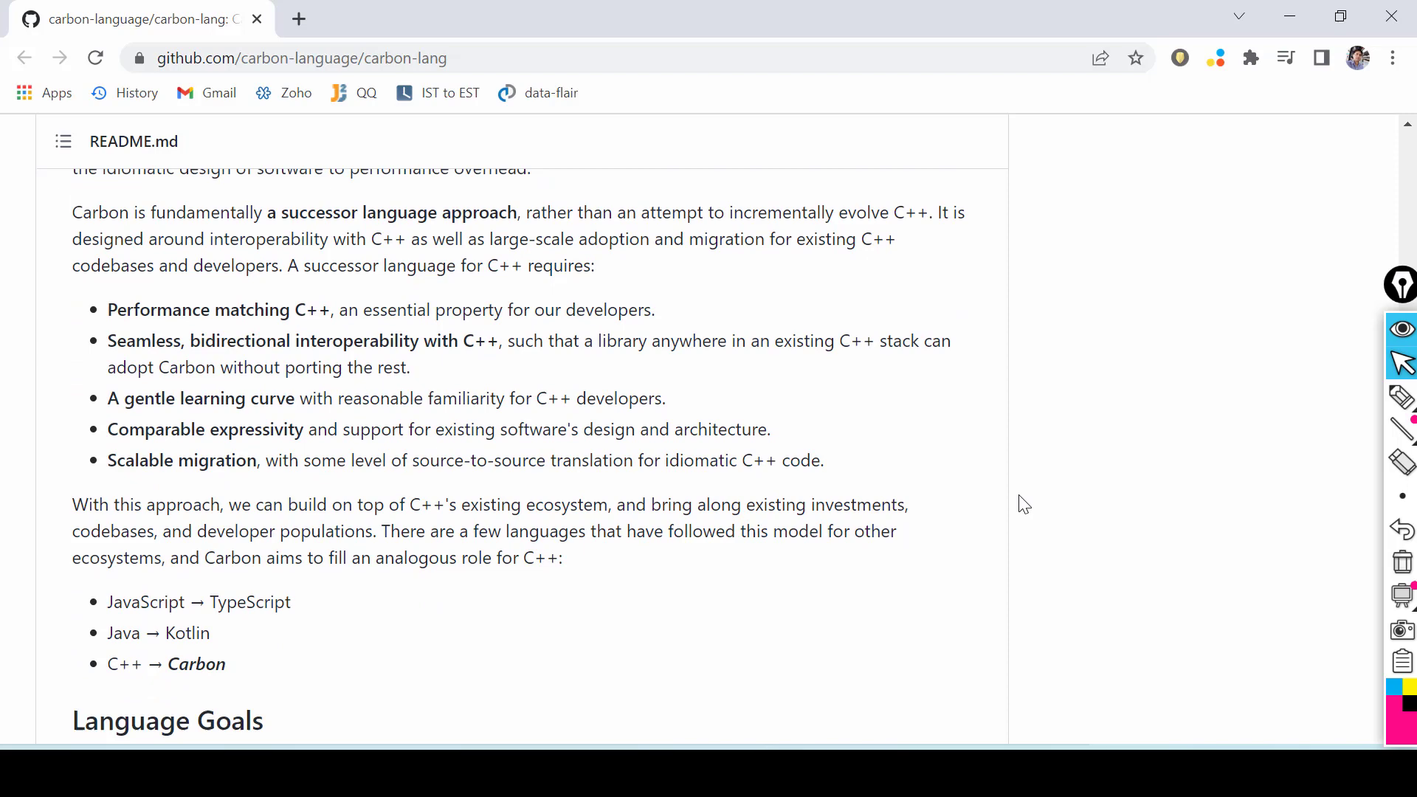
scroll("down", 3)
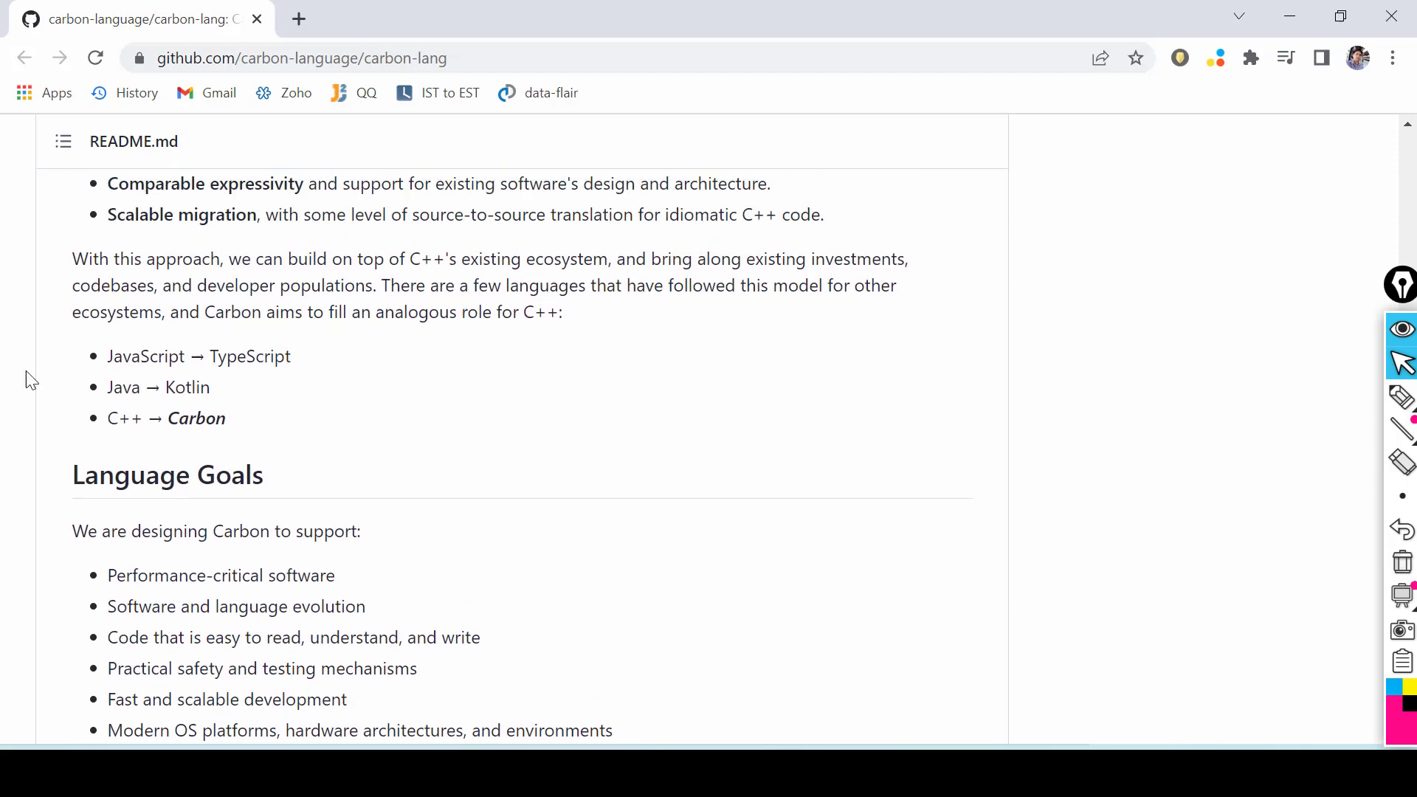
scroll("down", 3)
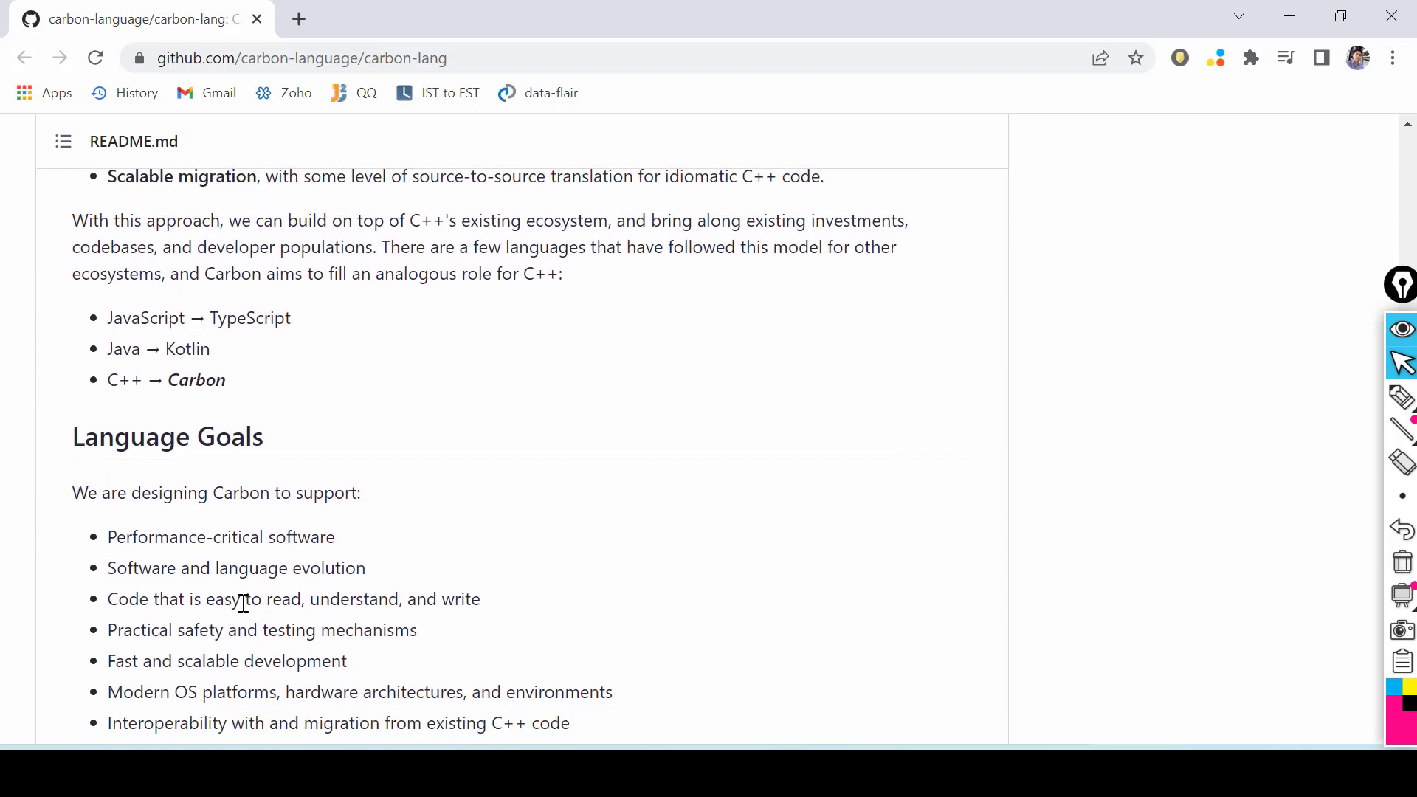
scroll("down", 3)
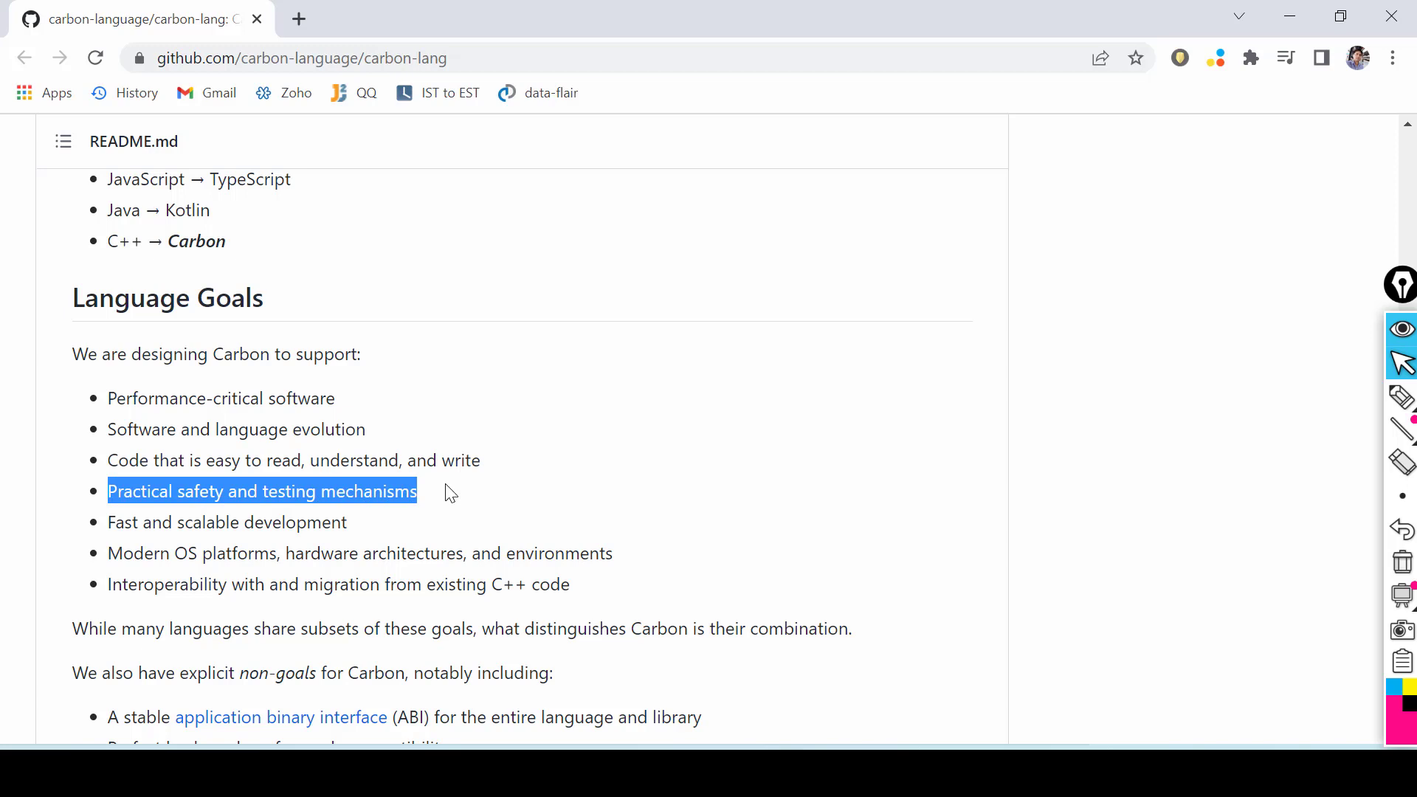
scroll("down", 3)
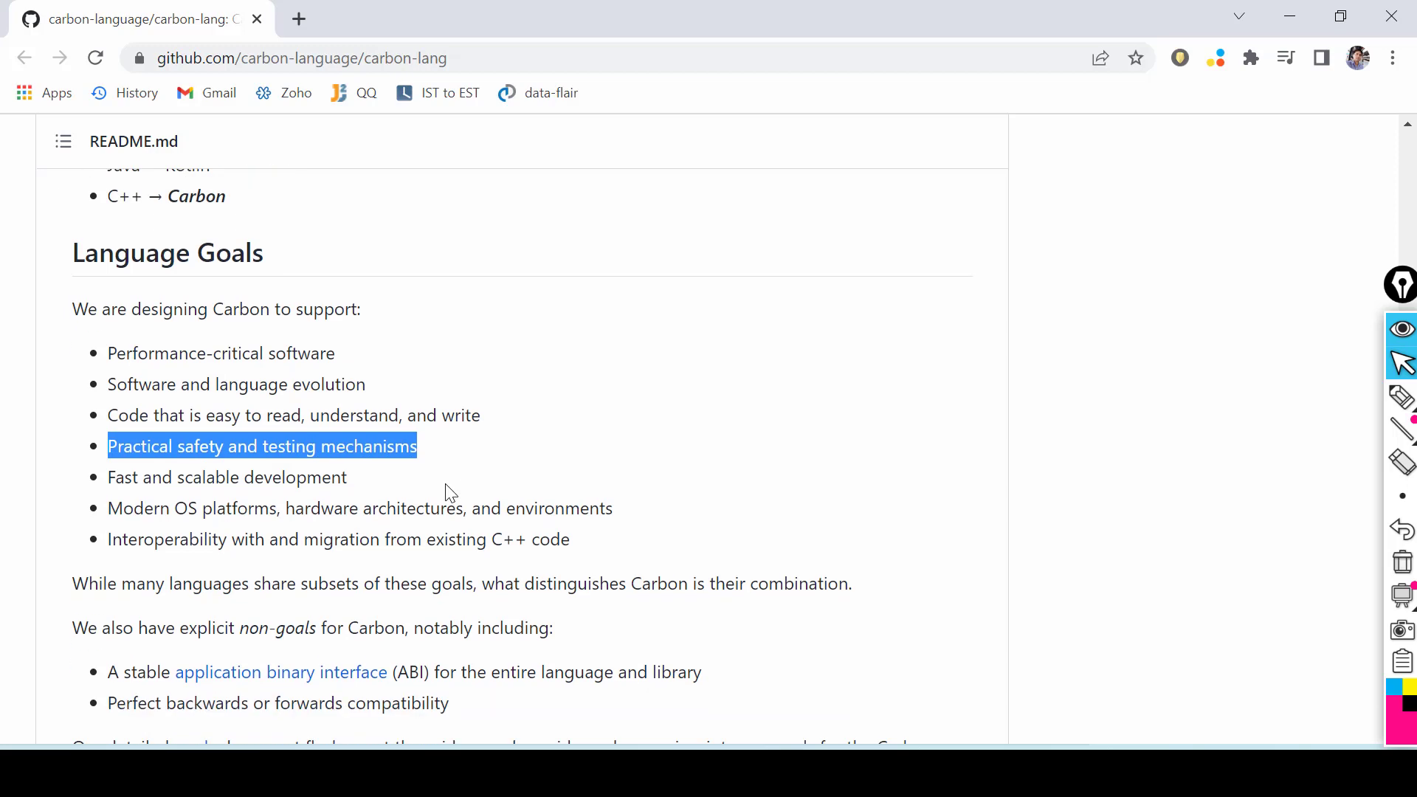
scroll("up", 3)
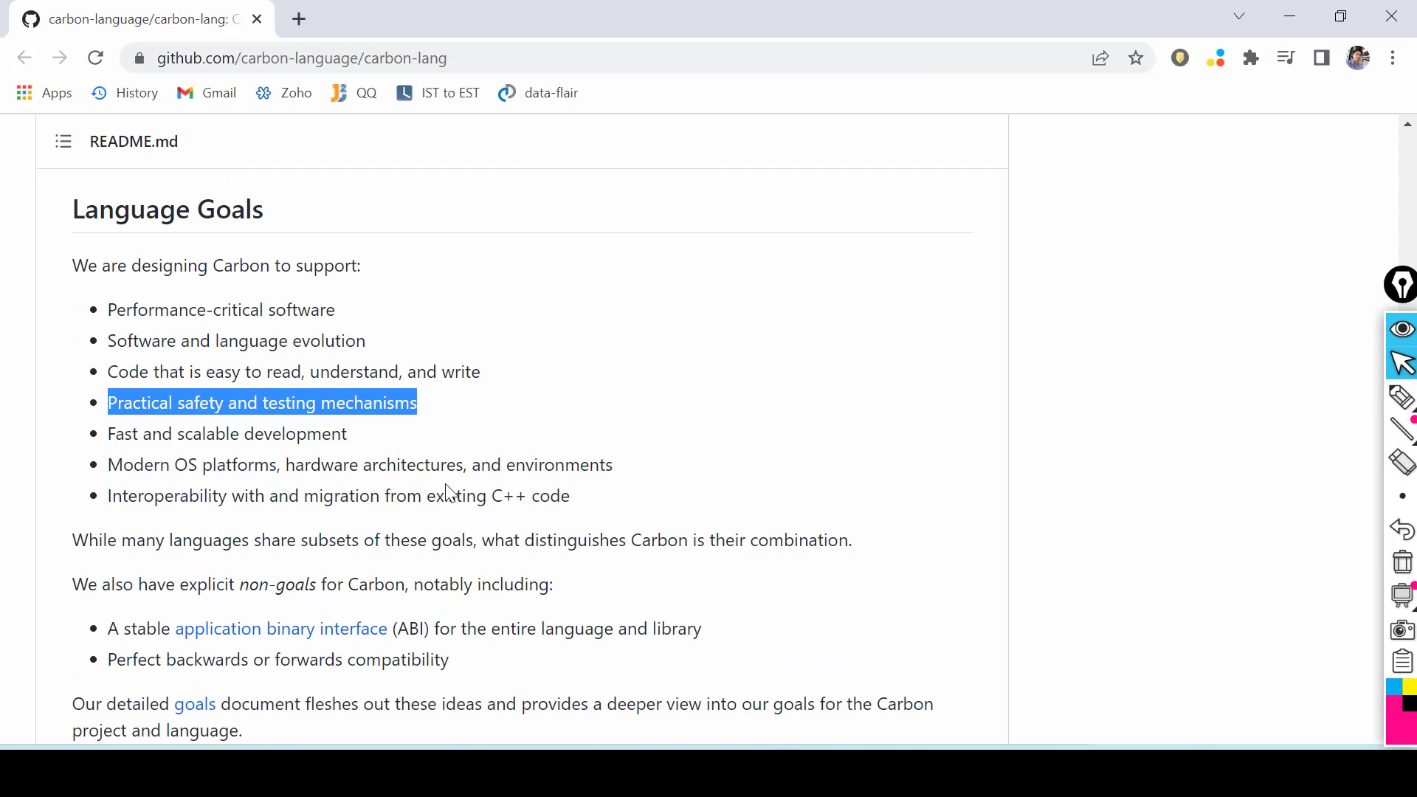
scroll("down", 3)
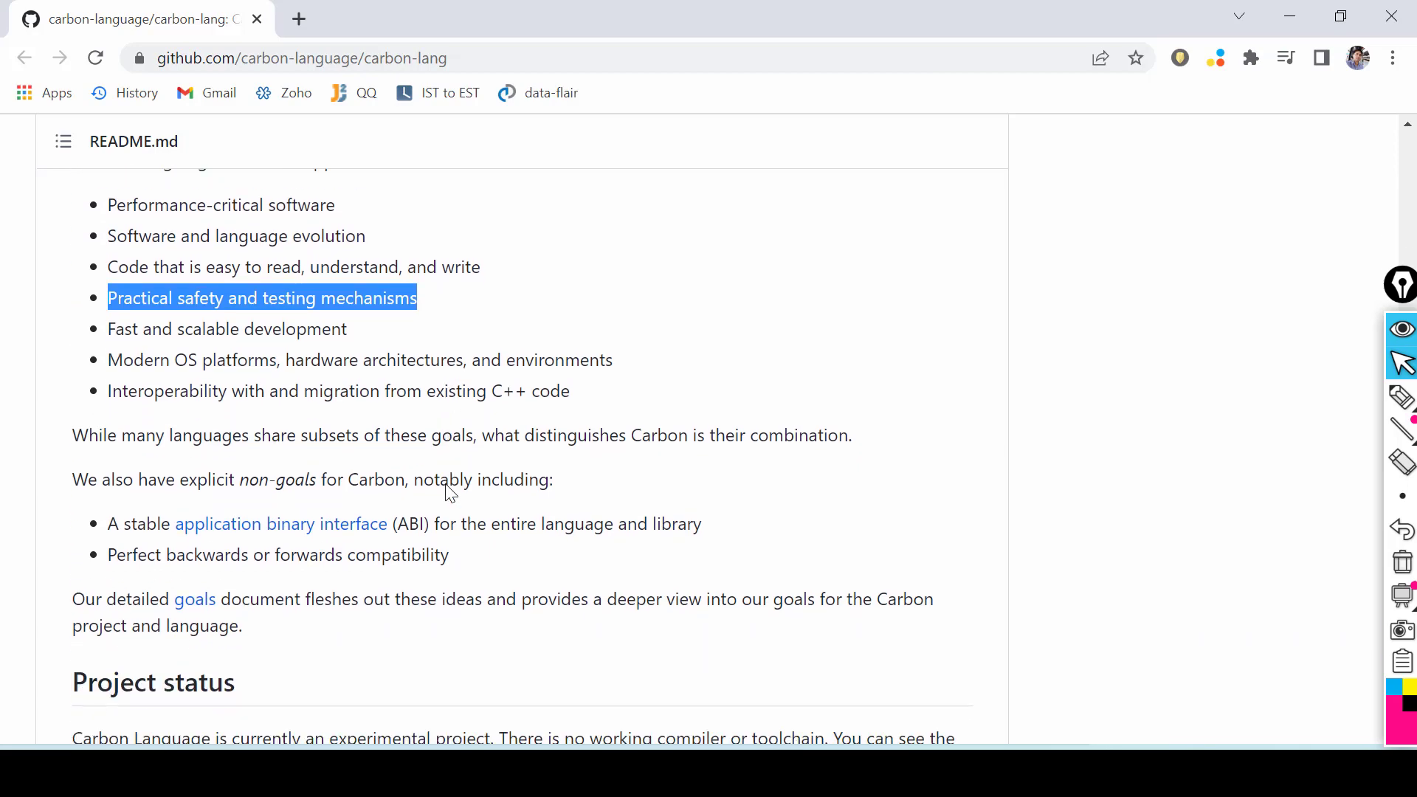
scroll("down", 3)
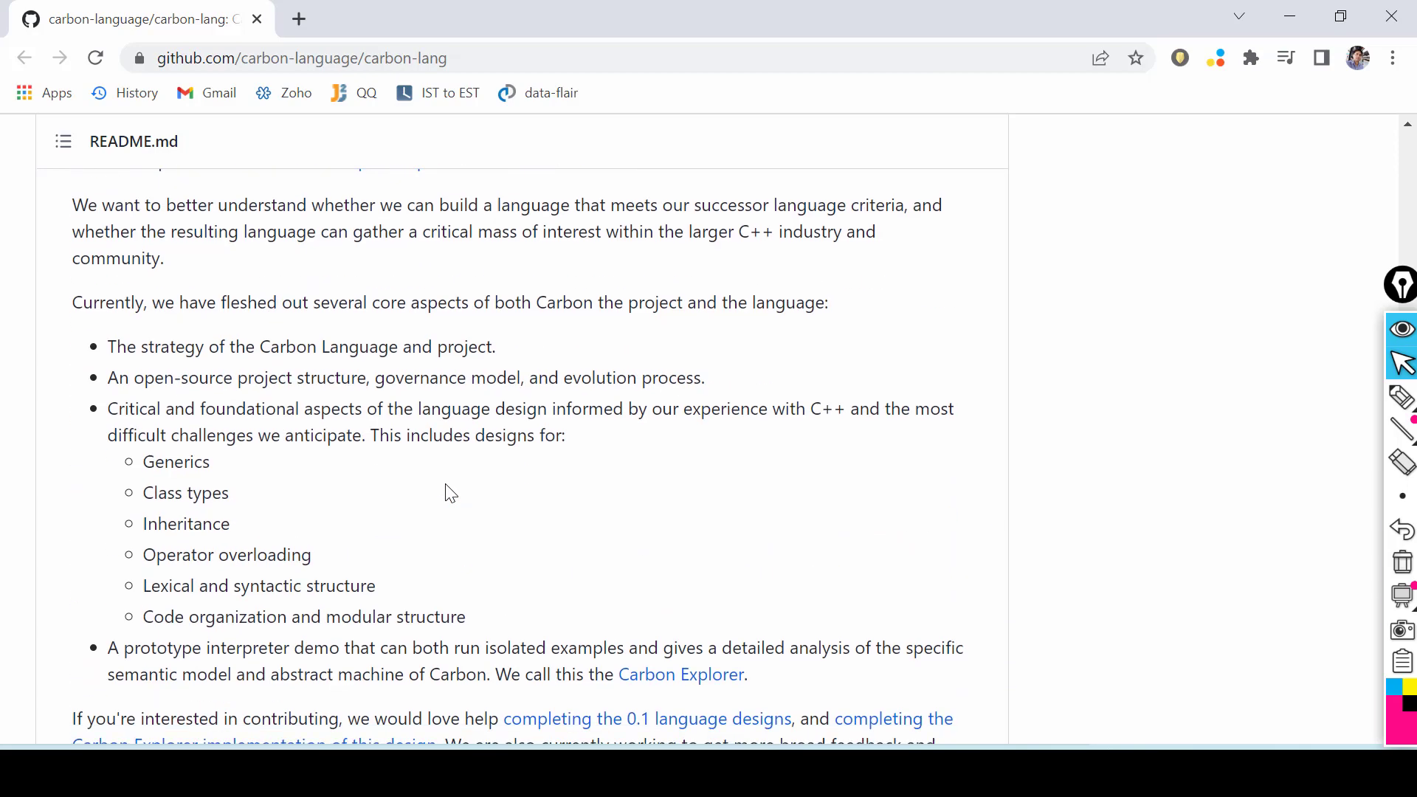
Step: Scroll past the C++ PrintTotalArea circle-area snippet to the start of the Carbon code block
scroll("down", 3)
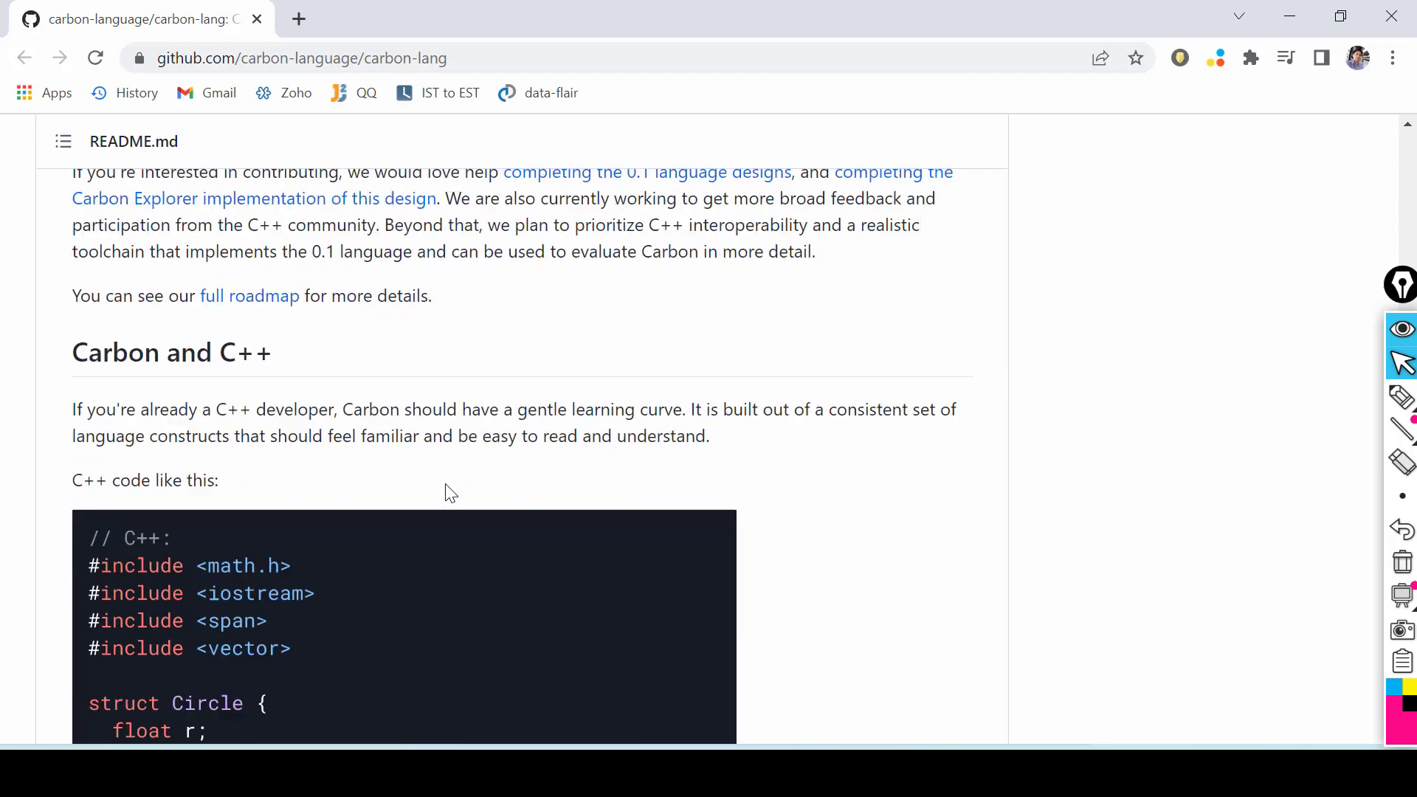
scroll("down", 3)
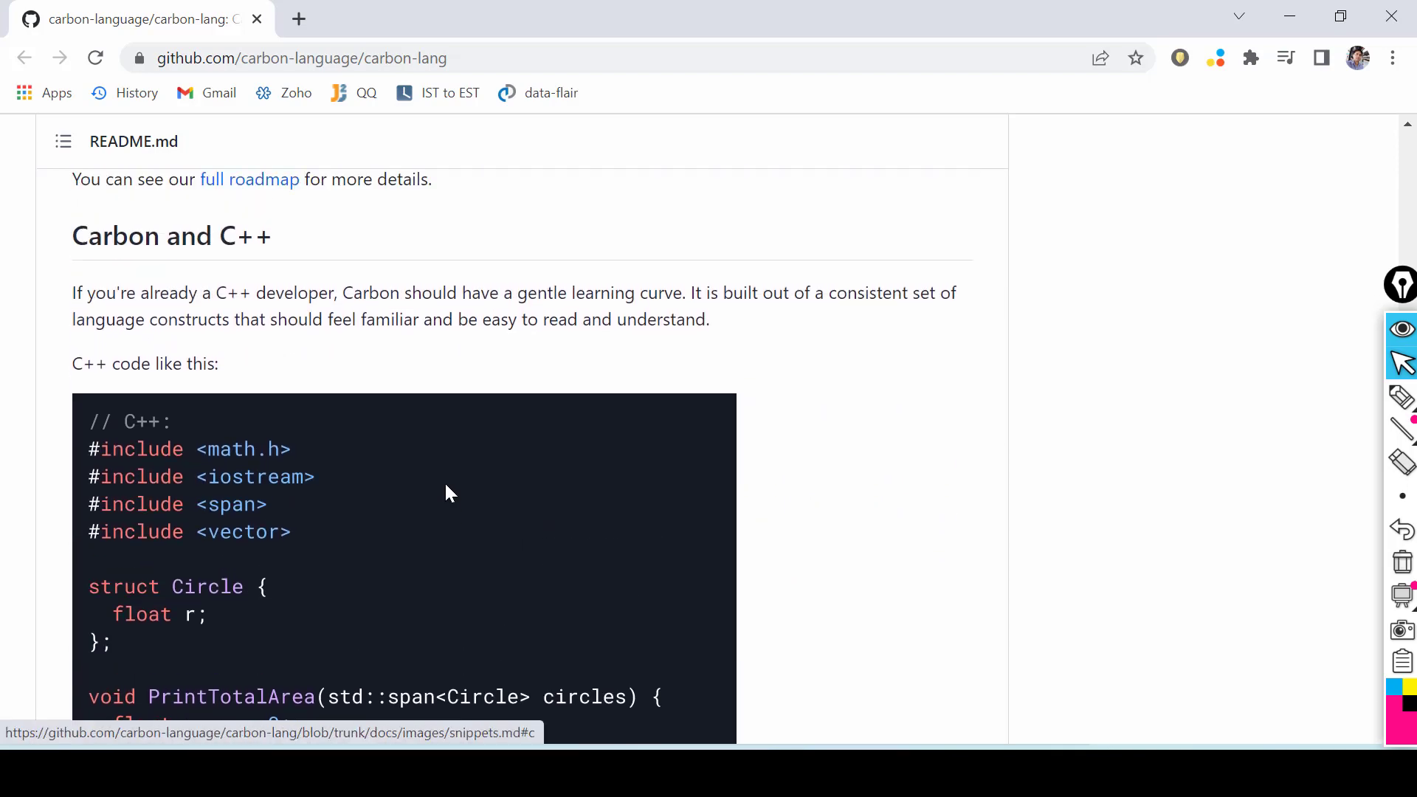
scroll("down", 3)
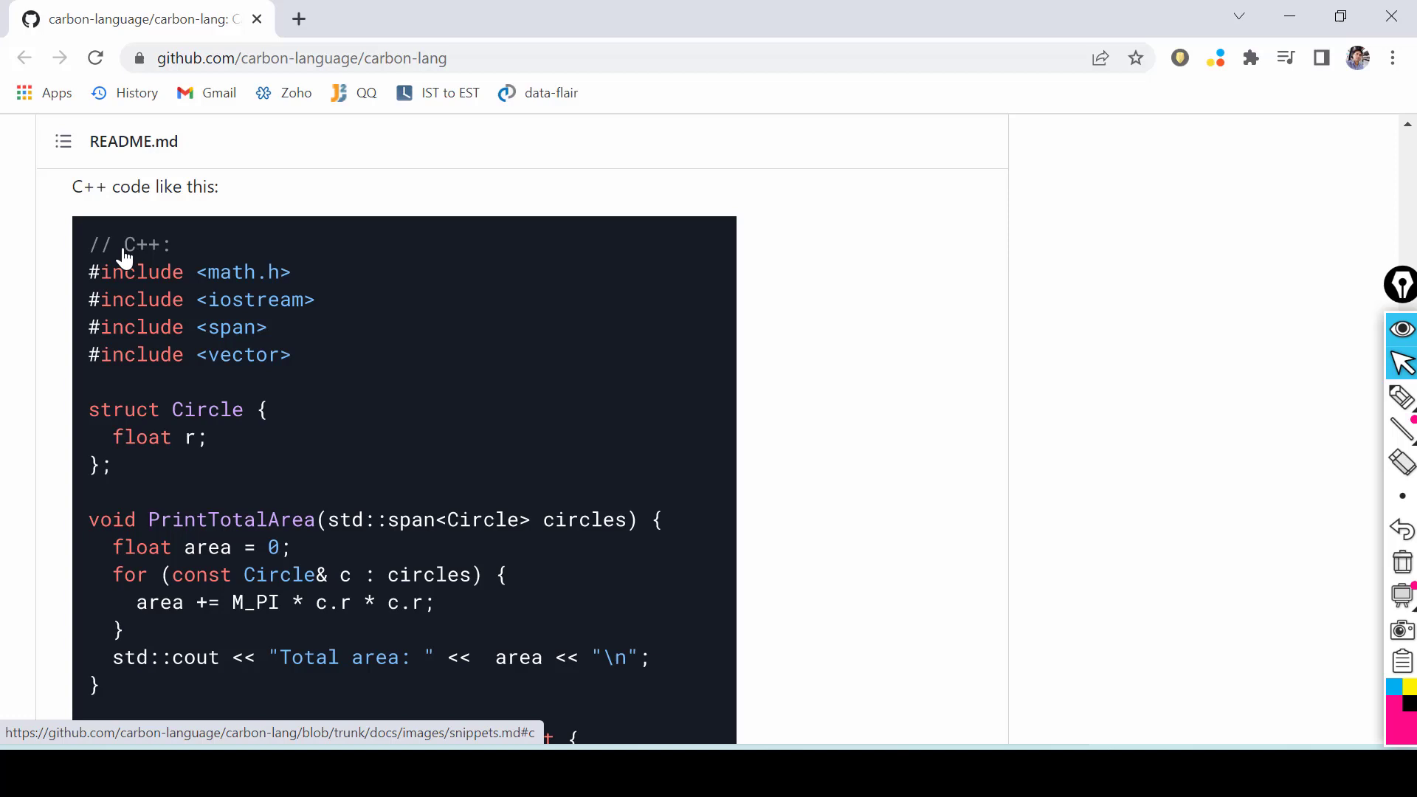
mouse_move(161, 623)
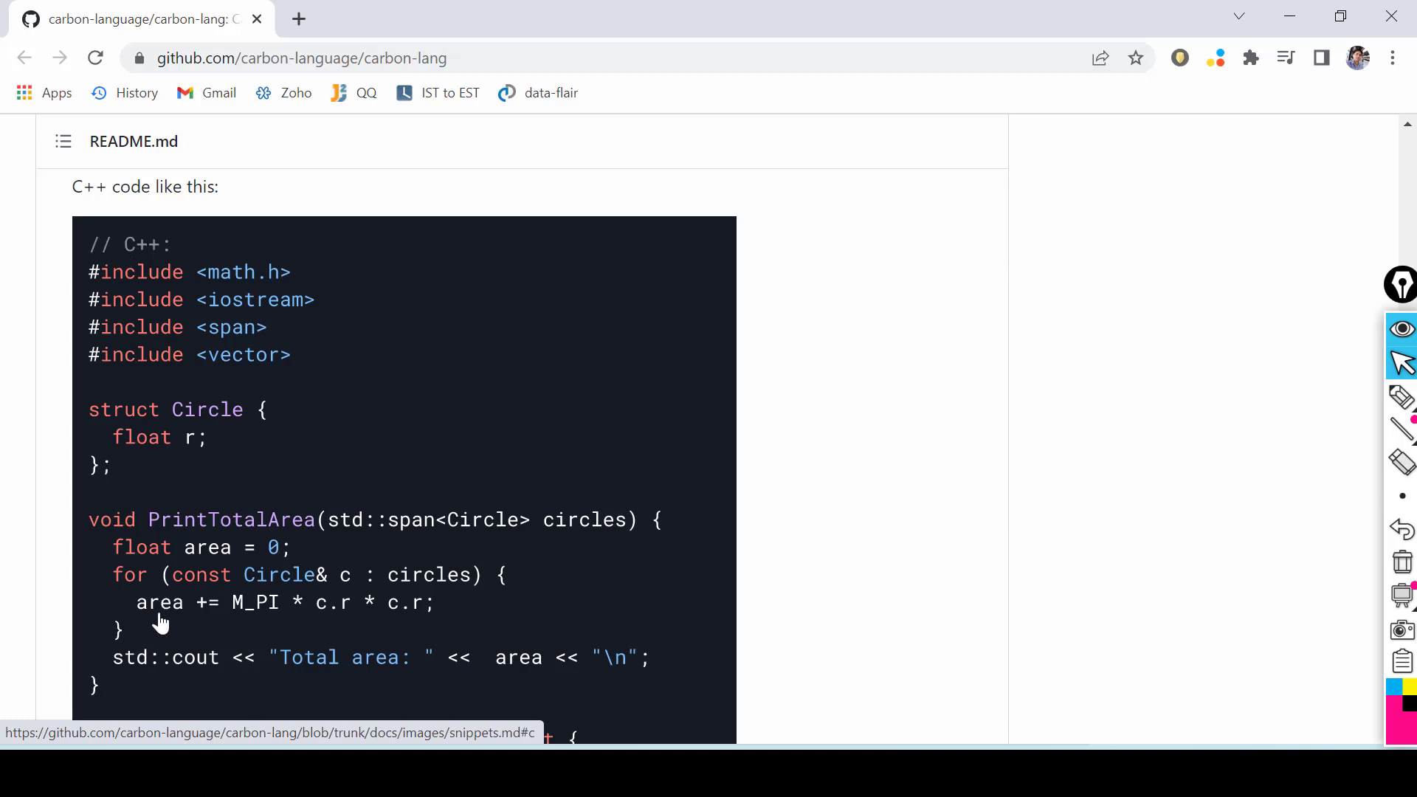
mouse_move(147, 370)
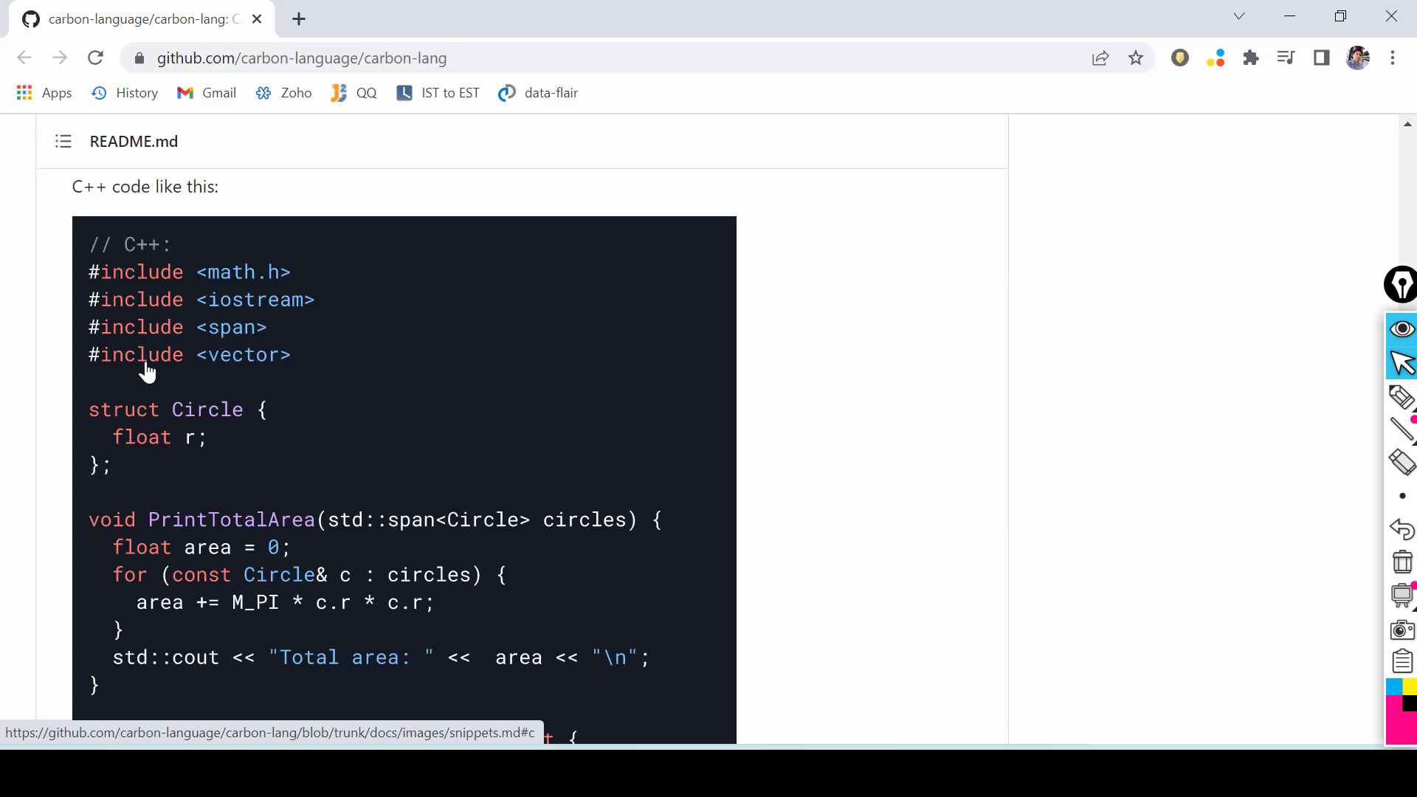
mouse_move(243, 404)
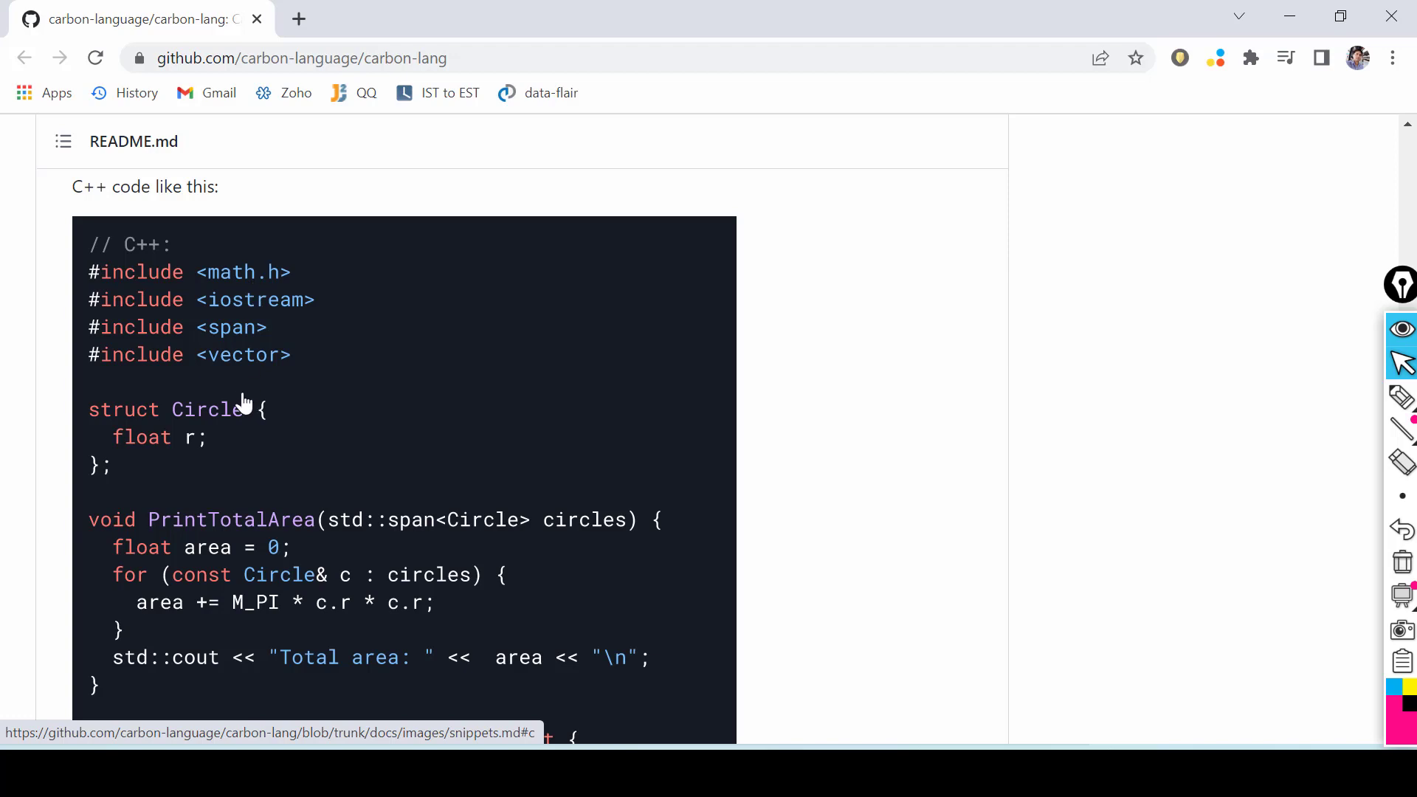
scroll("down", 3)
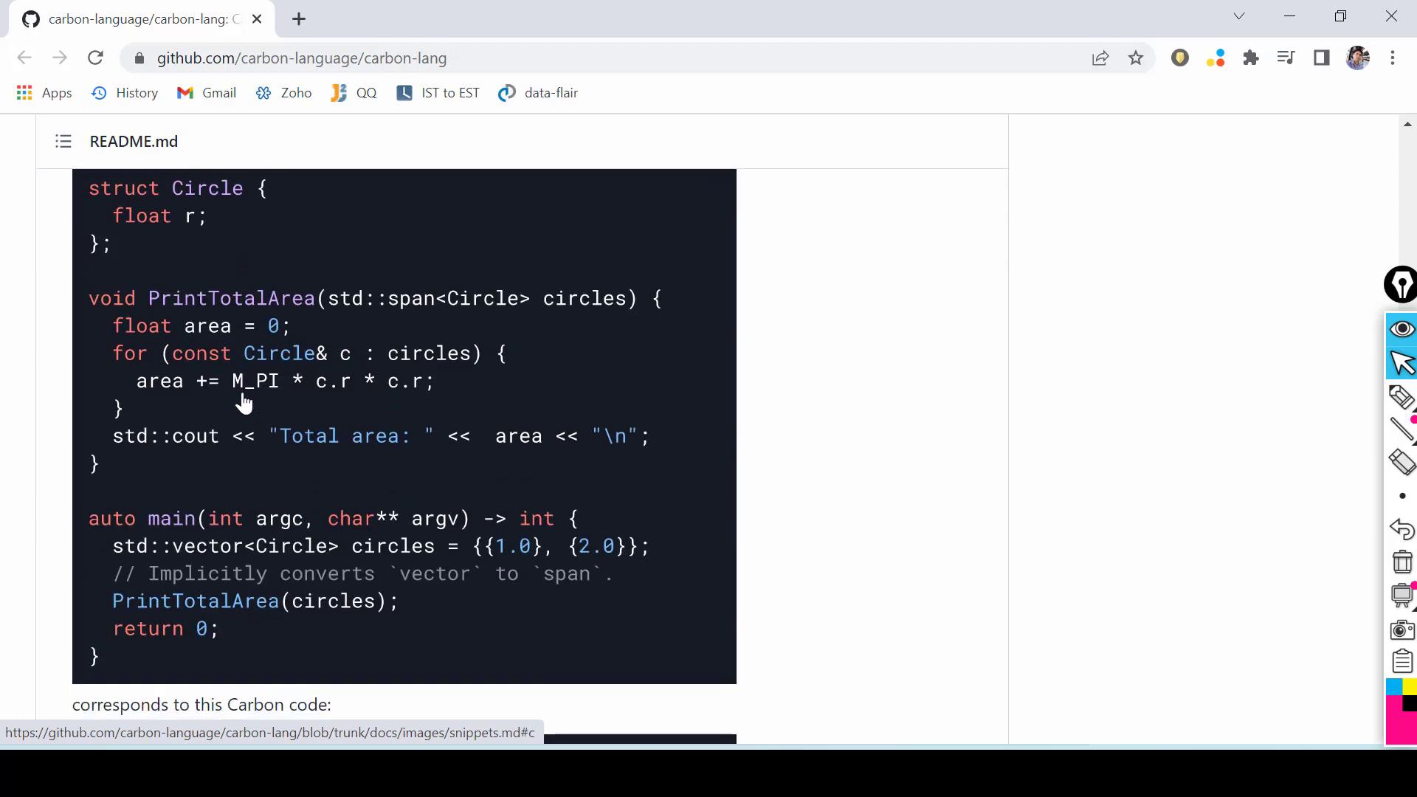
mouse_move(238, 341)
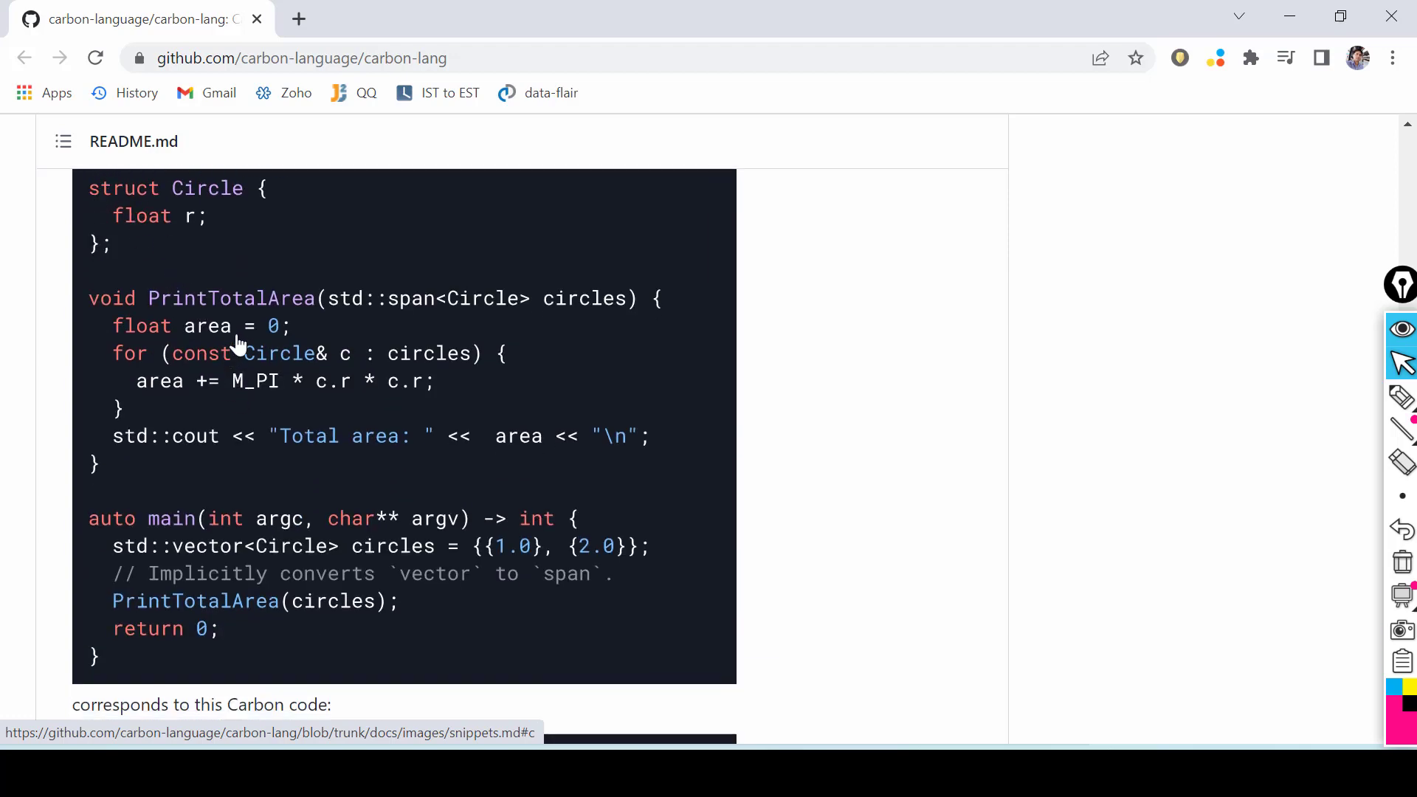
mouse_move(233, 566)
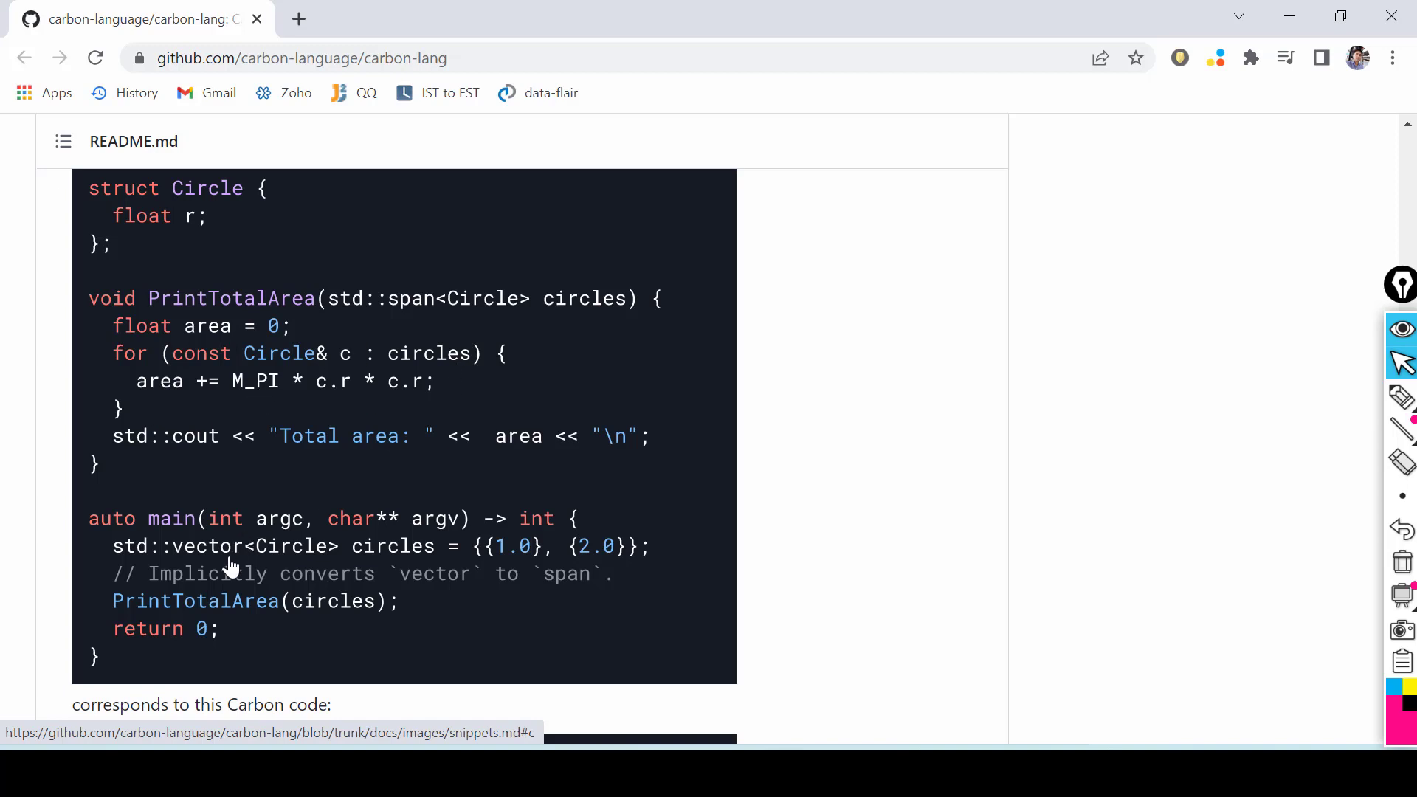
scroll("down", 3)
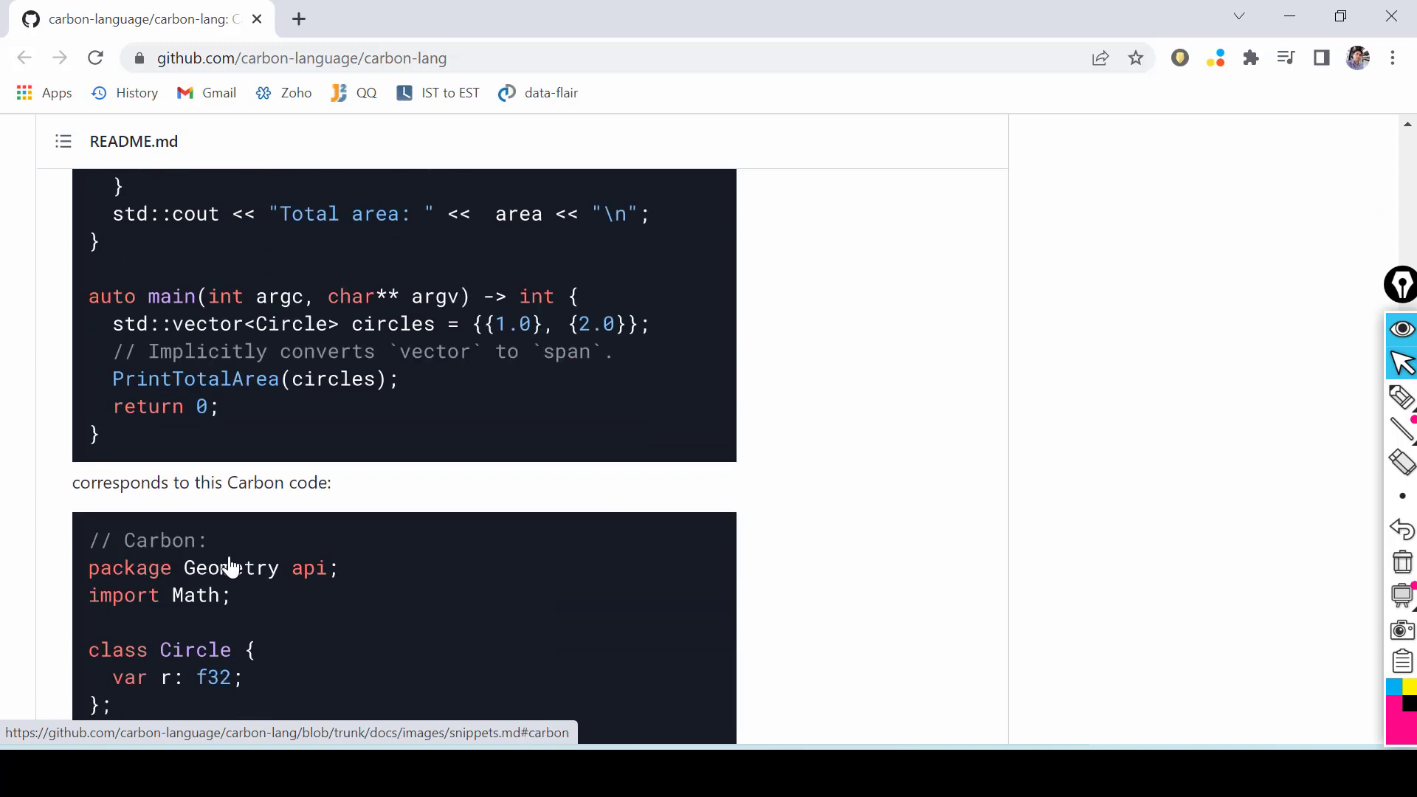
Step: Scroll through the Carbon circle-area code to the paragraph on calling Carbon from C++
scroll("down", 3)
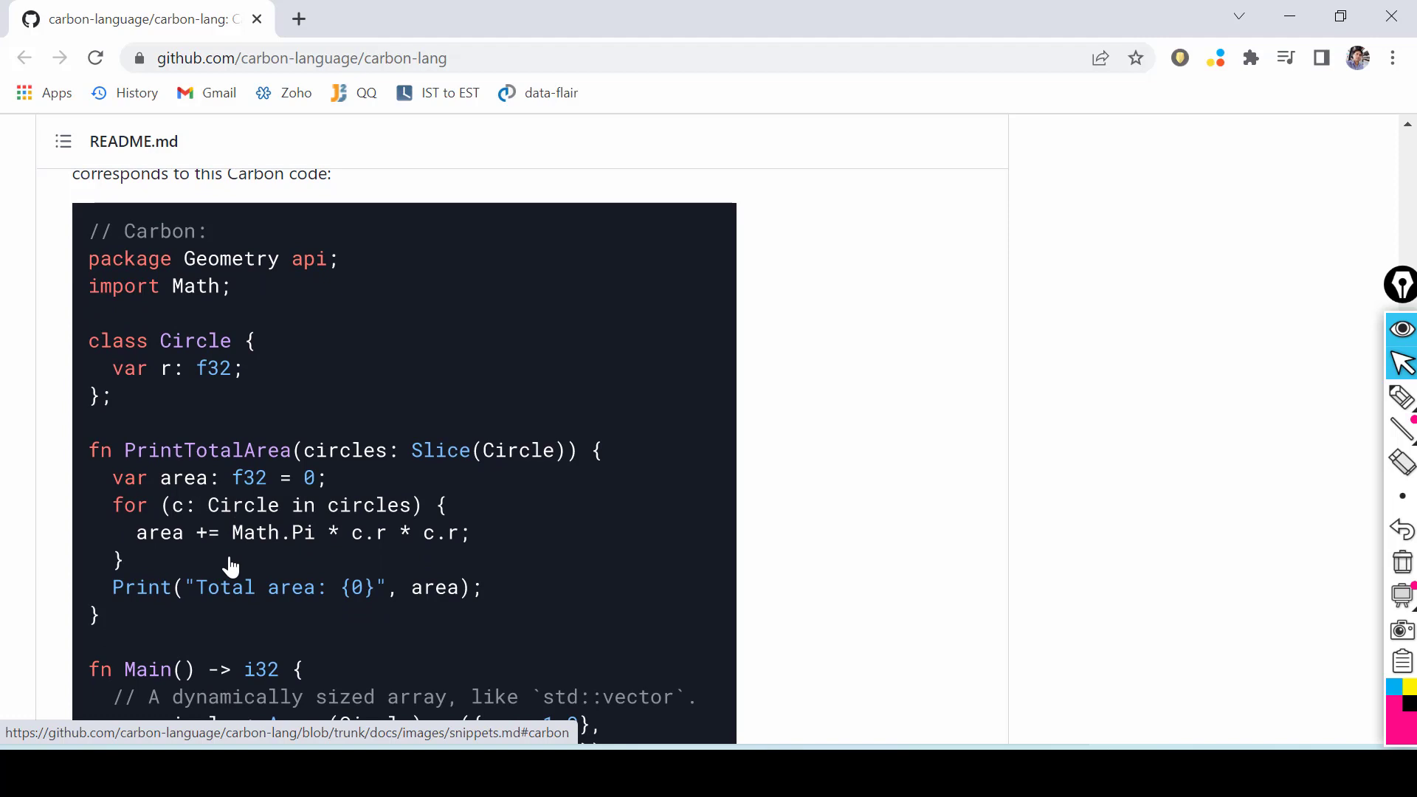
mouse_move(90, 305)
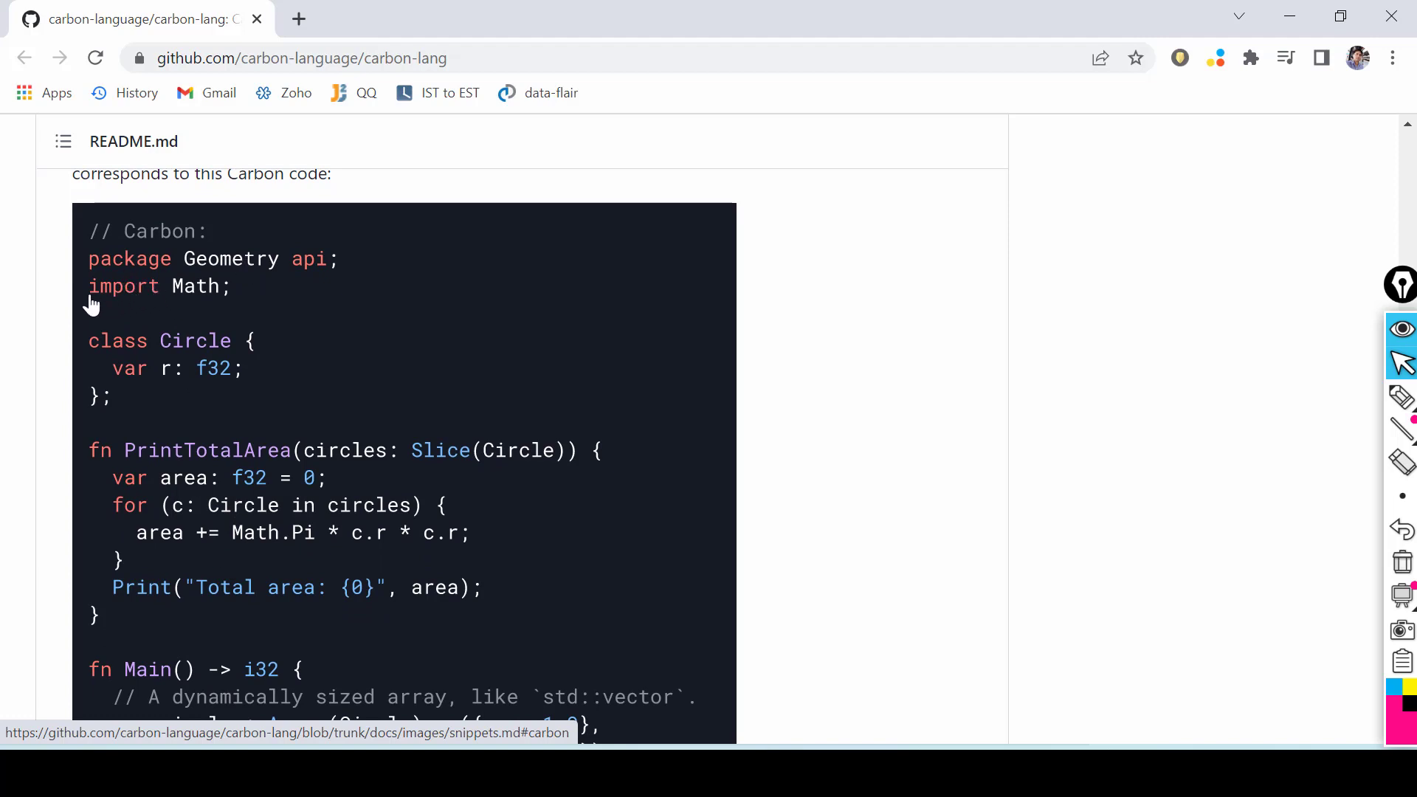
mouse_move(215, 227)
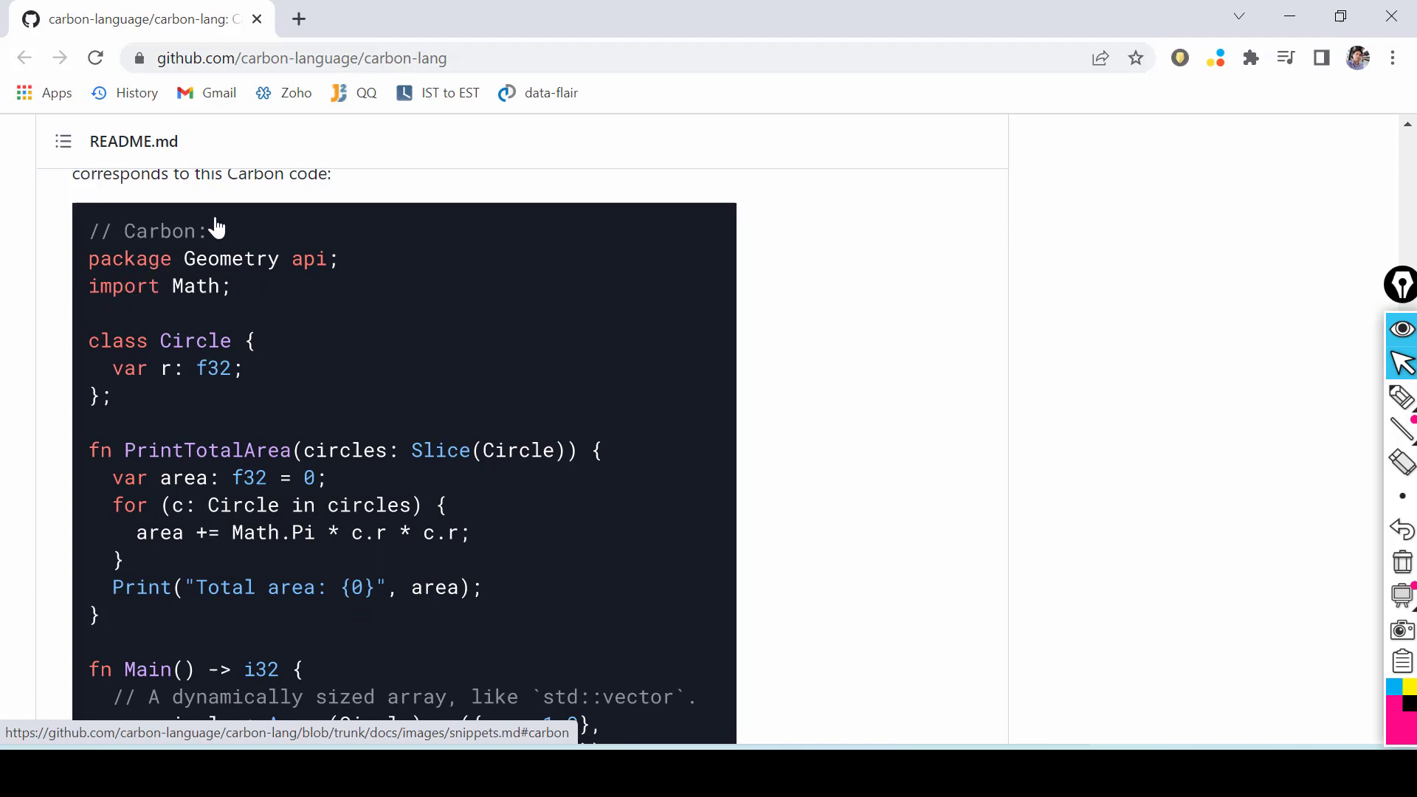
mouse_move(340, 454)
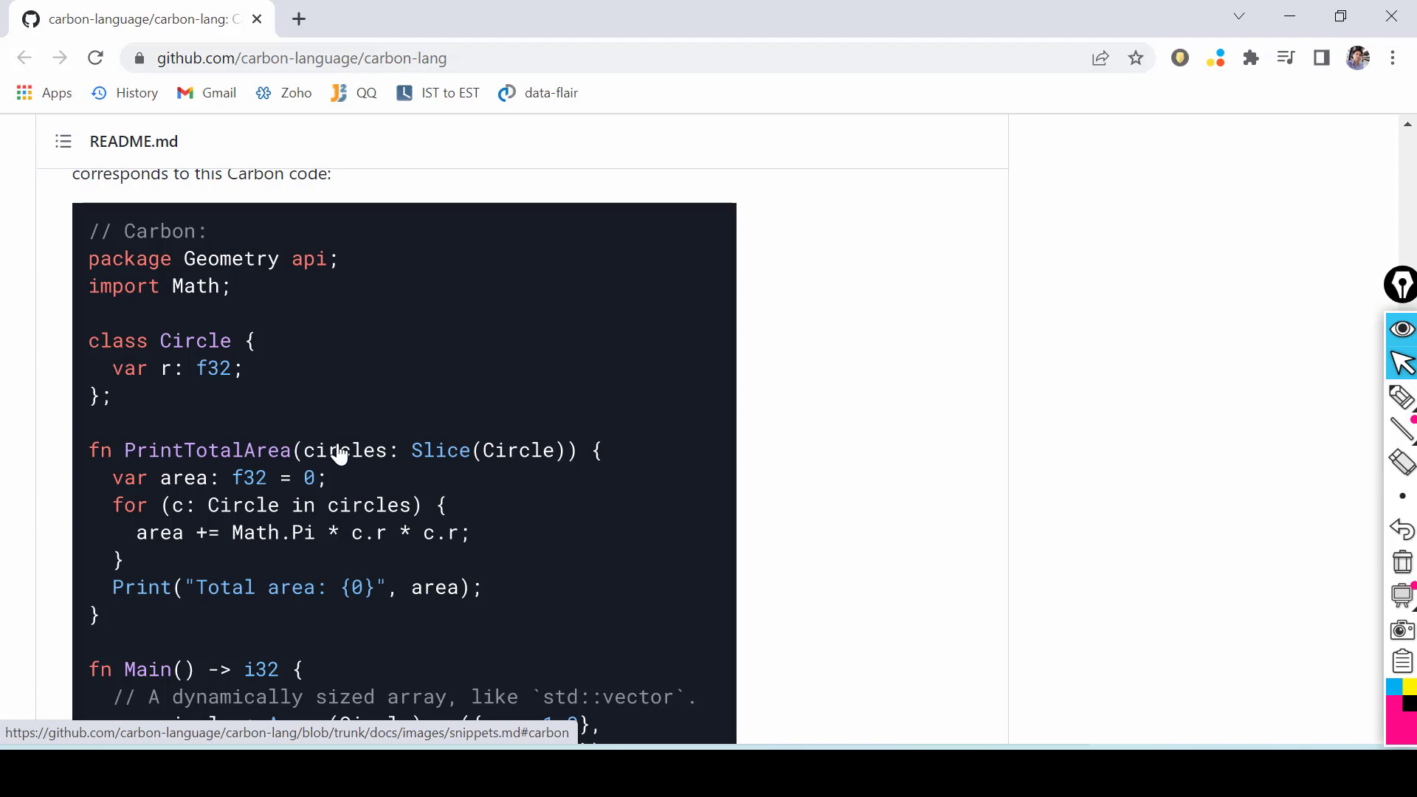
scroll("down", 3)
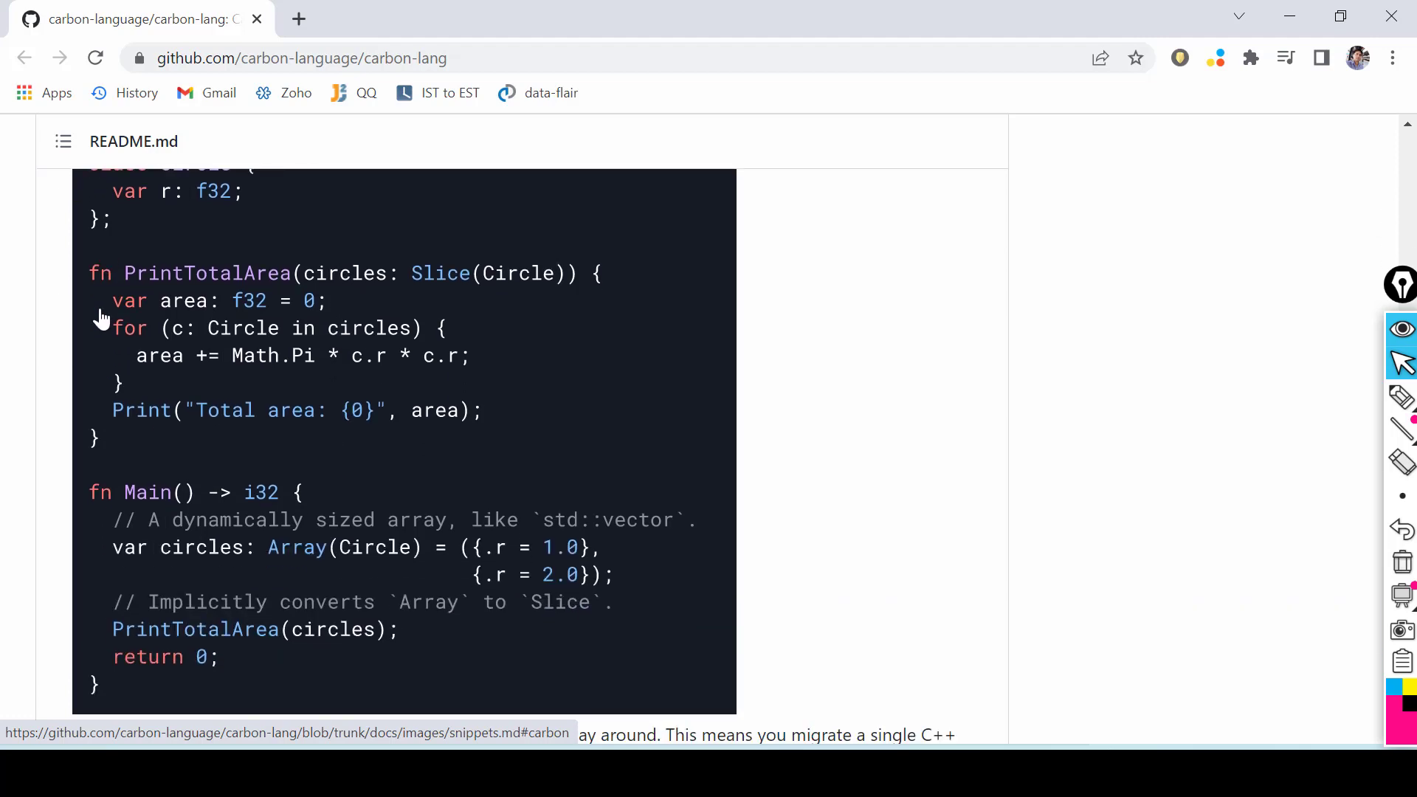
mouse_move(216, 501)
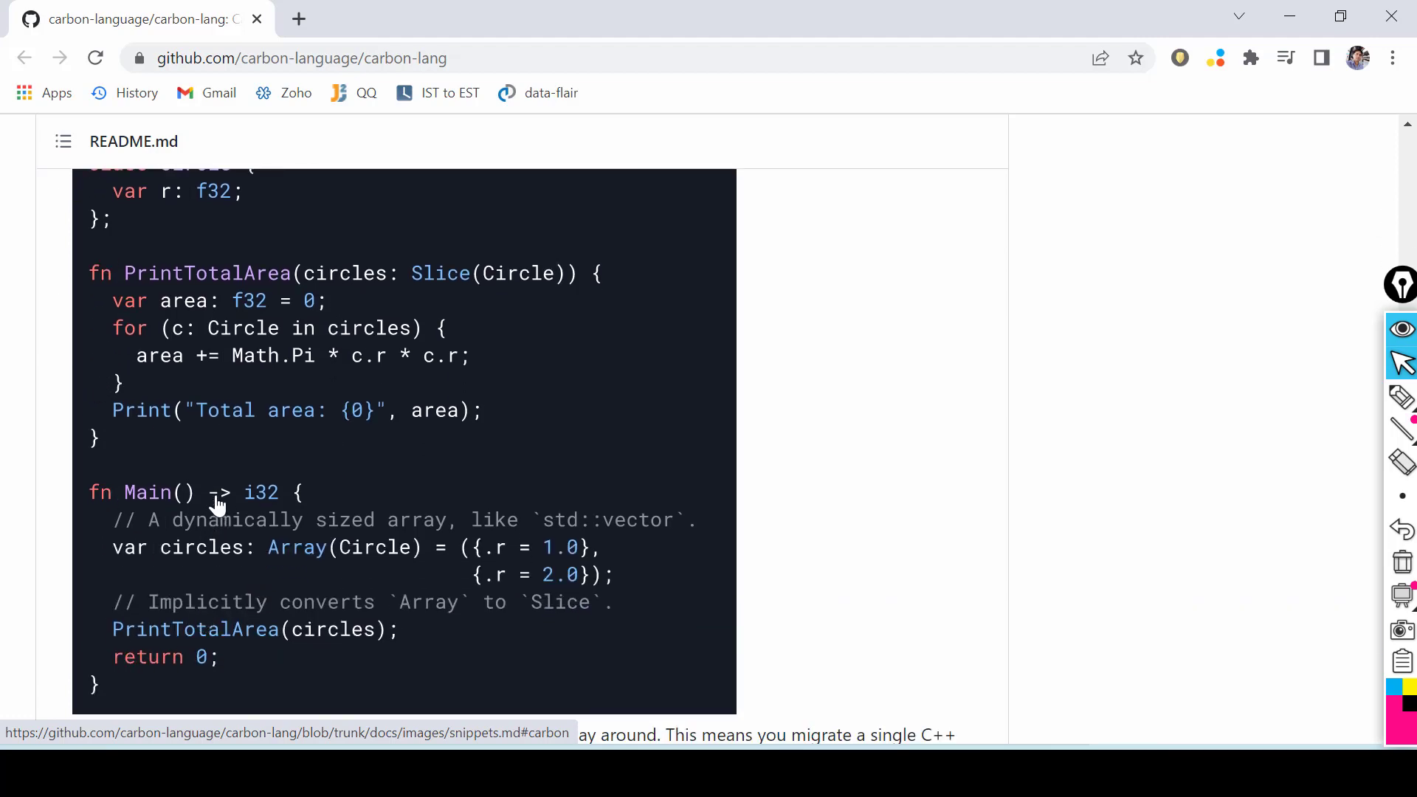
mouse_move(223, 497)
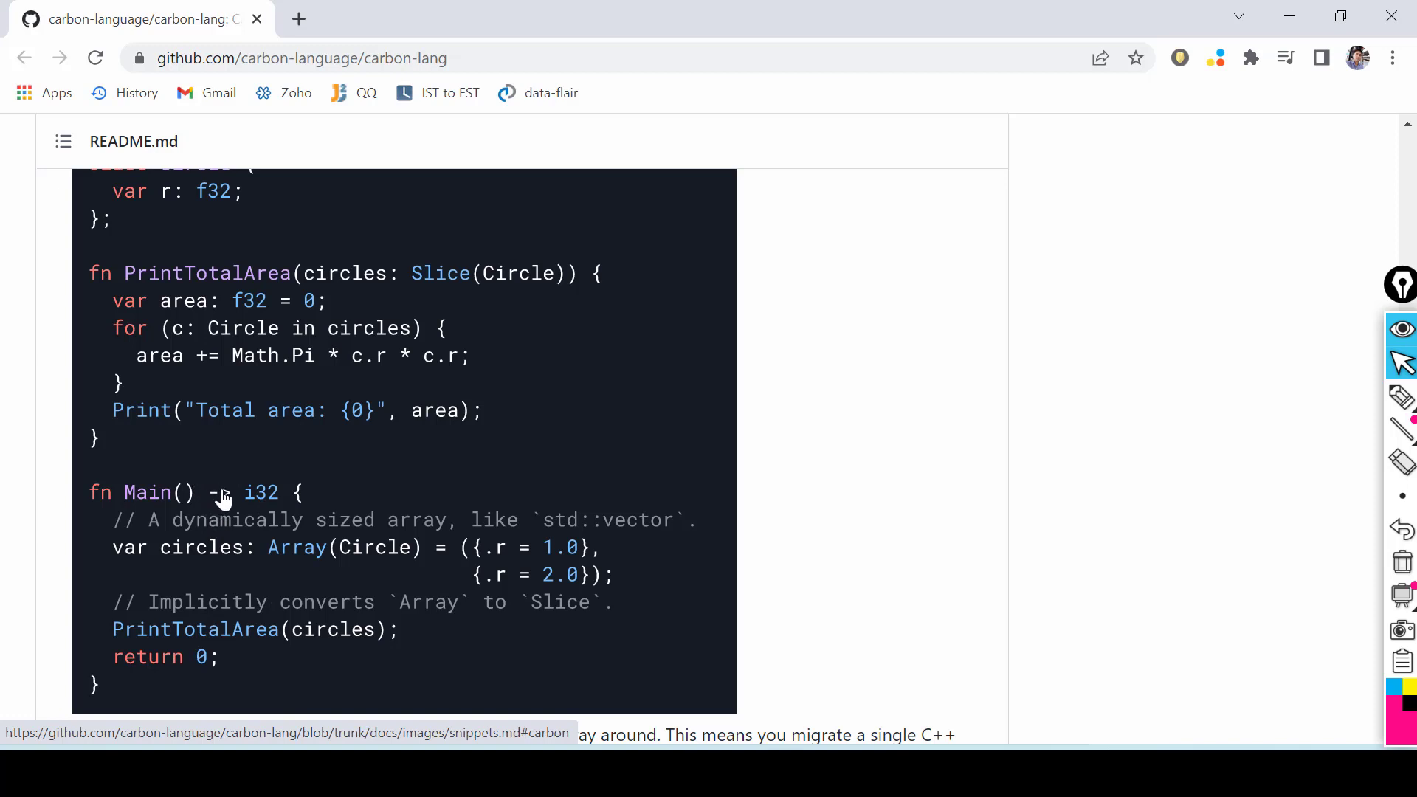
mouse_move(498, 567)
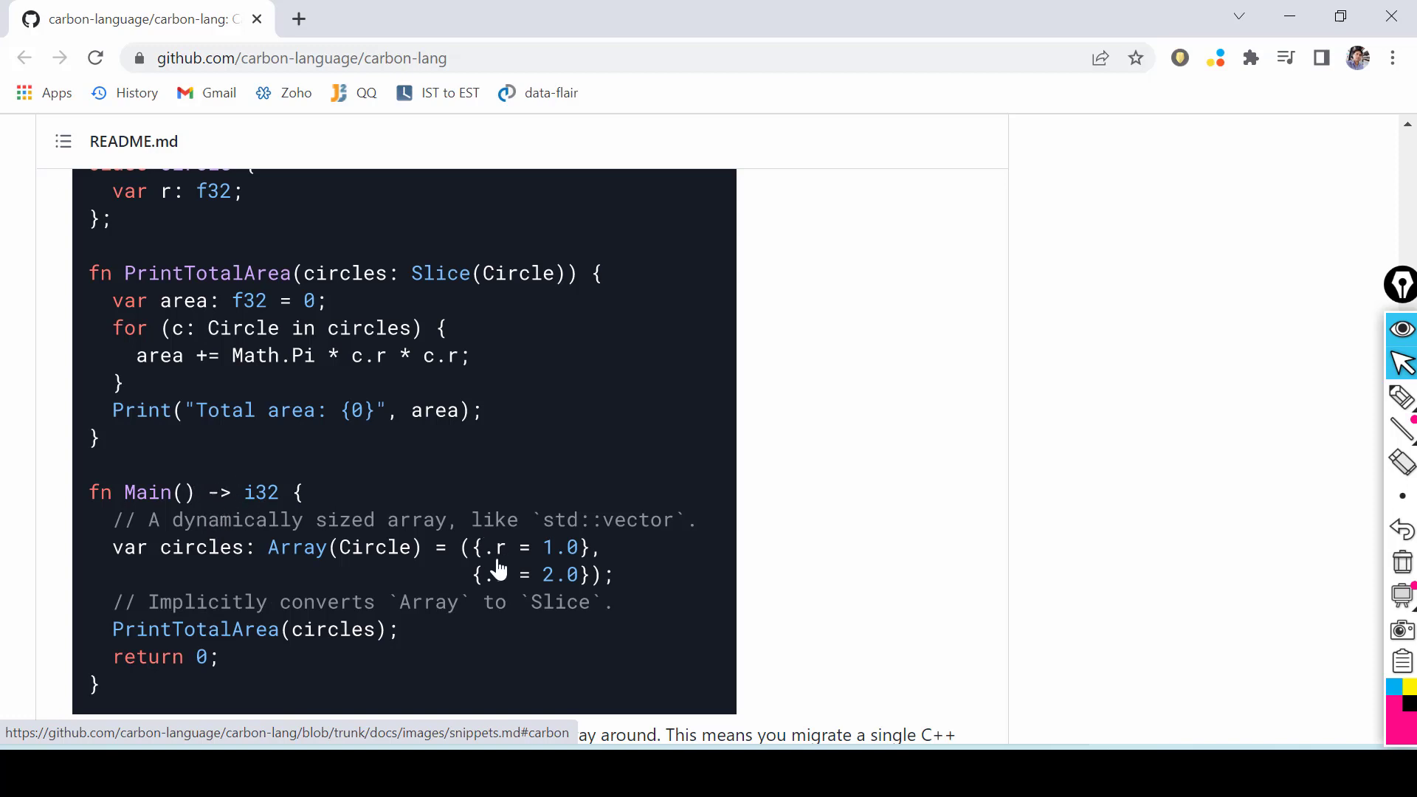
scroll("down", 3)
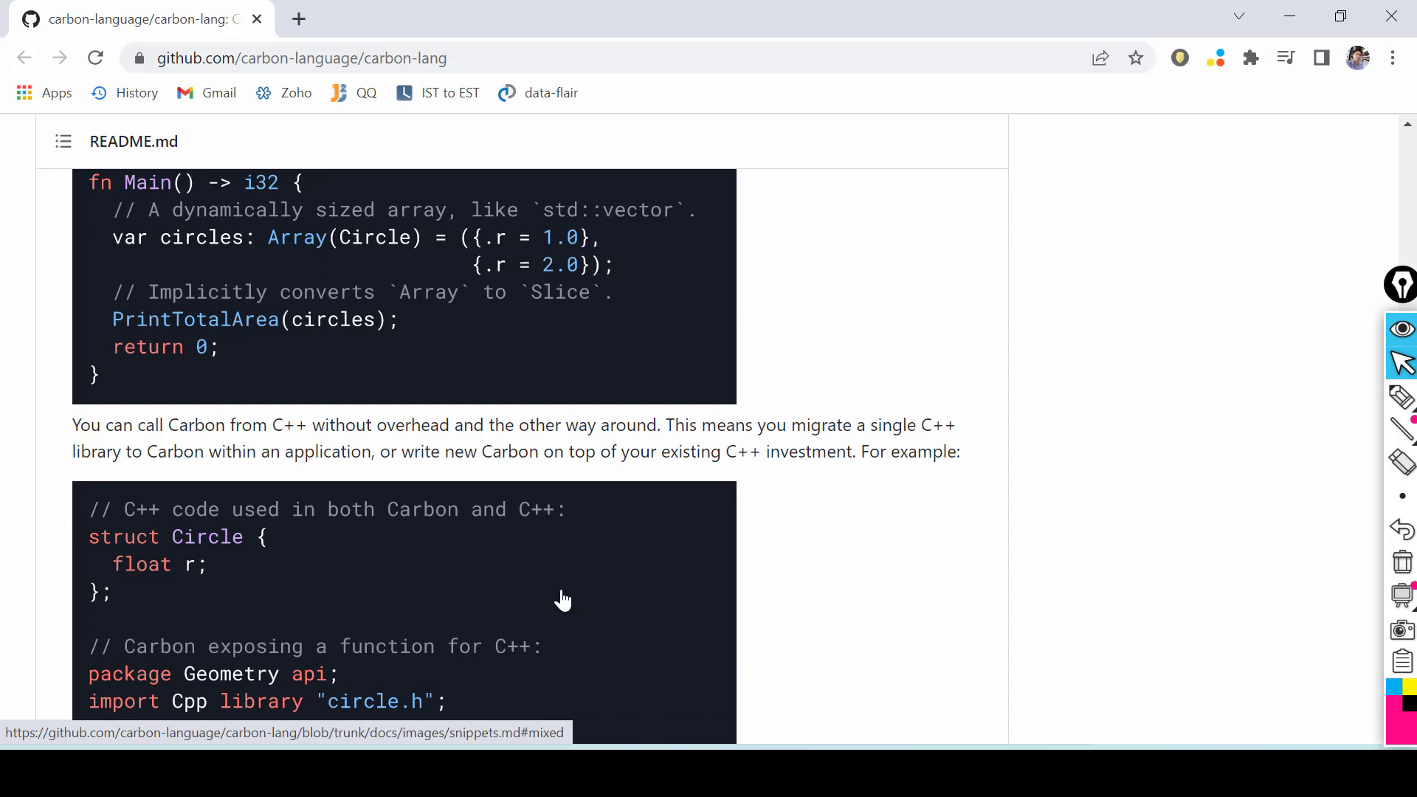
Step: Scroll past the mixed C++/Carbon interop example to the Generics section
scroll("down", 3)
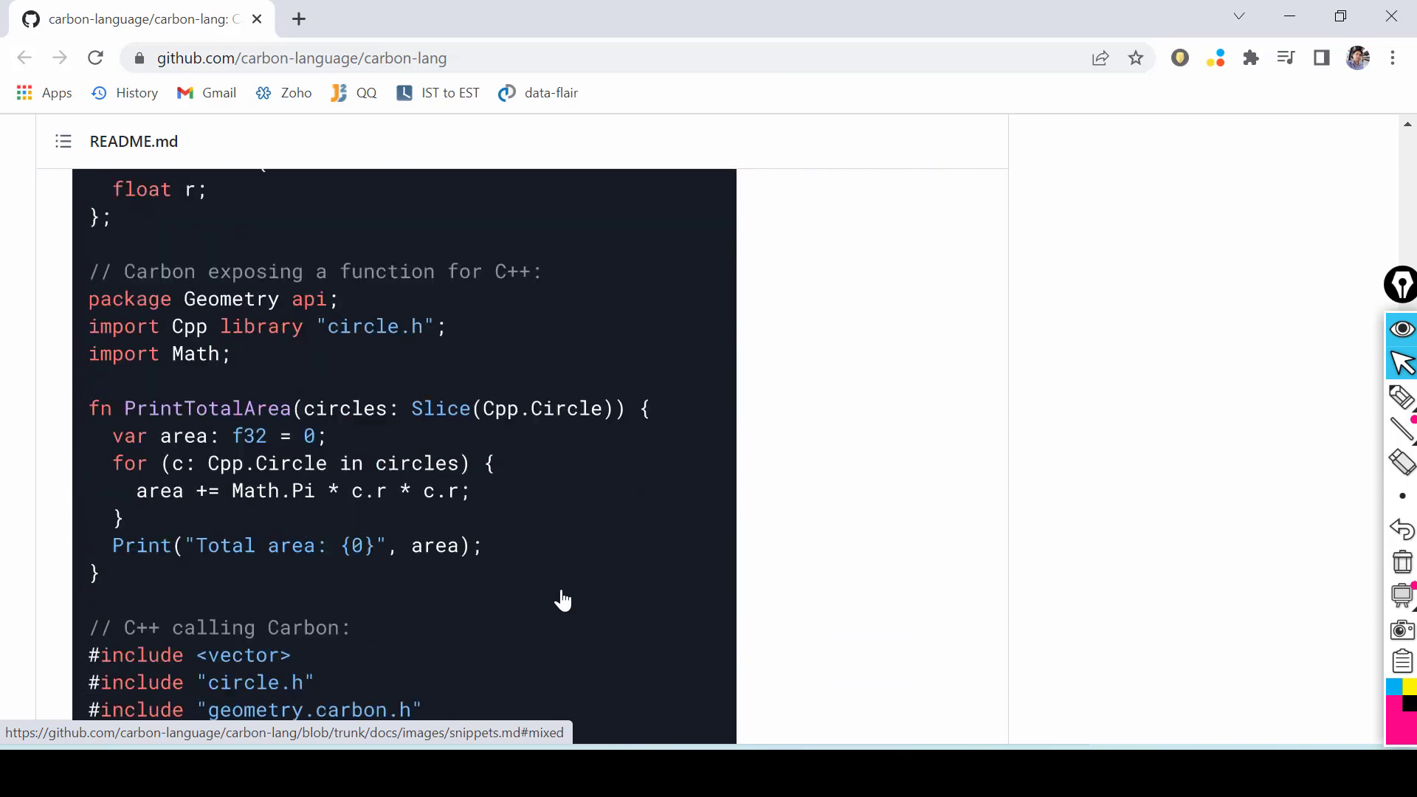
scroll("down", 3)
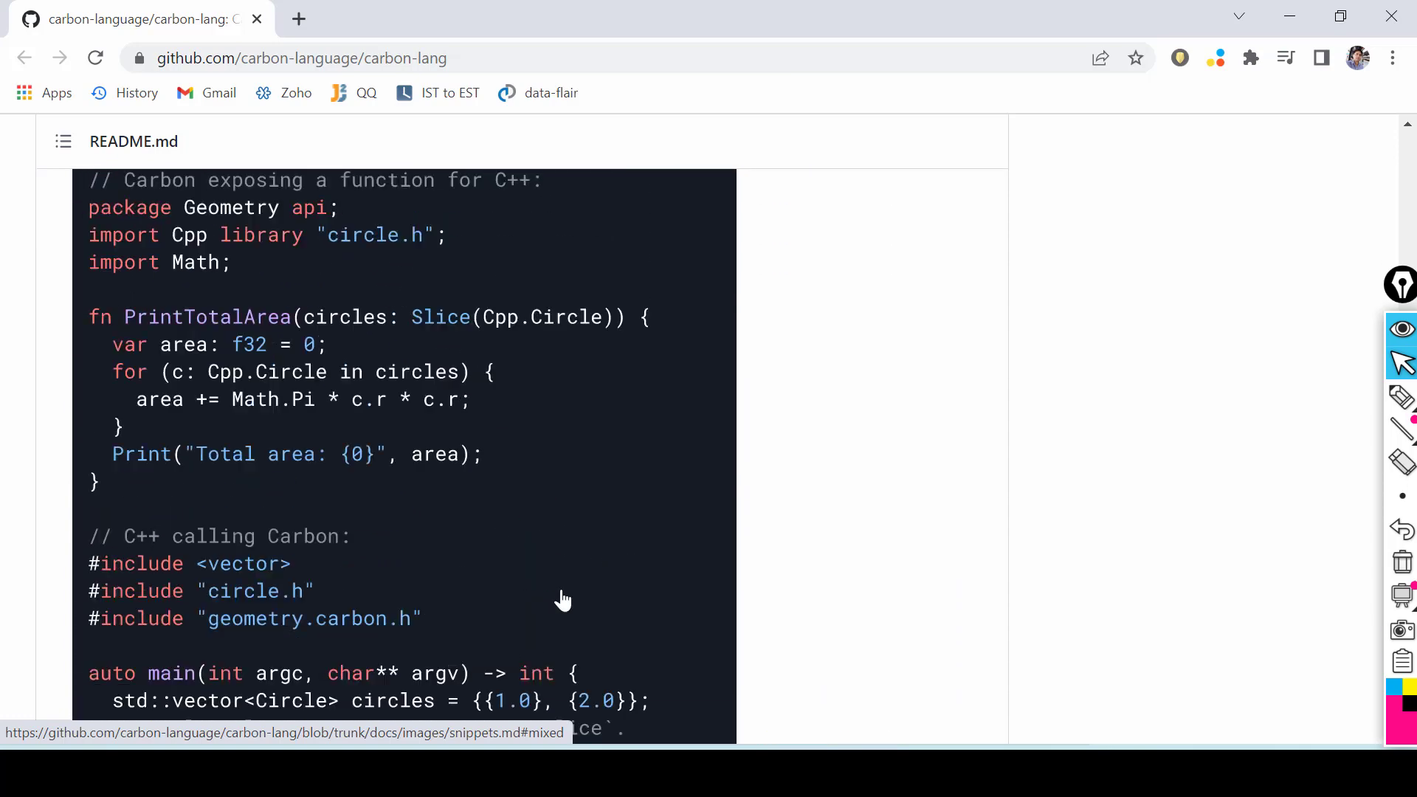
scroll("up", 3)
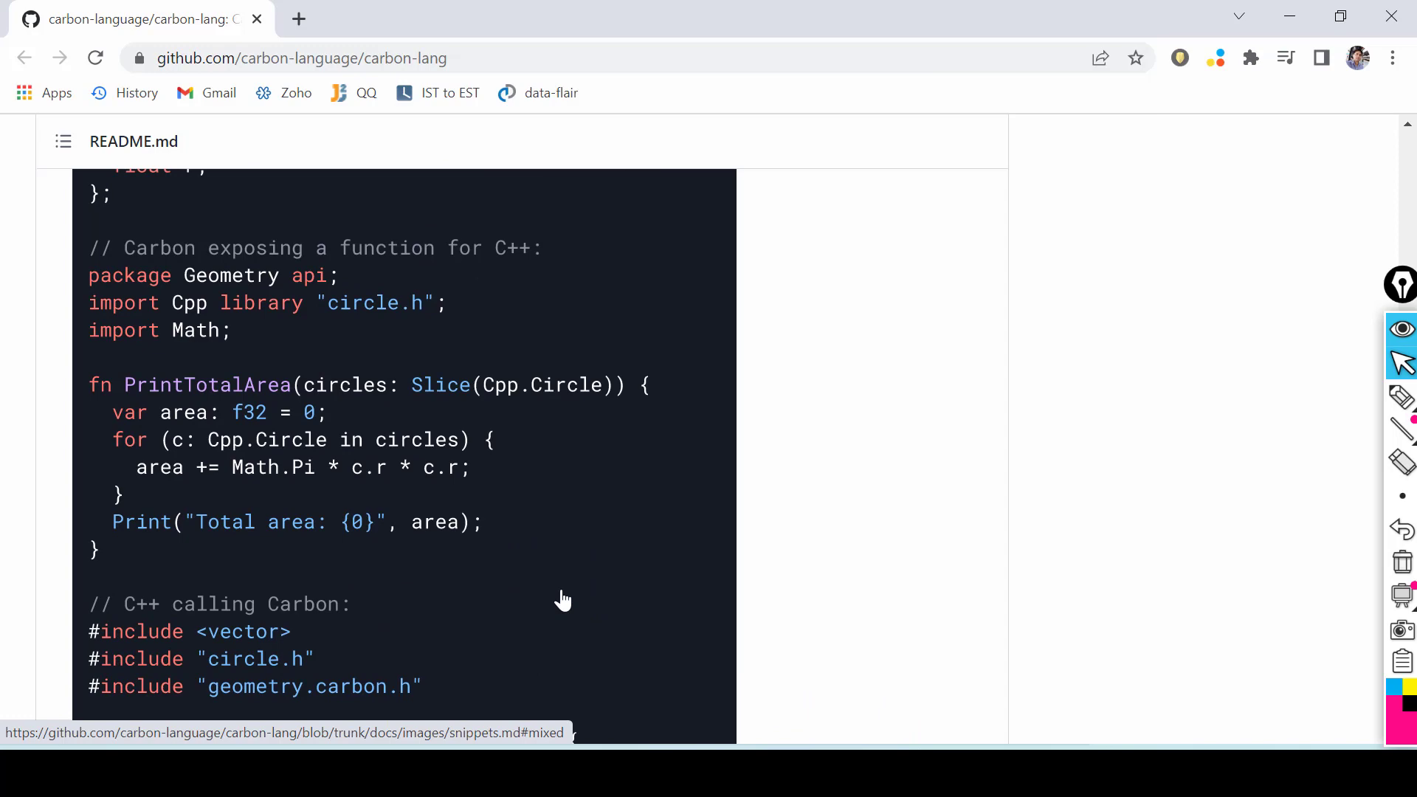
scroll("down", 3)
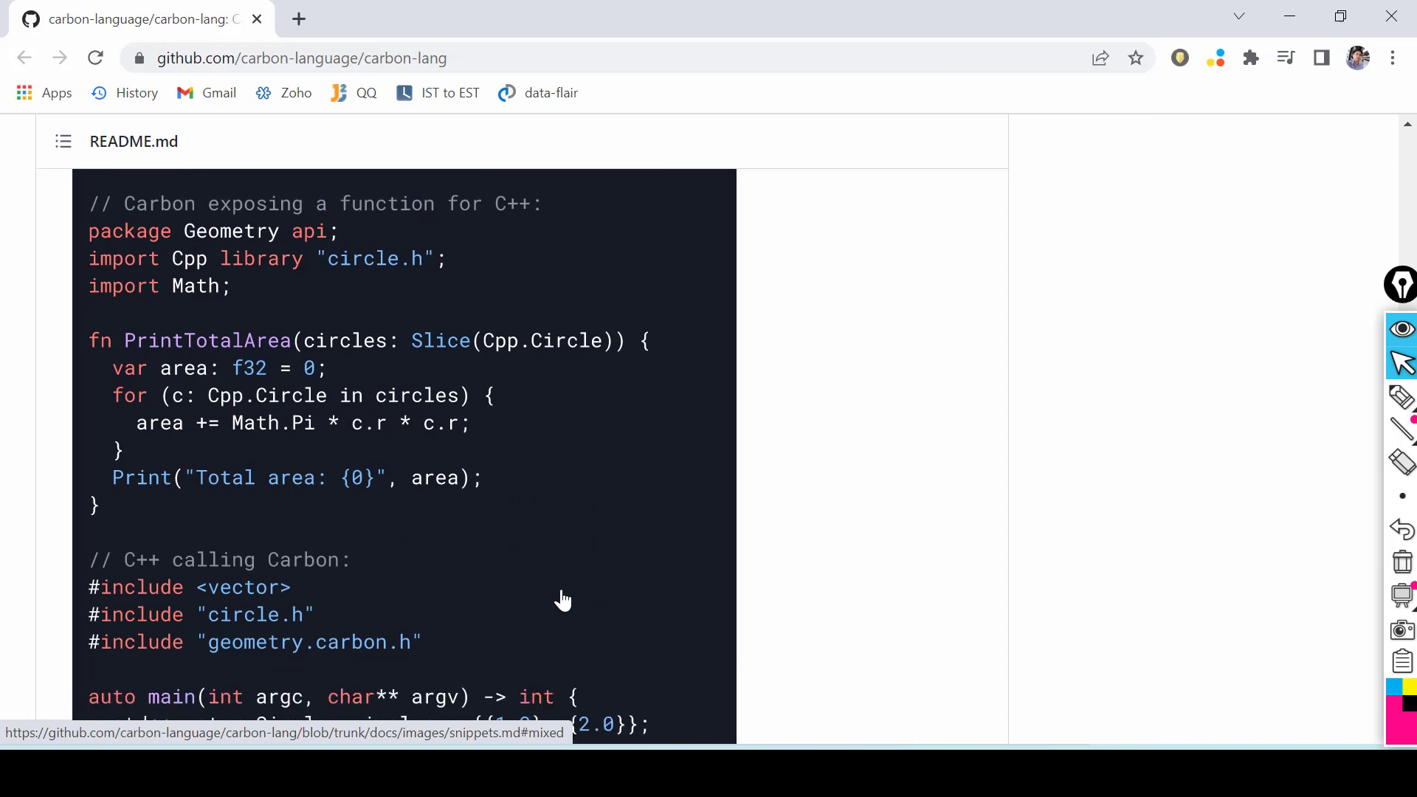
scroll("down", 3)
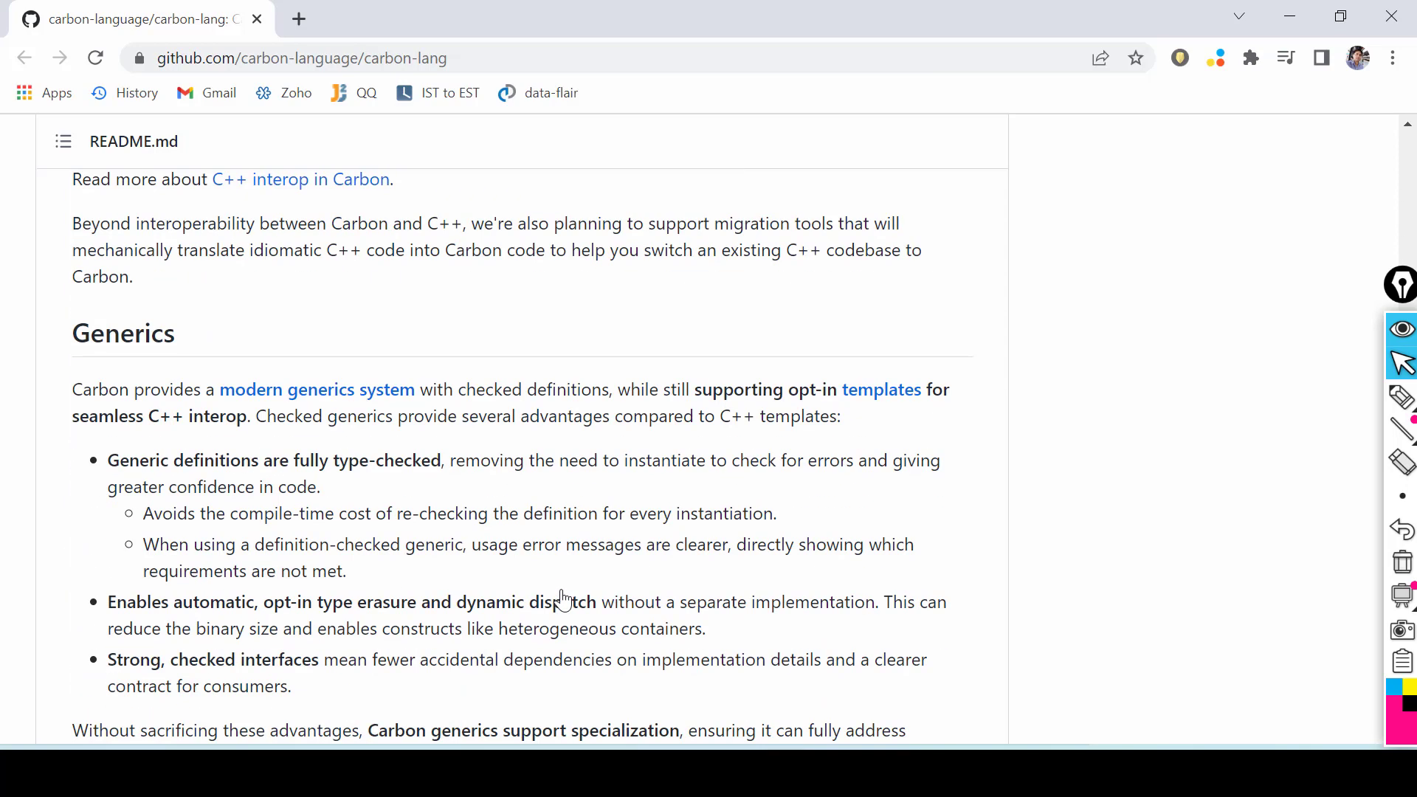
Step: Scroll past Memory safety to the Getting started install-and-build commands
scroll("down", 3)
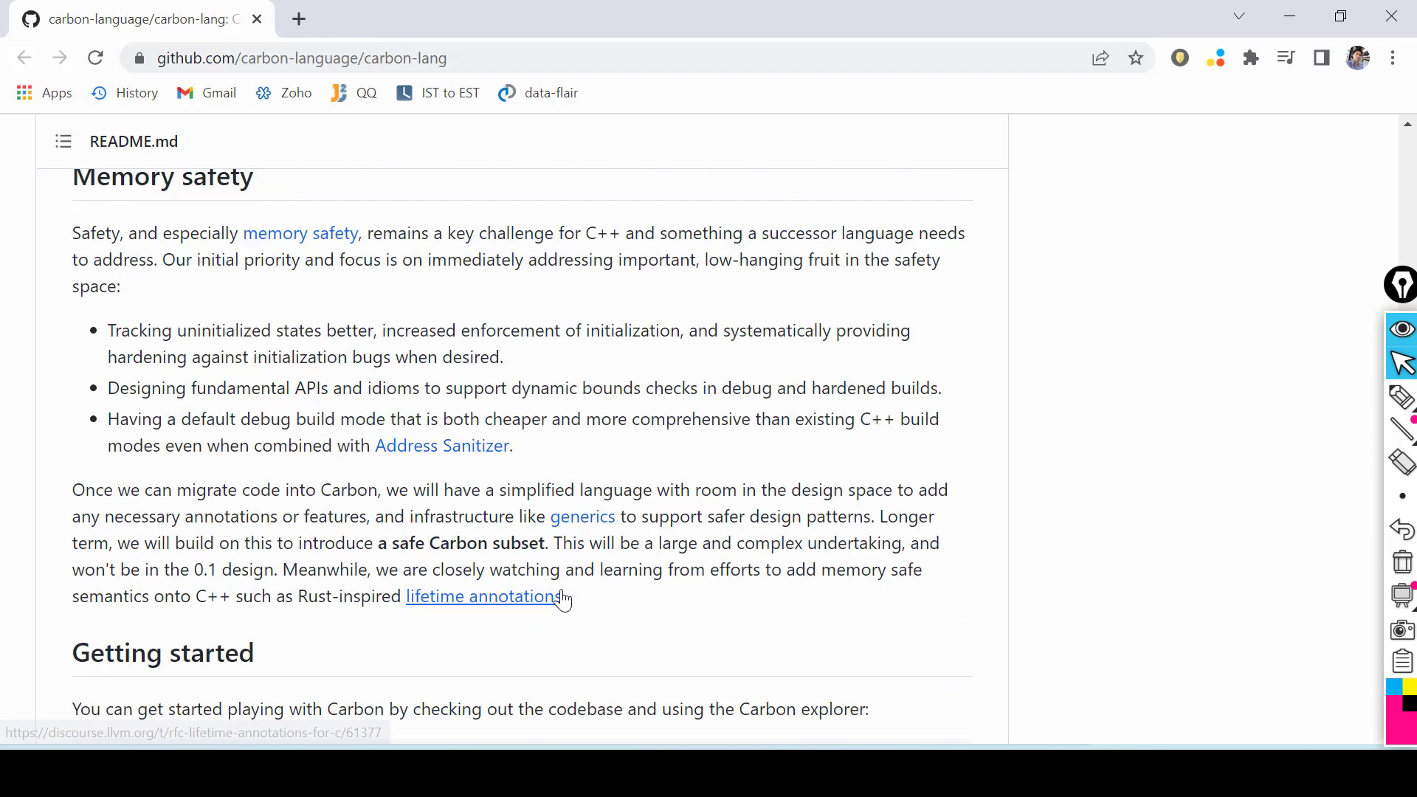
scroll("down", 3)
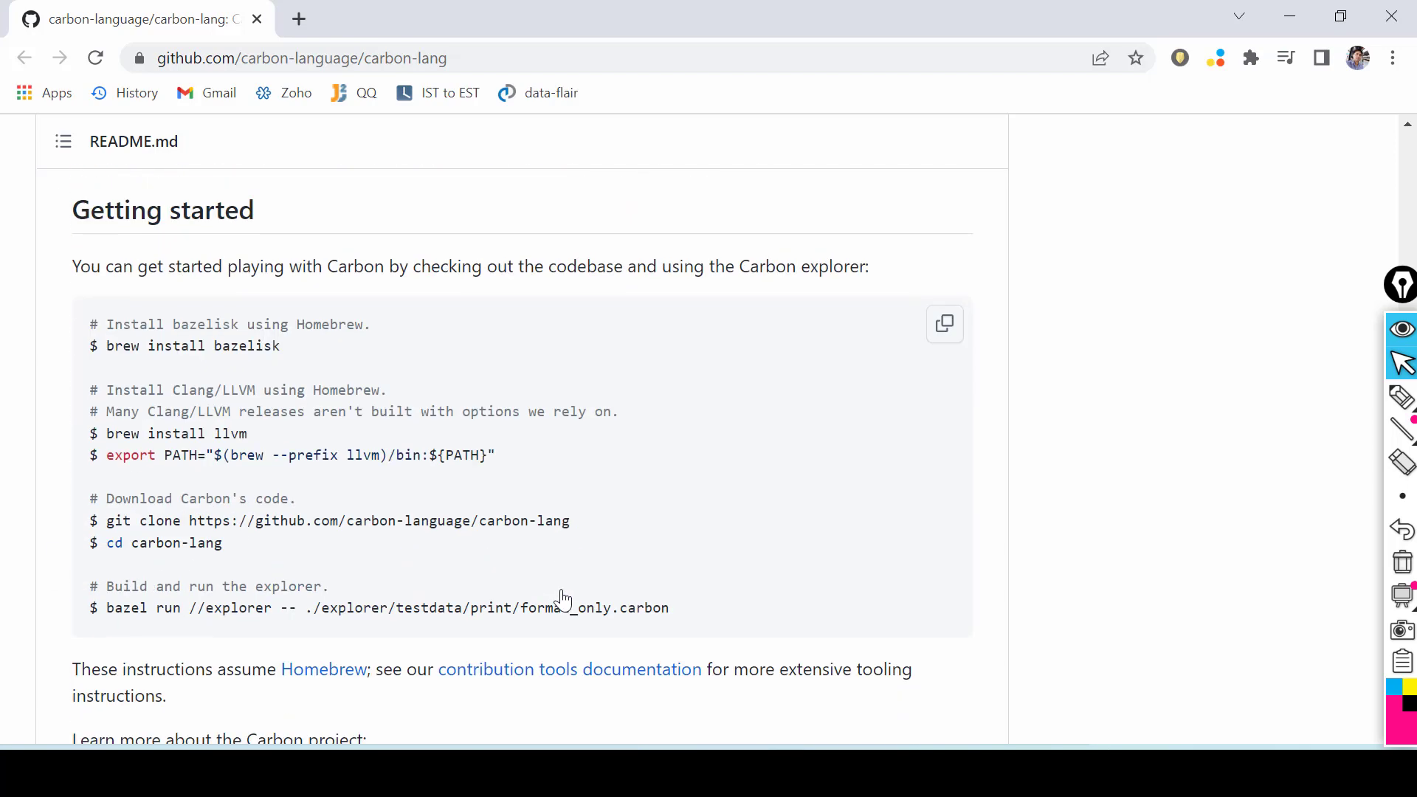
mouse_move(812, 545)
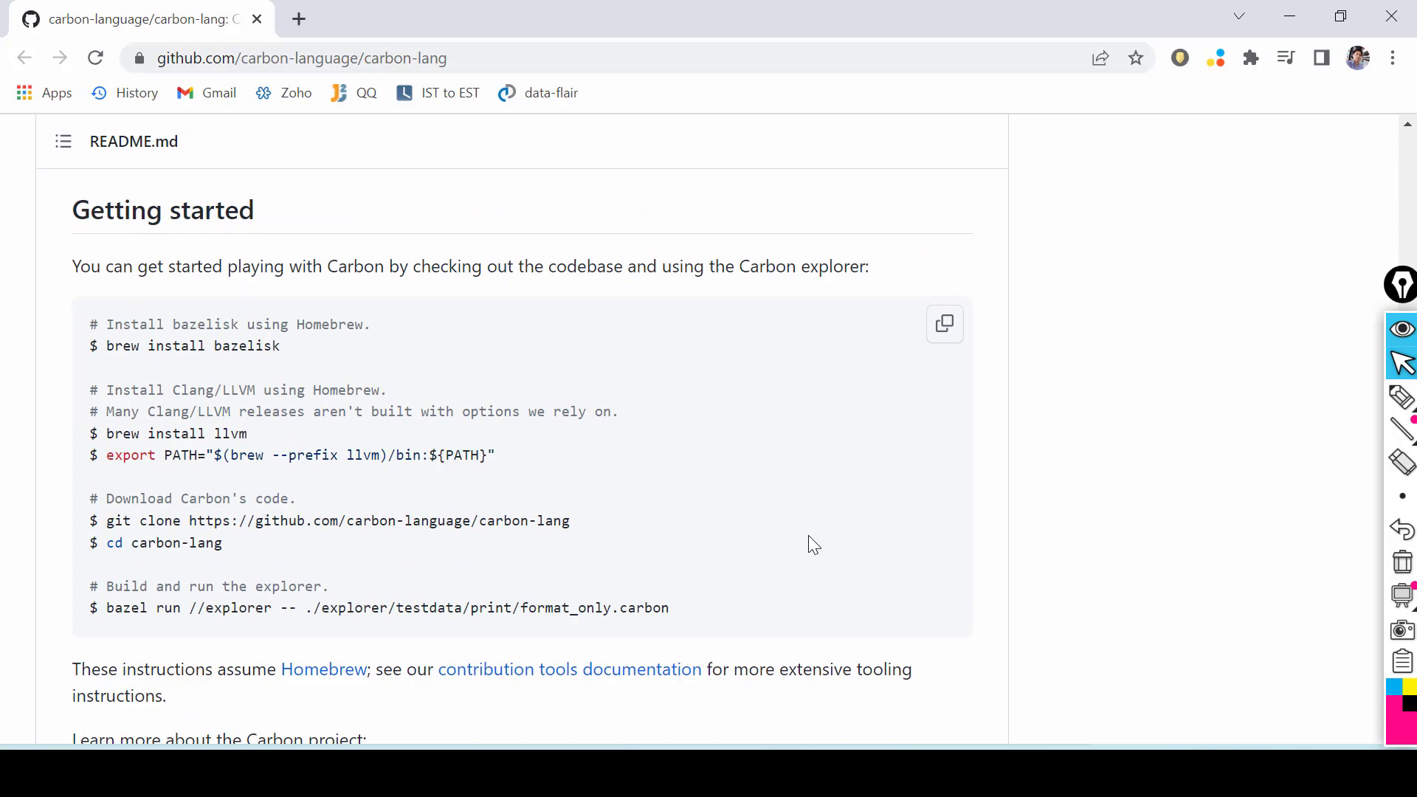